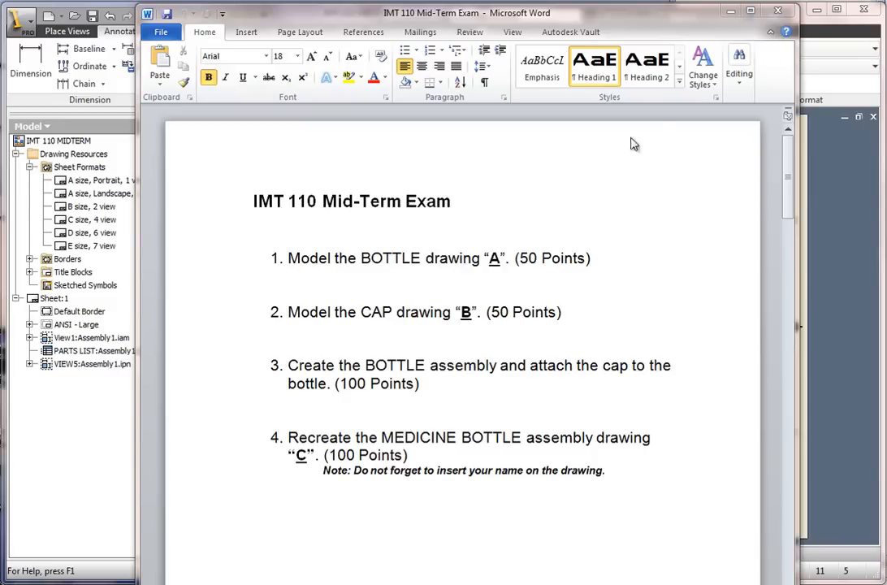
mouse_move(448, 233)
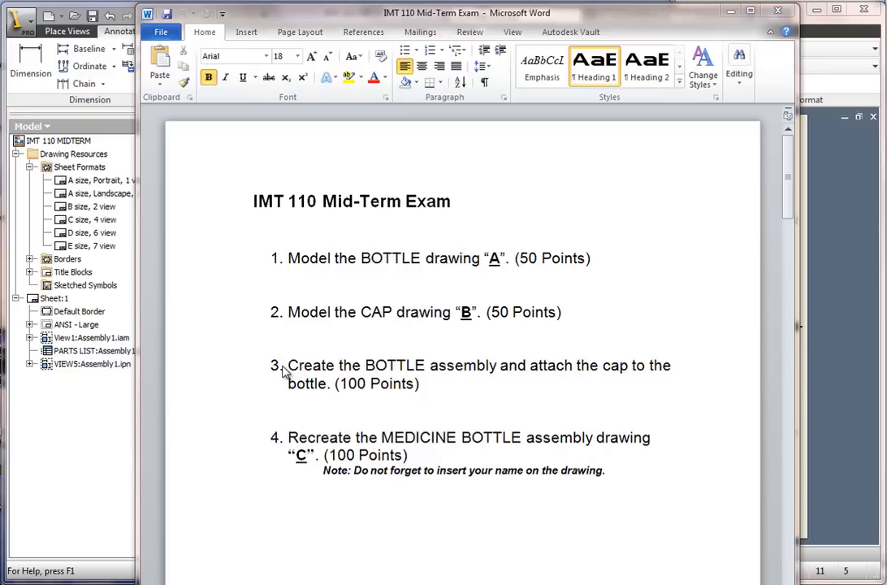
mouse_move(339, 325)
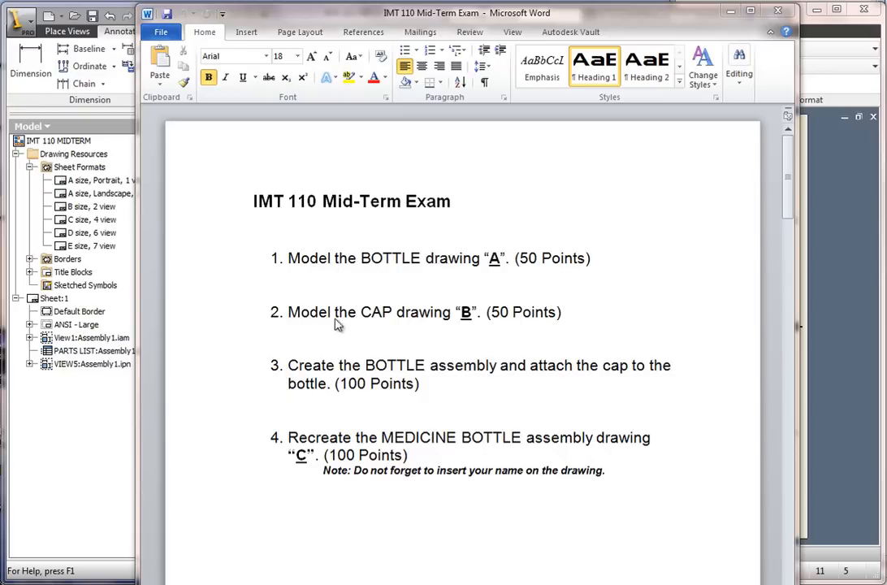
mouse_move(365, 380)
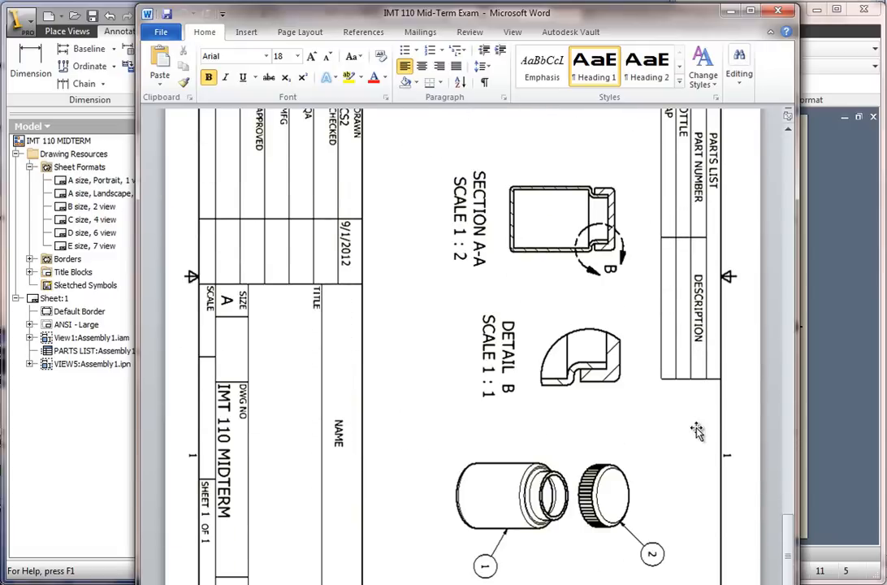
- Scroll the Word assembly drawing down to show its title block and sheet details
scroll(down, 3)
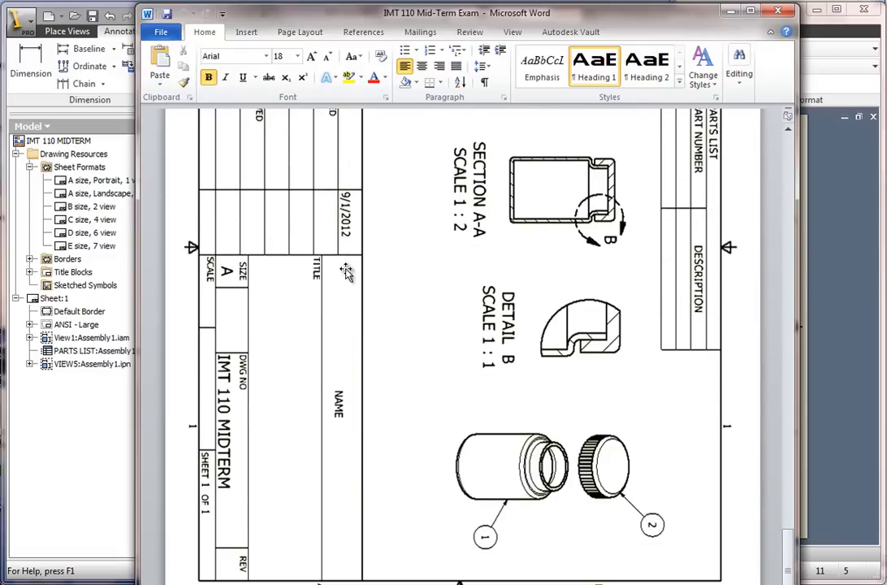
mouse_move(729, 13)
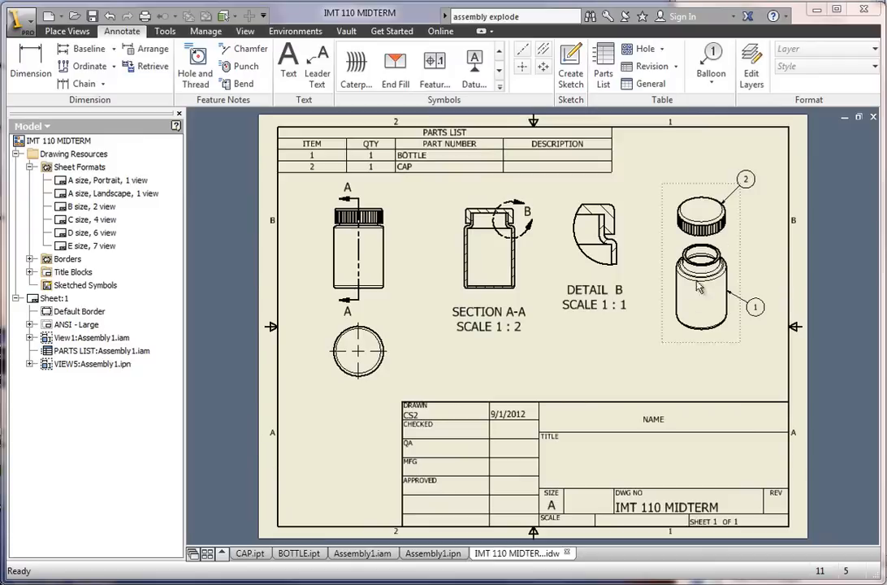
- Close every open Inventor document, leaving the Get Started screen
click(432, 552)
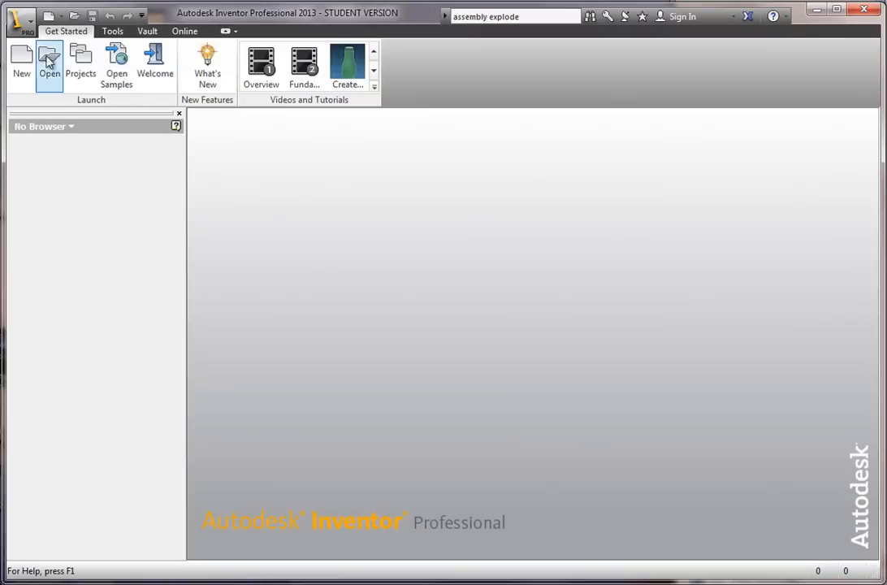
mouse_move(20, 61)
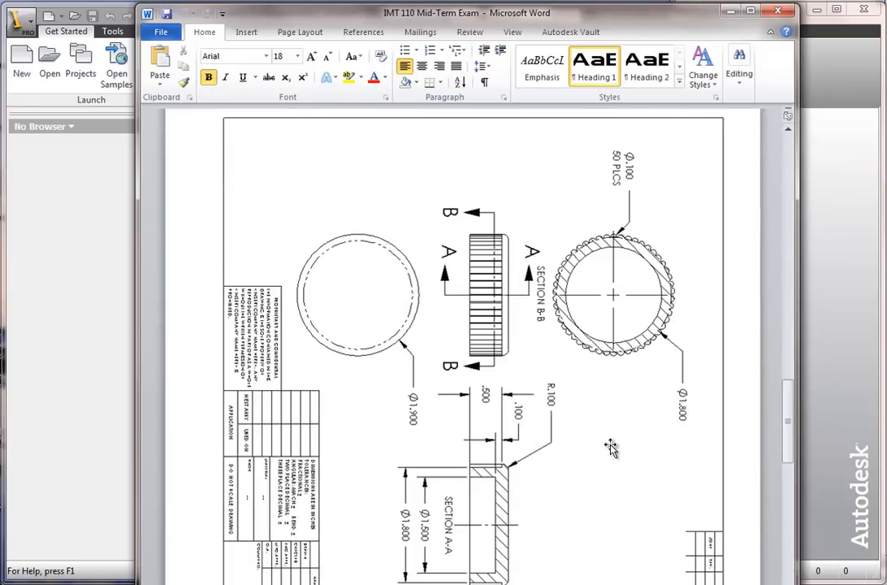
- Scroll through the dimensioned cap and bottle part drawings in Word
scroll(down, 3)
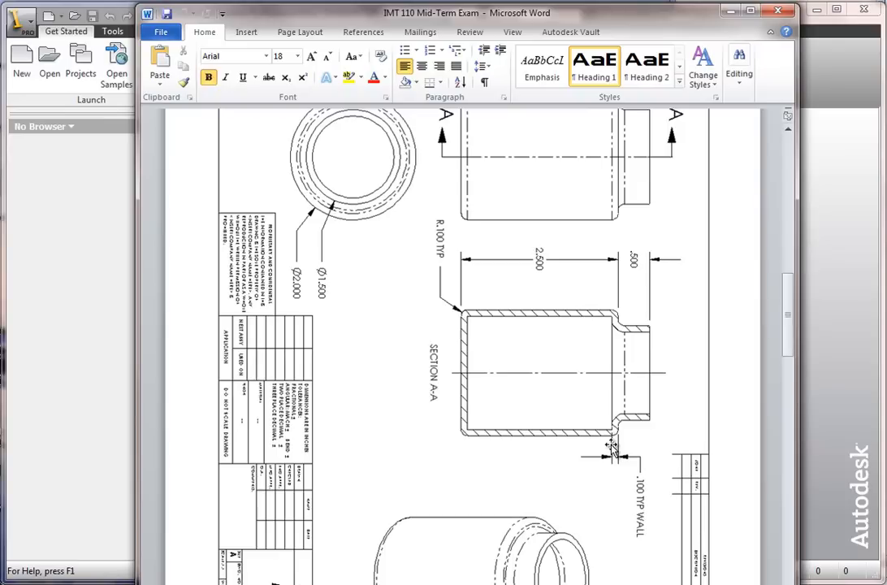
mouse_move(534, 268)
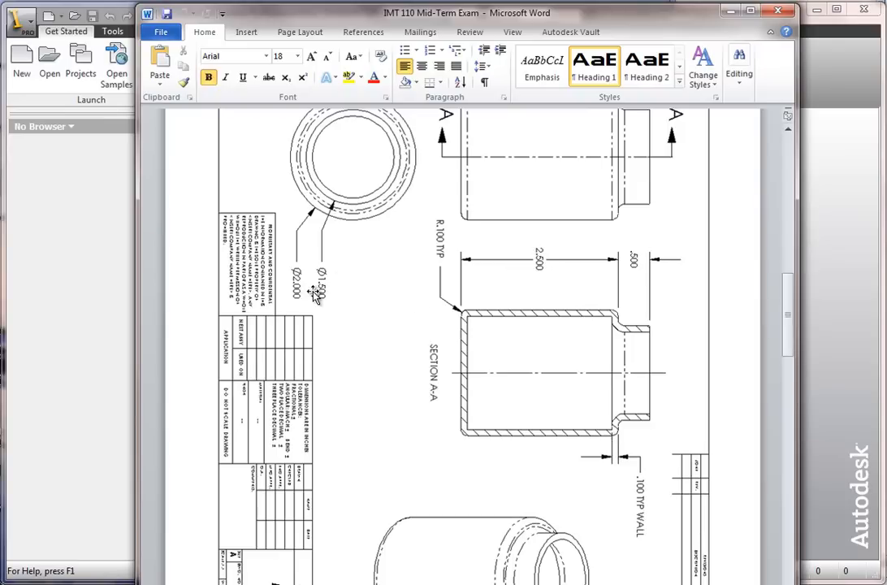
mouse_move(336, 290)
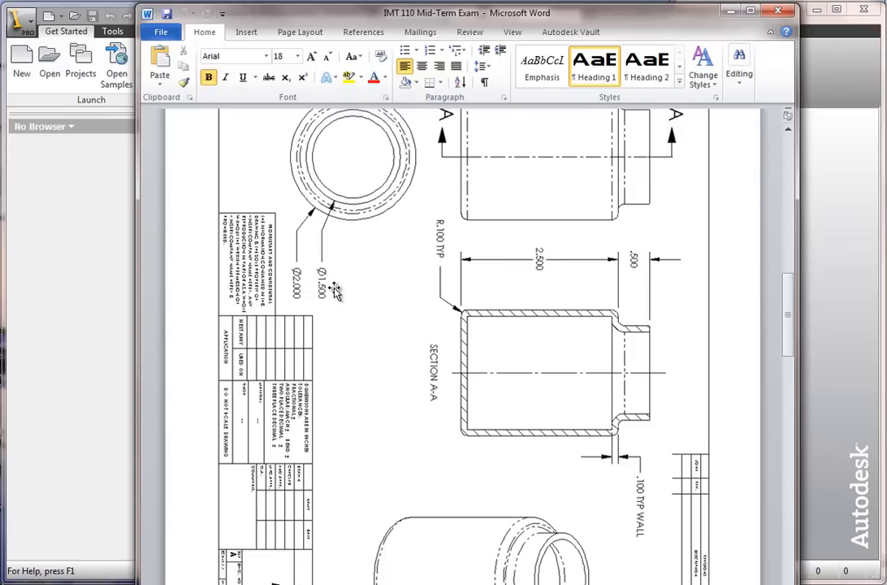
mouse_move(620, 341)
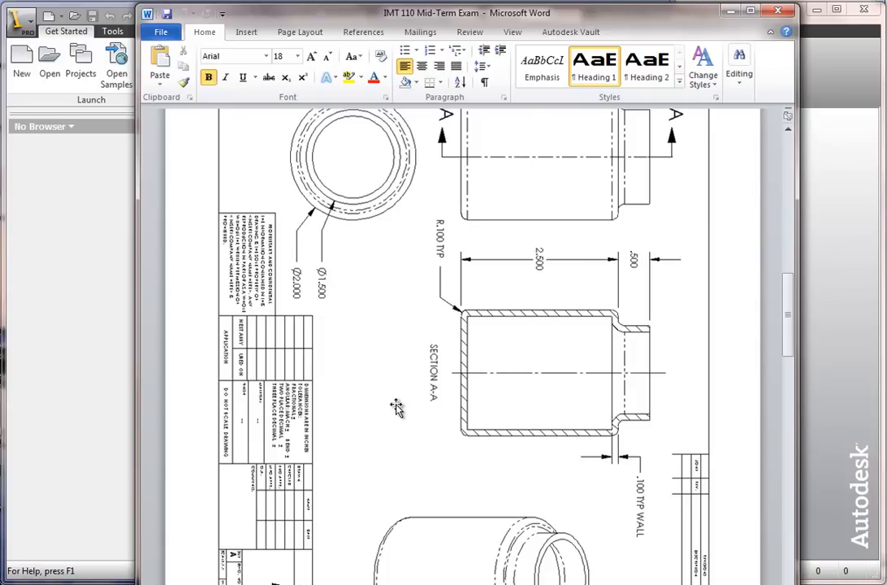
mouse_move(411, 366)
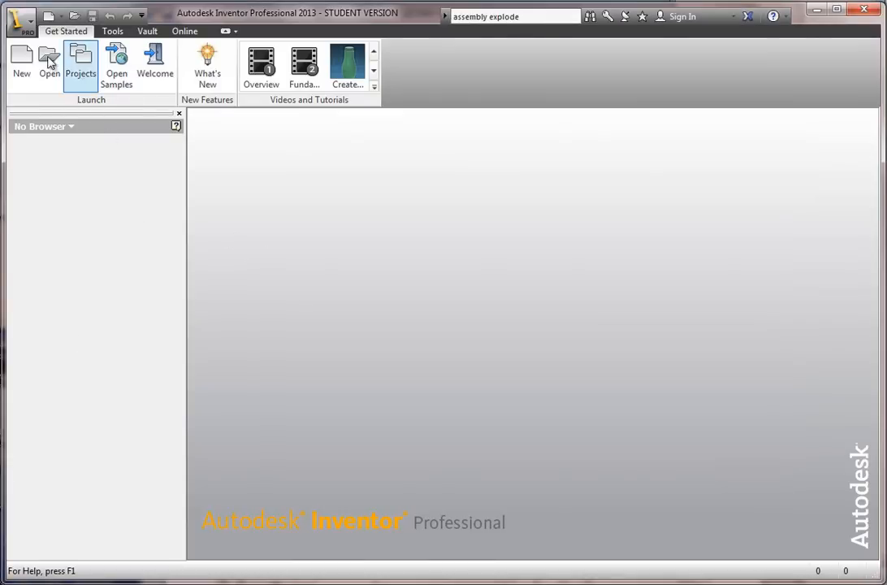
- Create a new Standard.ipt part and start a 2D sketch for a 2.000 origin circle
click(15, 57)
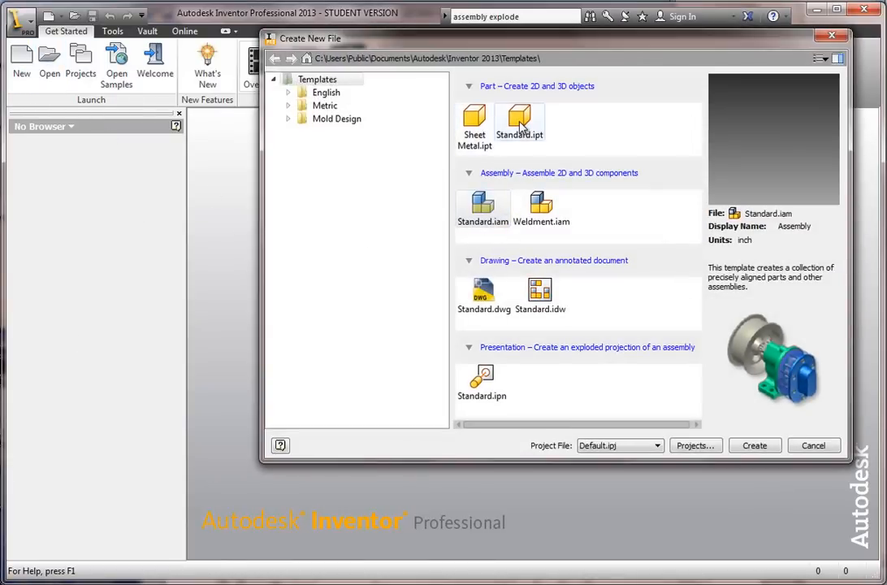
click(755, 445)
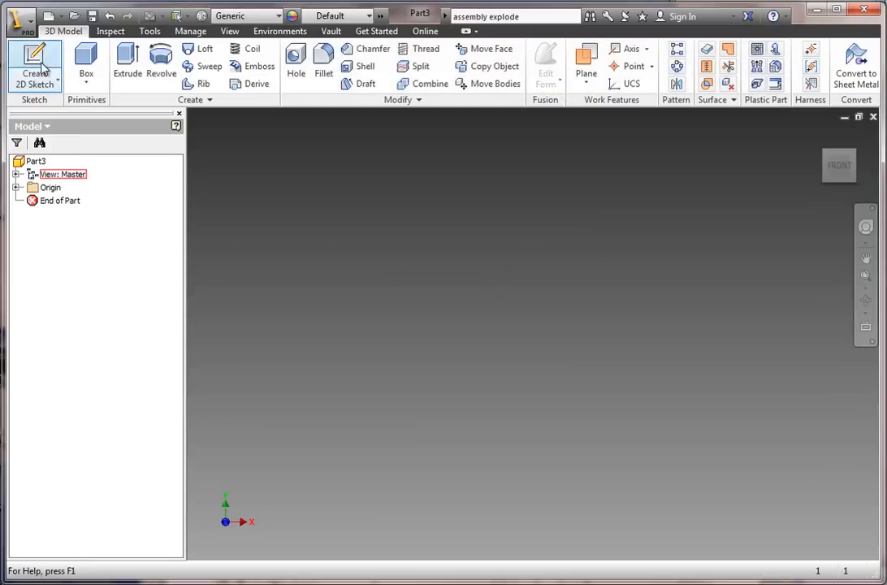
click(34, 65)
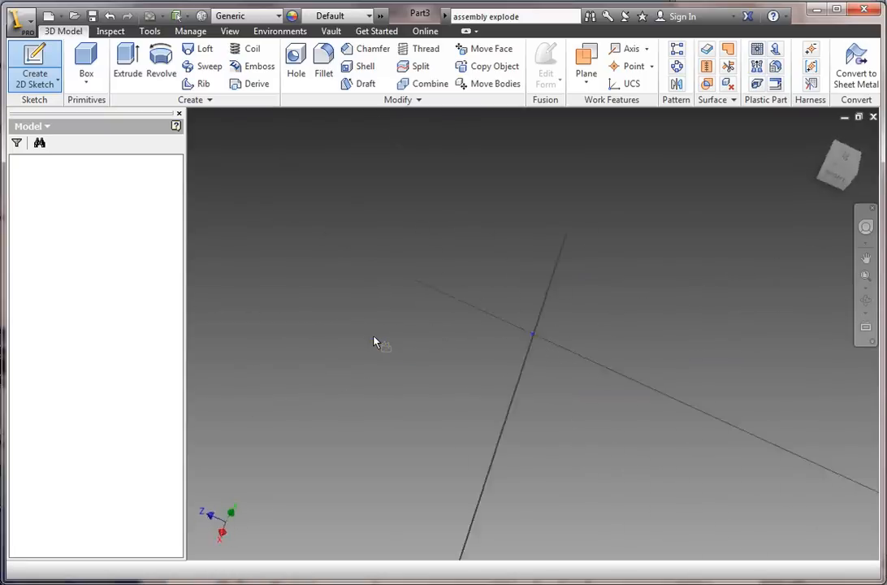
click(34, 63)
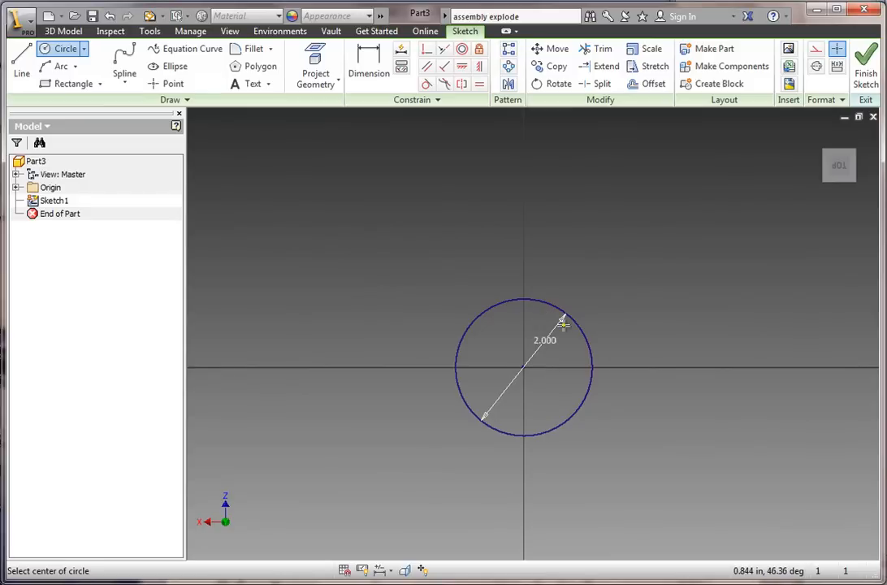
mouse_move(548, 350)
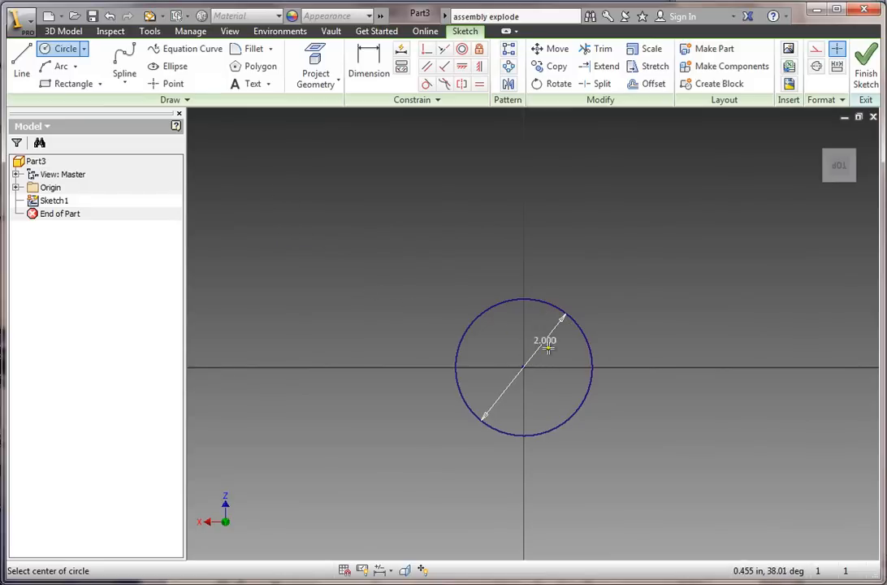
- Finish the sketch and extrude the 2.000 circle 2.5 into cylinder Extrusion1
click(60, 31)
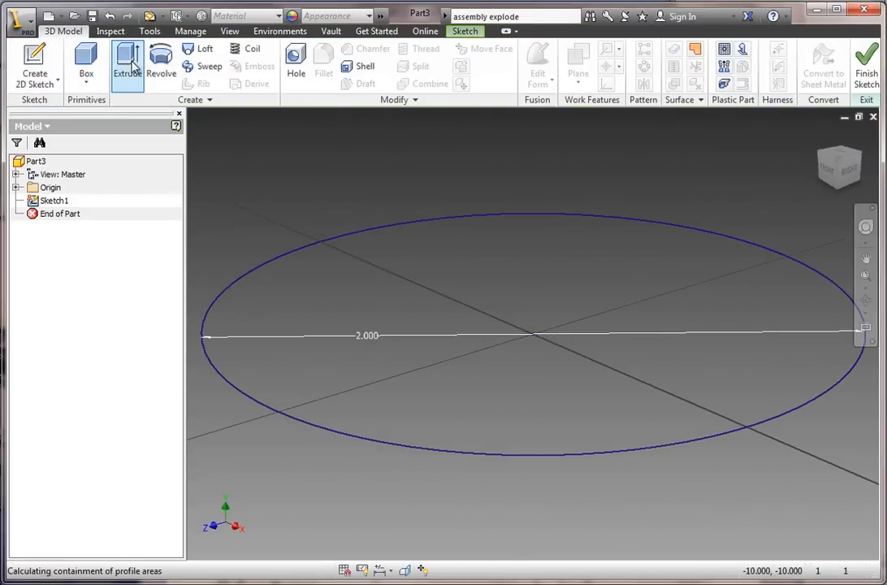
click(127, 58)
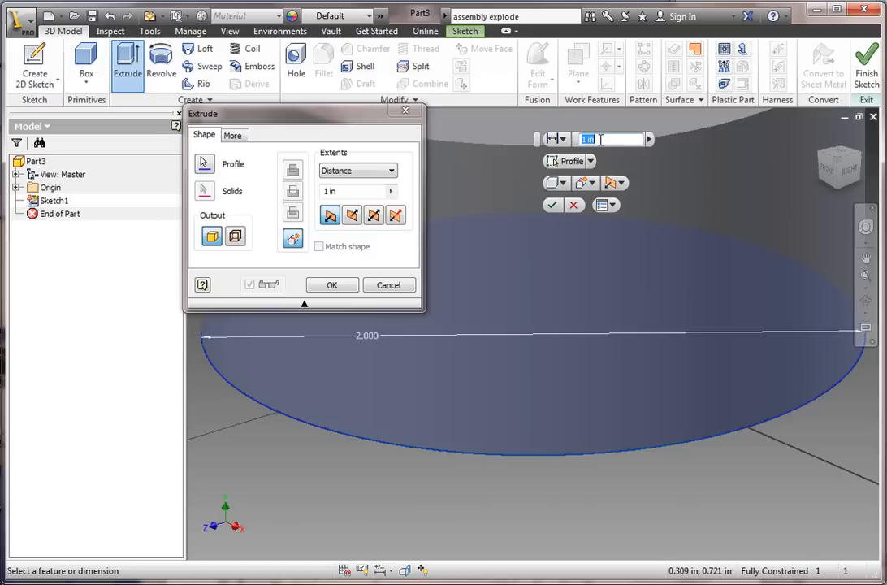
click(331, 284)
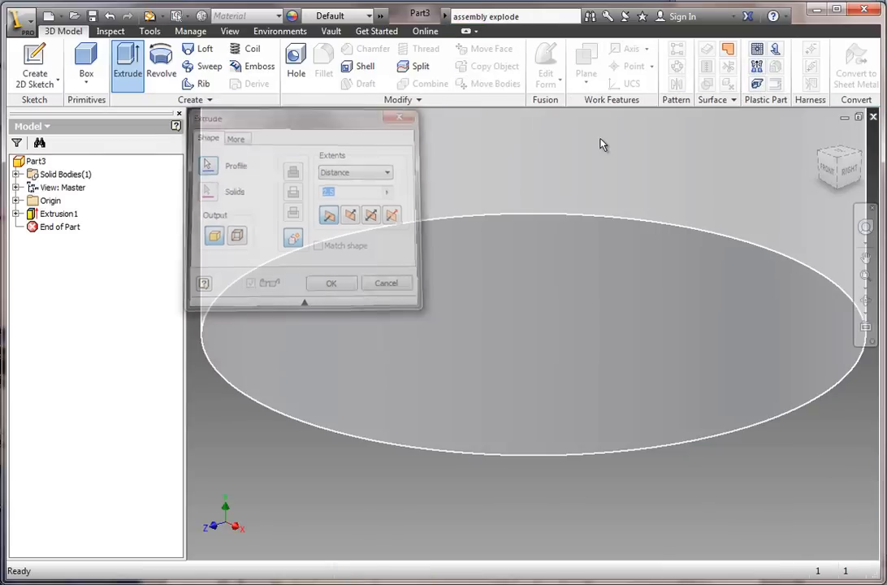
click(330, 283)
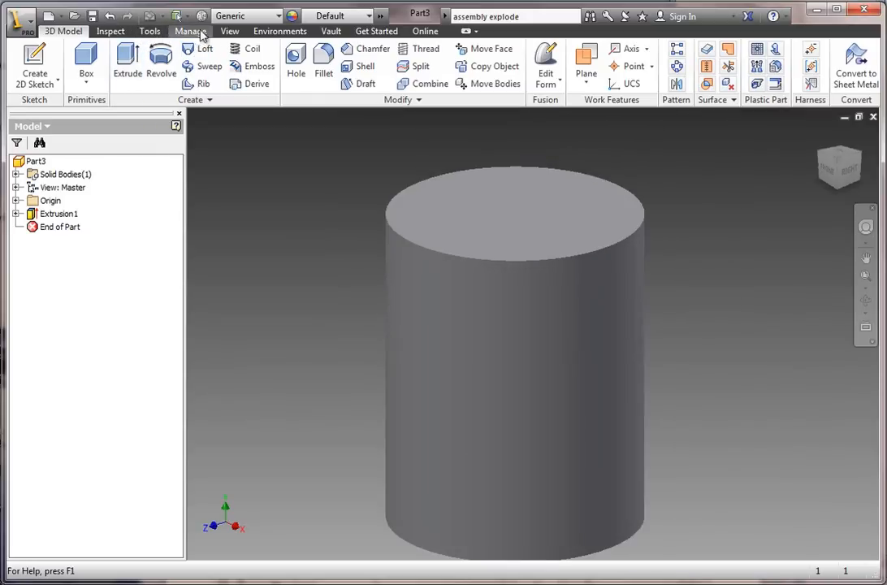
click(230, 31)
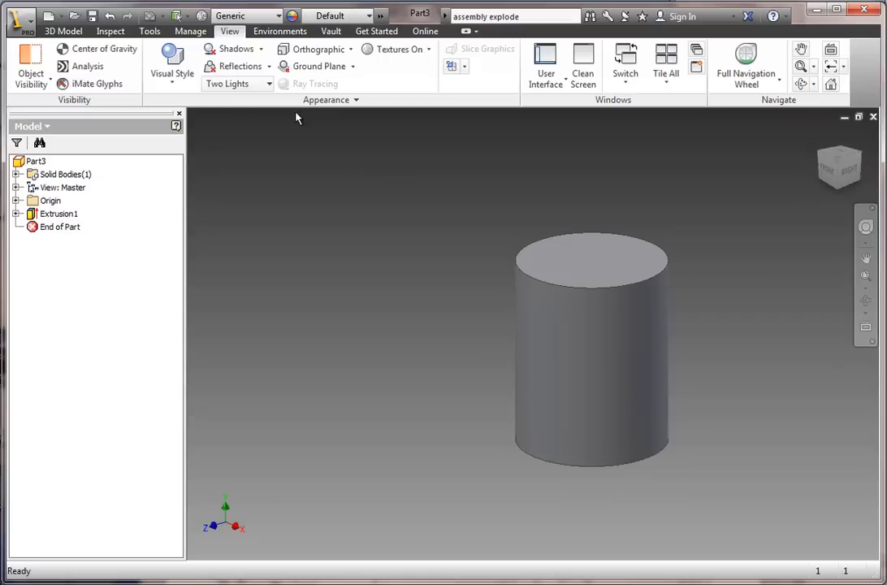
- Sketch a 1.500 circle on the cylinder top and extrude it 2.5 as a neck
click(593, 260)
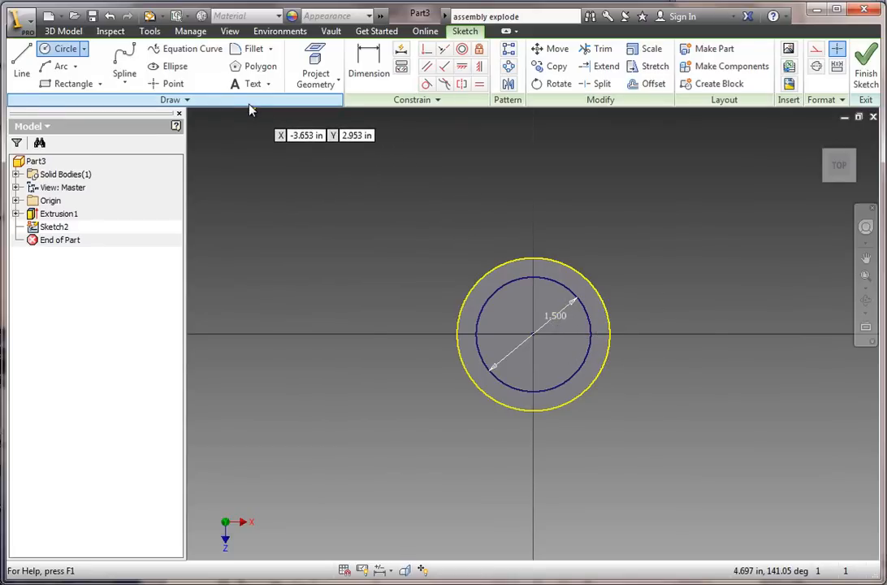
mouse_move(369, 61)
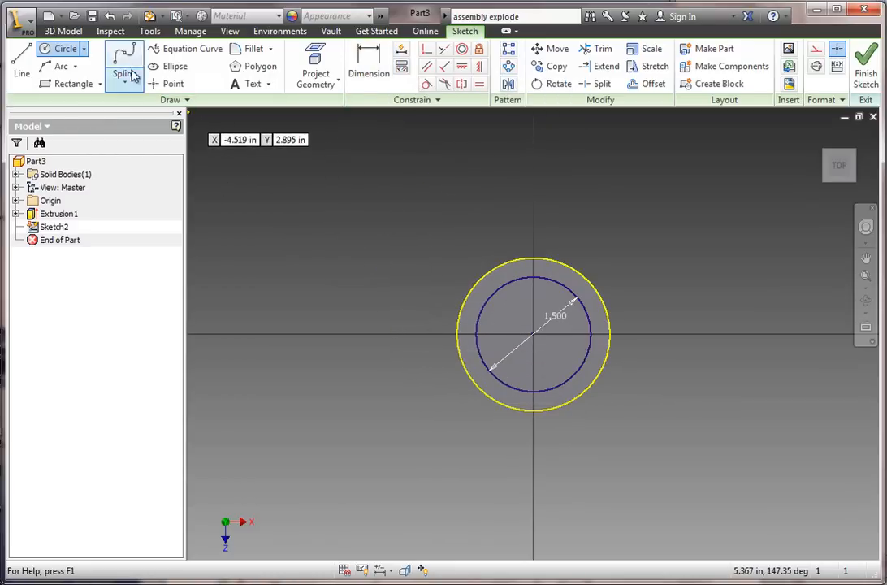
click(63, 31)
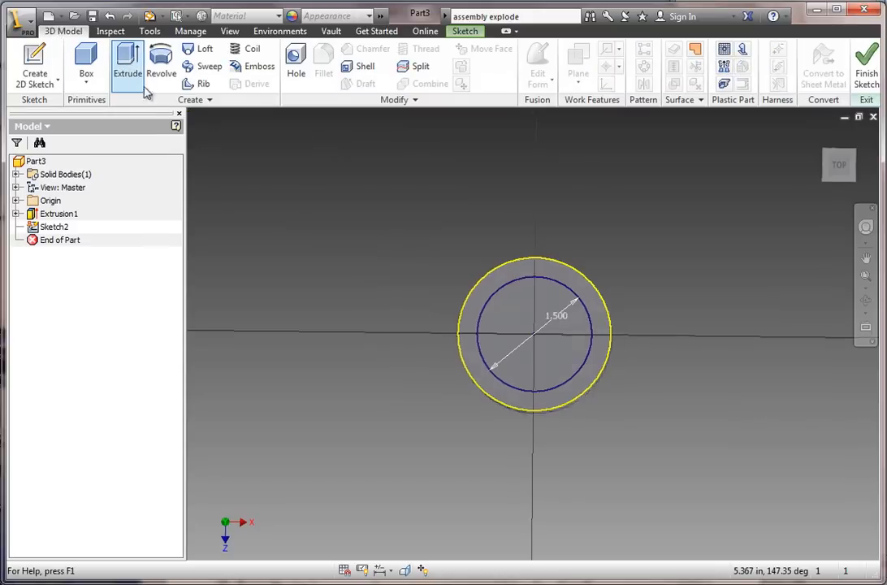
click(127, 57)
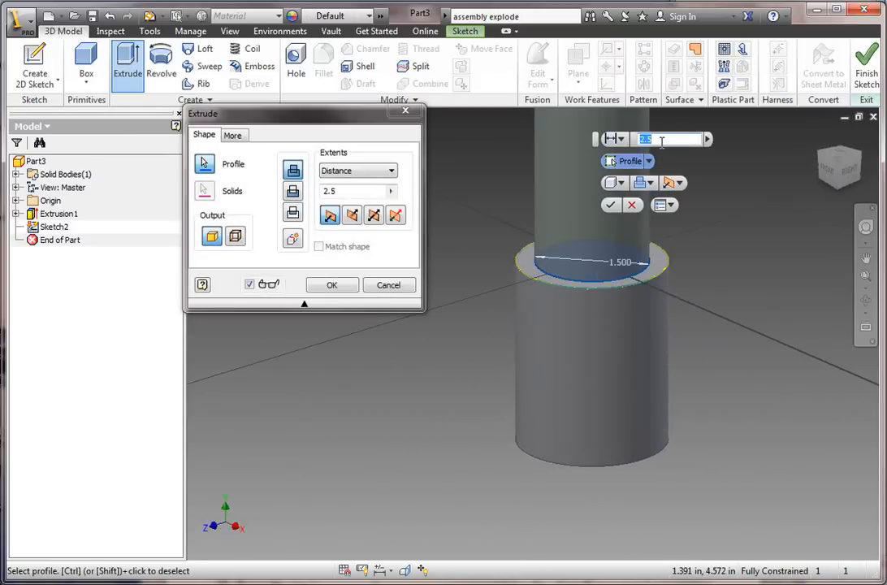
click(331, 284)
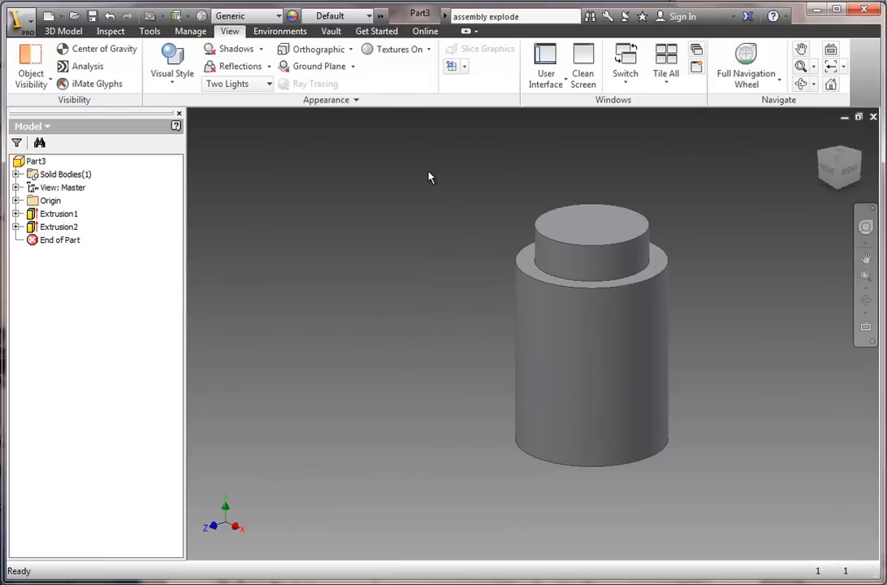
mouse_move(310, 123)
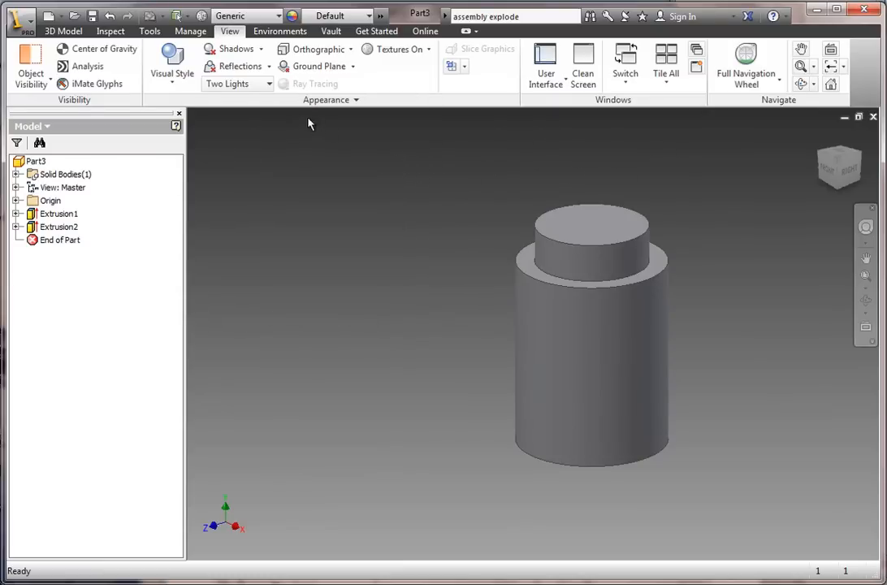
- Round three bottle edges, including the base edge, with a 0.1 radius fillet
click(61, 30)
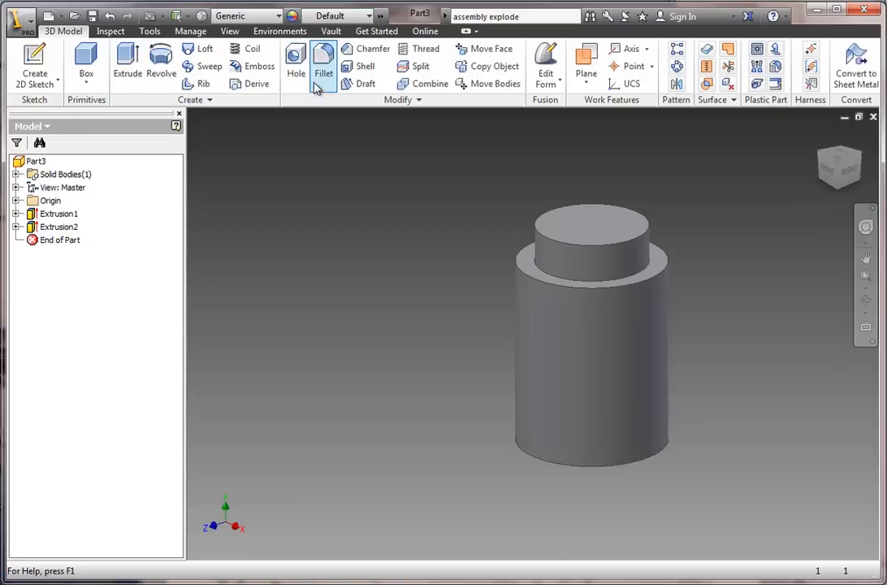
click(323, 66)
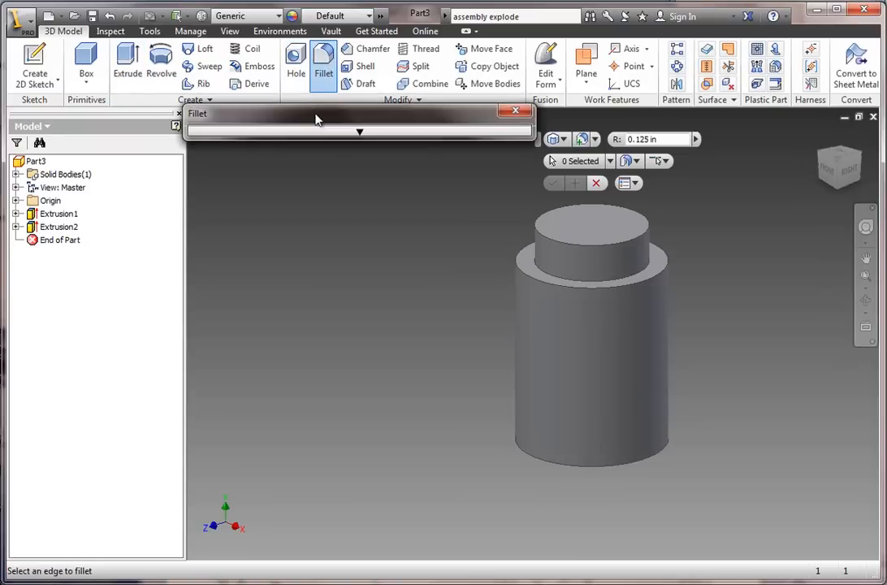
click(359, 131)
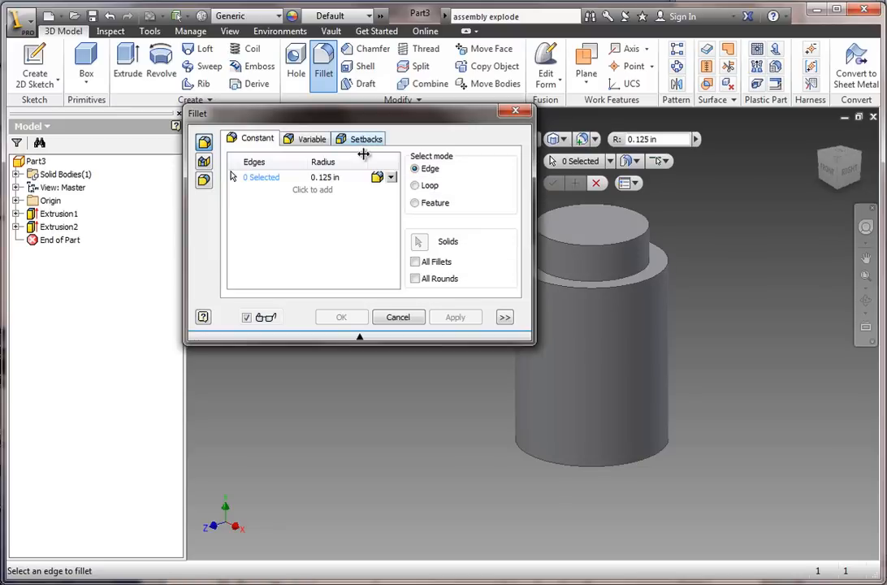
click(324, 177)
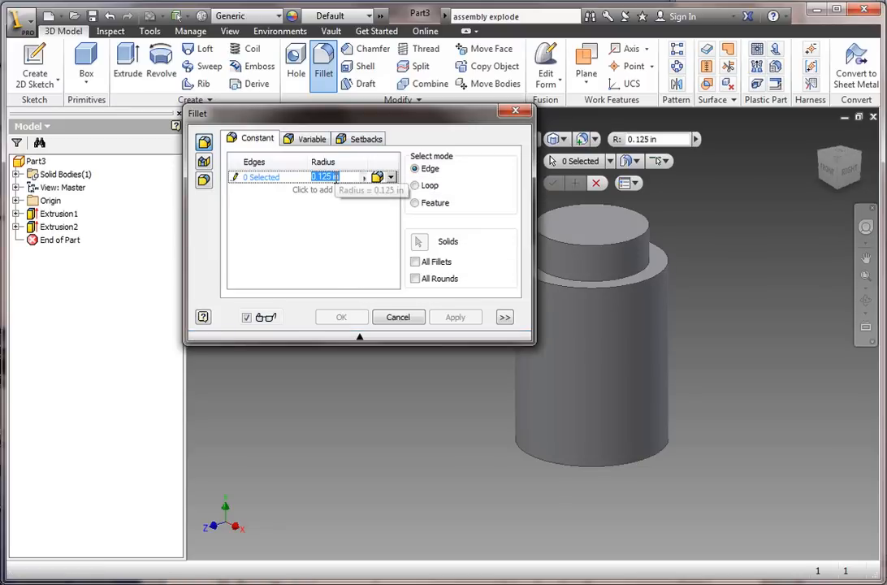
text(.1)
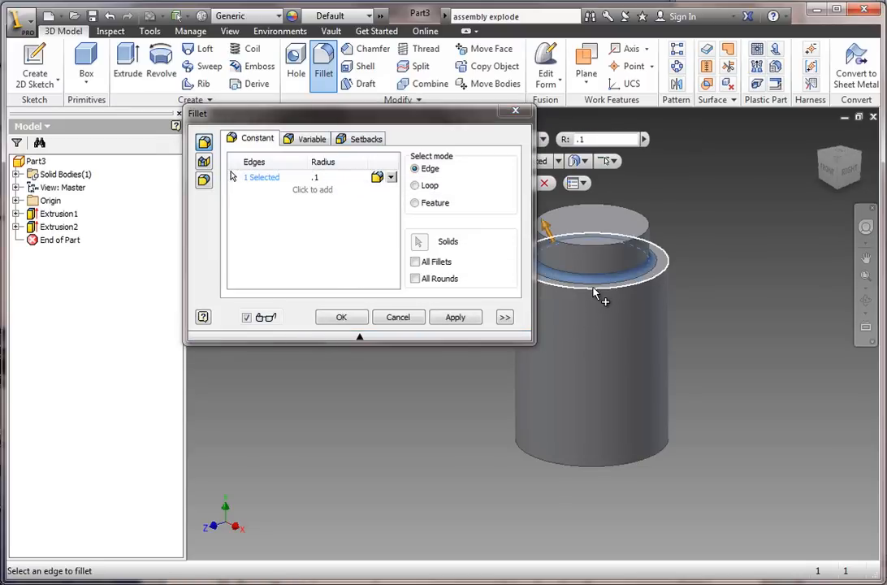
click(617, 280)
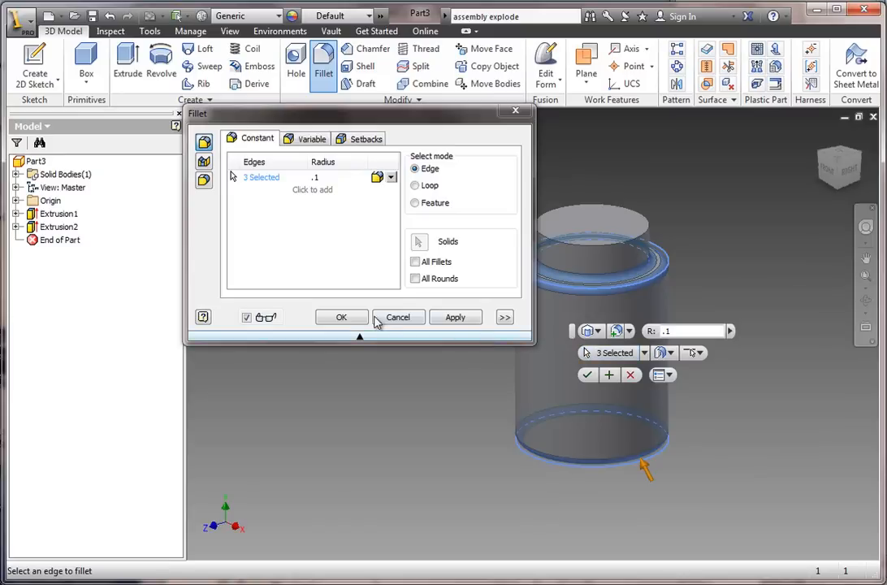
click(341, 317)
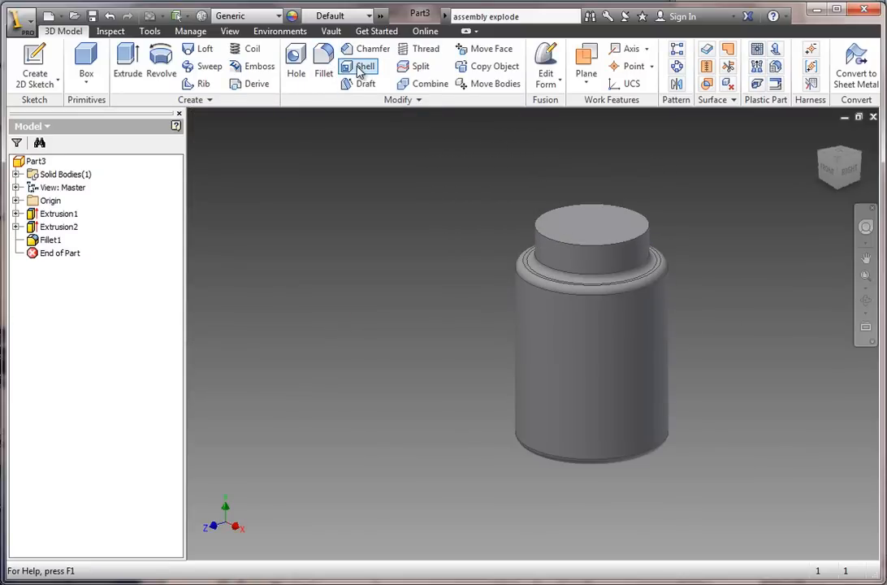
- Shell the bottle 0.1 thick with the neck's top face removed
click(363, 65)
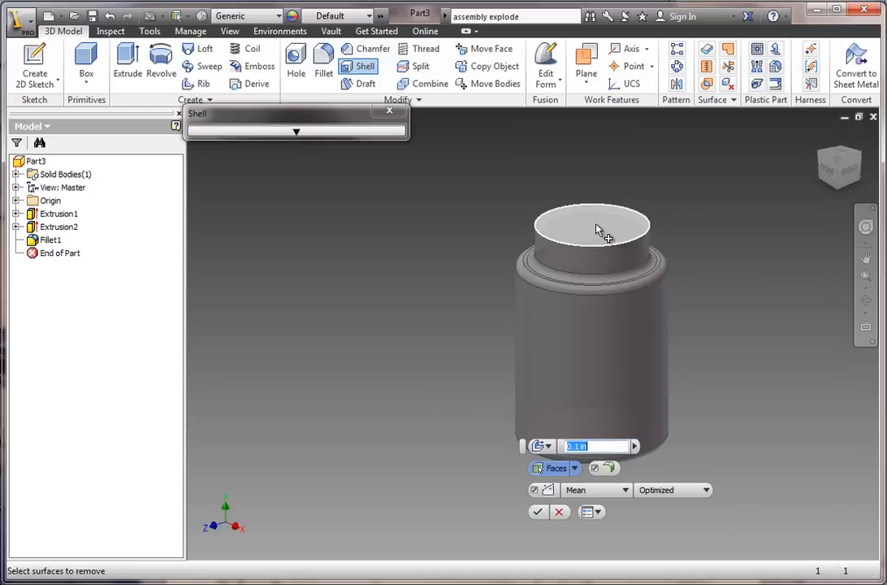
click(593, 227)
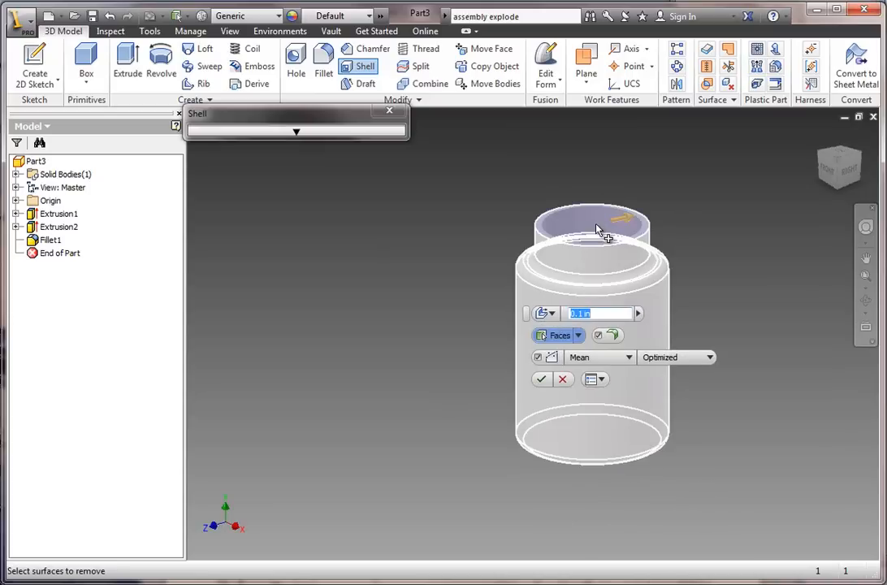
click(541, 379)
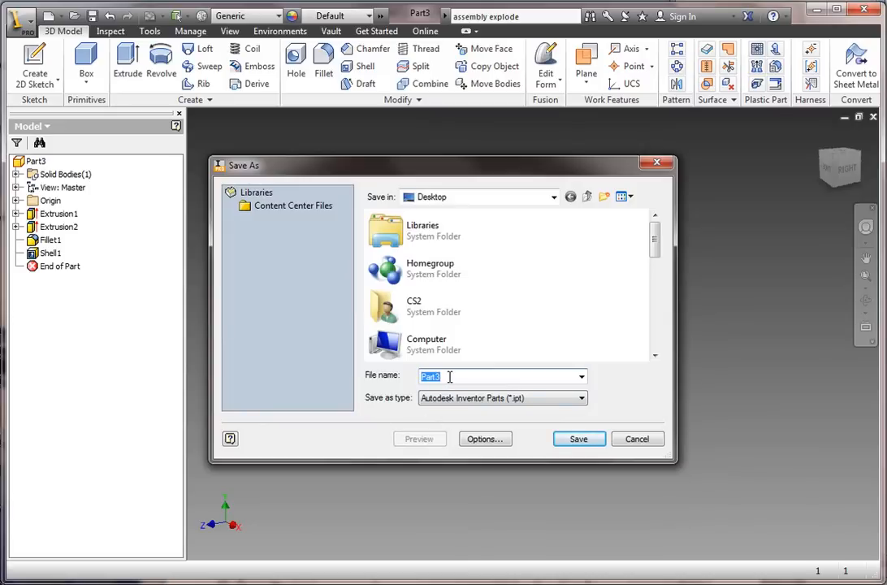
- Save the hollow bottle part as BOTTLE2
text(BOTTLE2)
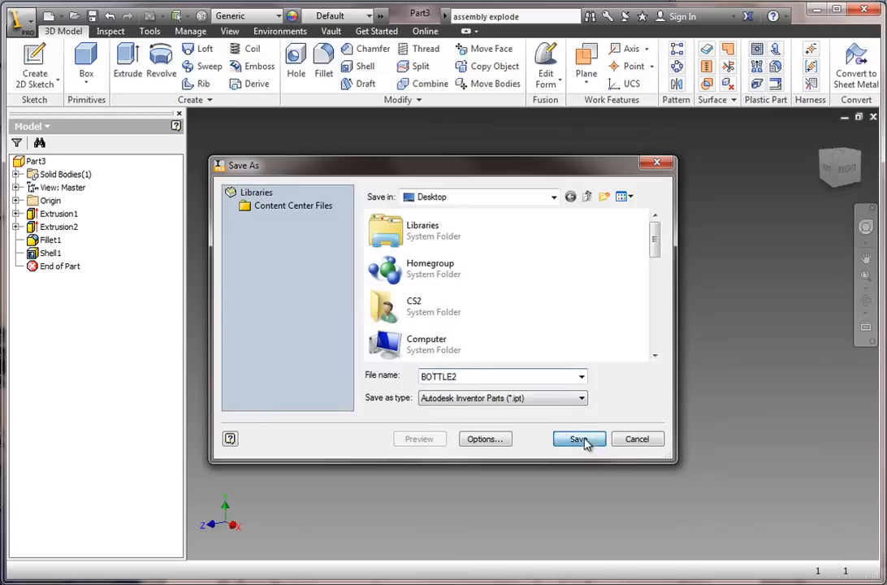
click(578, 439)
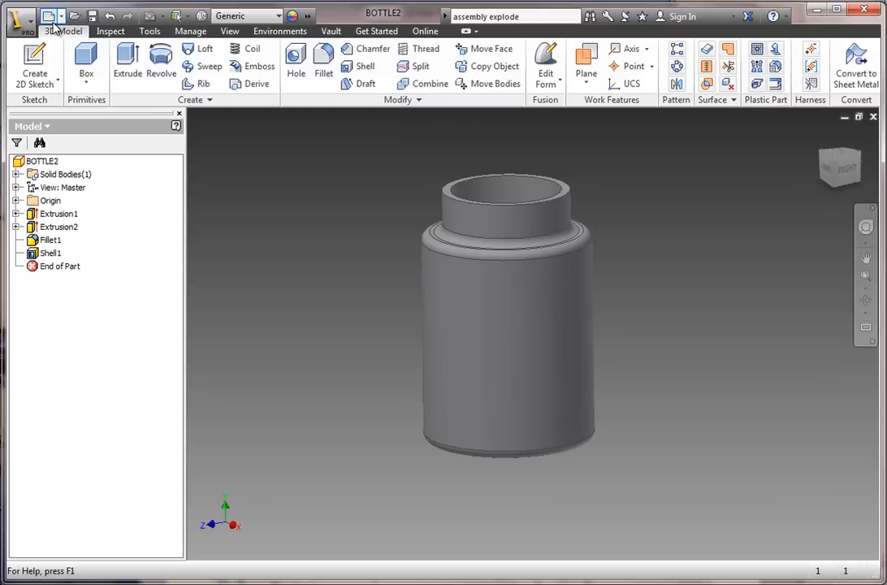
- Create new Standard.ipt part Part4 and start a 2D sketch on its origin plane
click(75, 18)
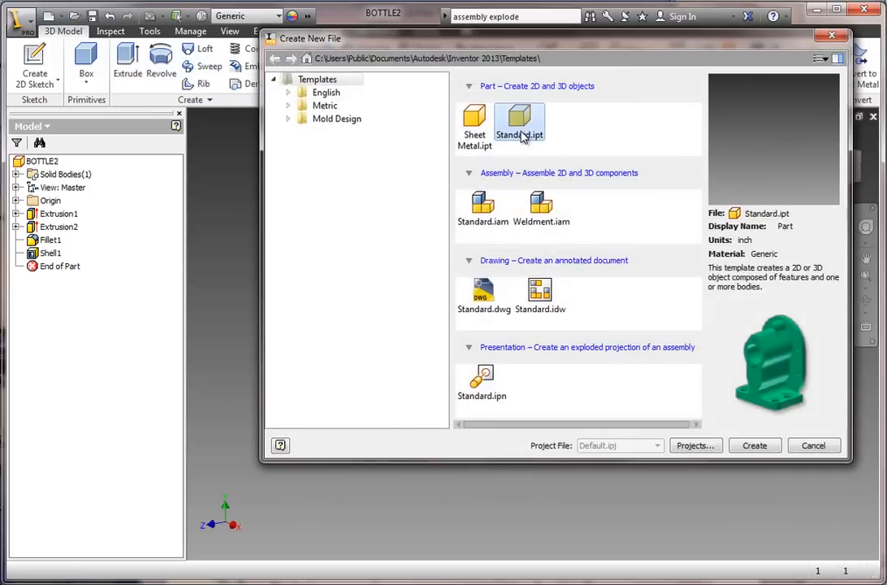
click(754, 445)
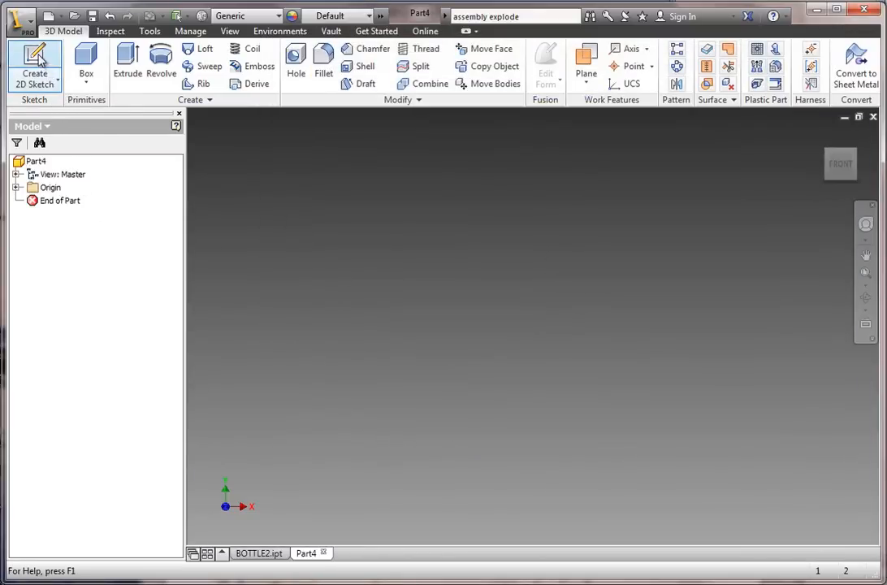
click(32, 61)
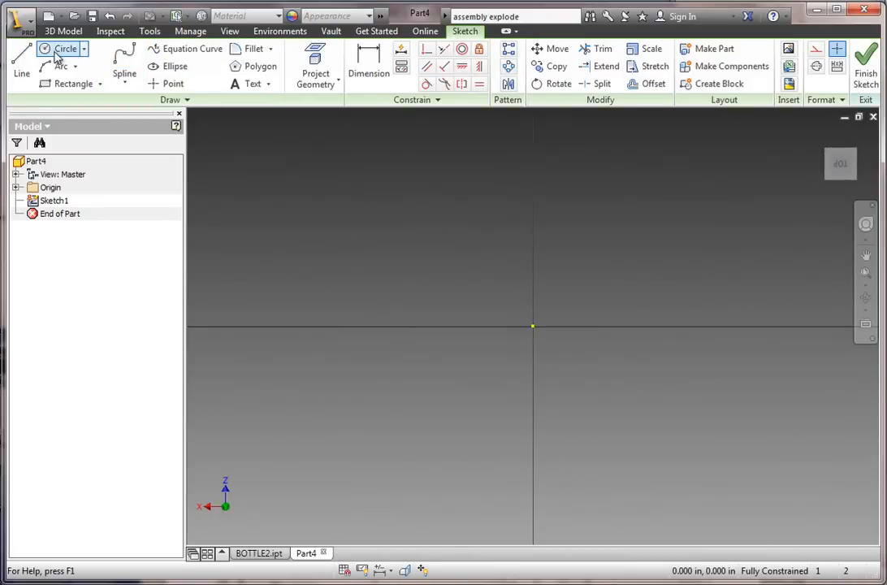
click(532, 326)
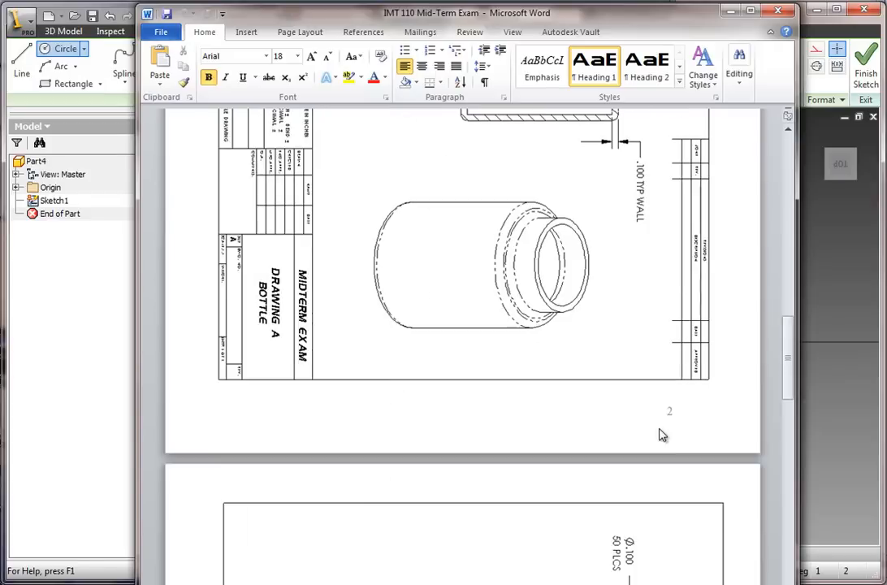
- Scroll the exam document down to the cap drawing with section A-A diameters
scroll(down, 3)
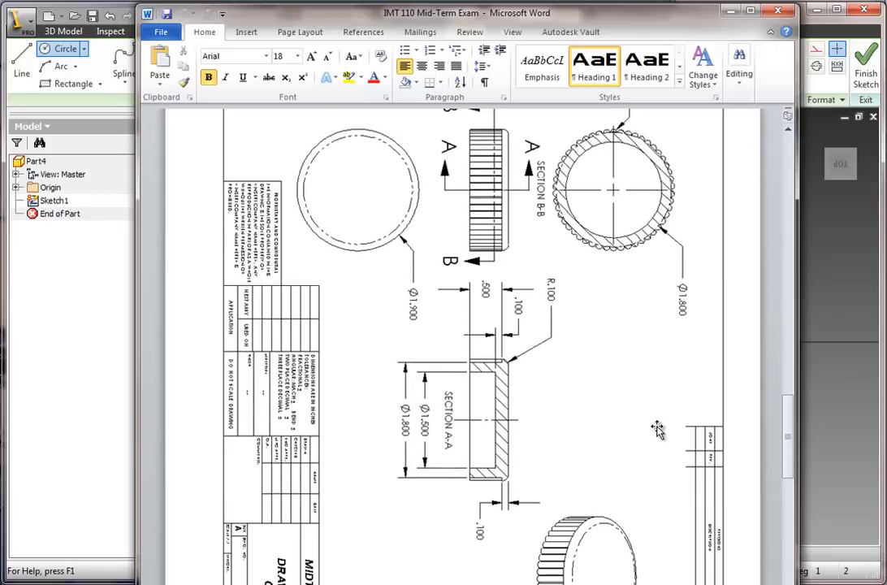
scroll(down, 3)
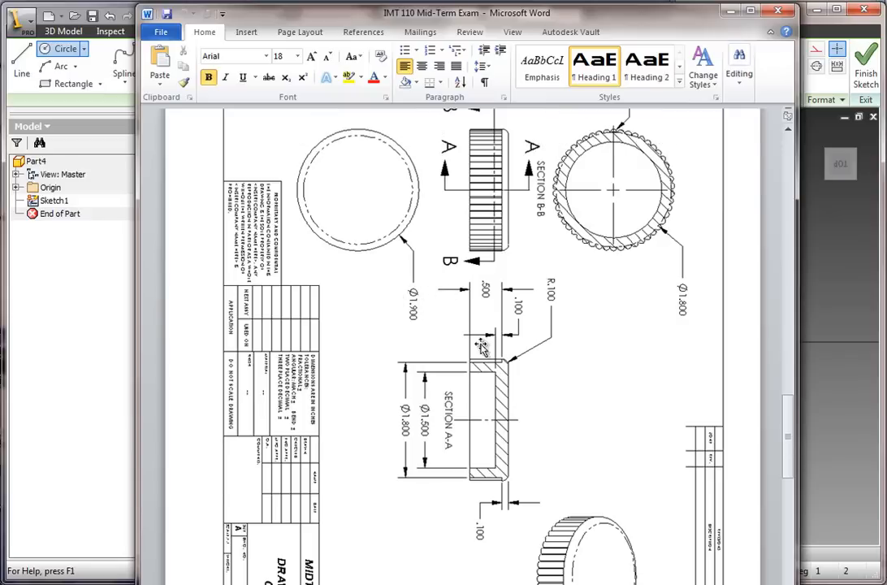
mouse_move(512, 361)
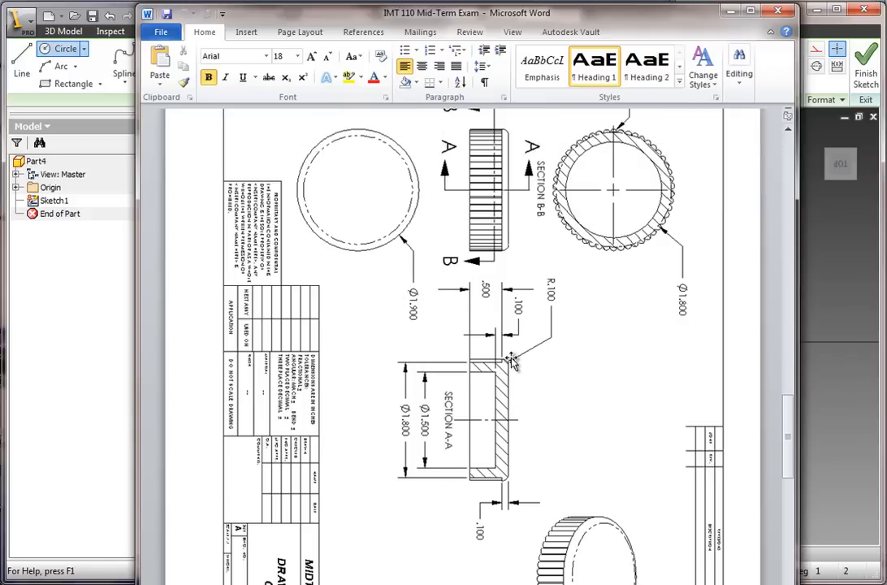
mouse_move(451, 554)
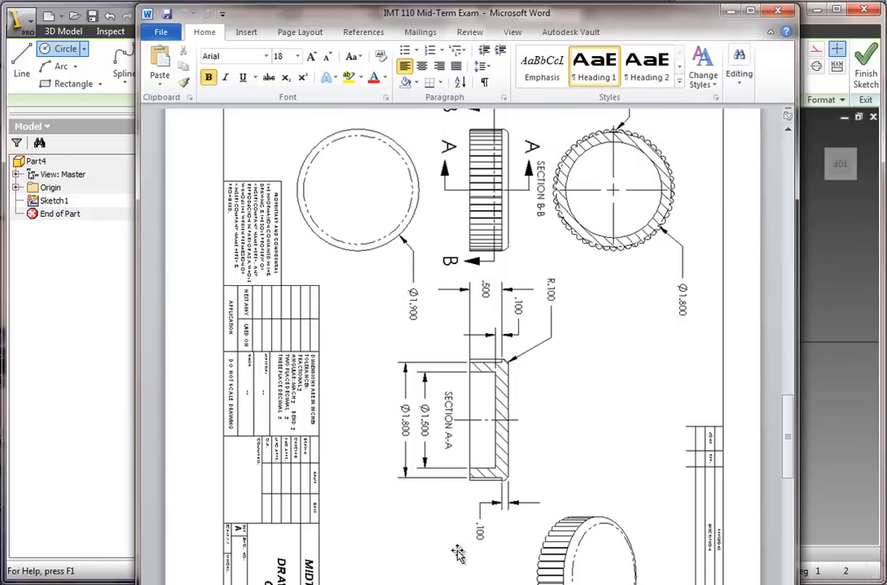
mouse_move(525, 413)
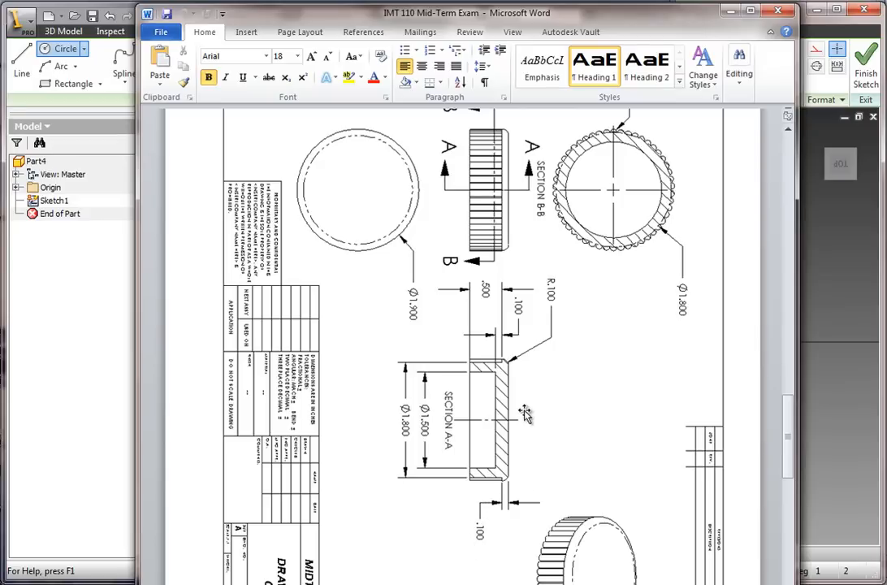
mouse_move(522, 367)
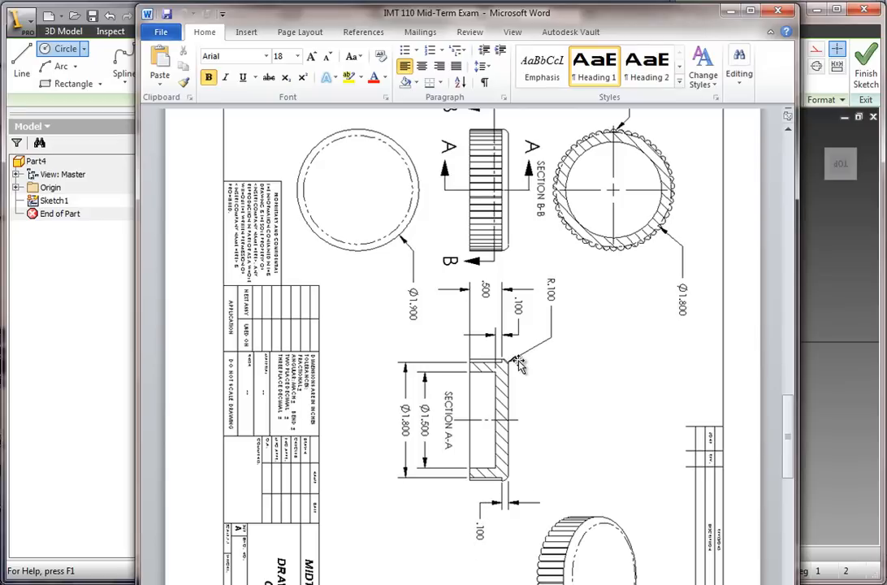
mouse_move(480, 367)
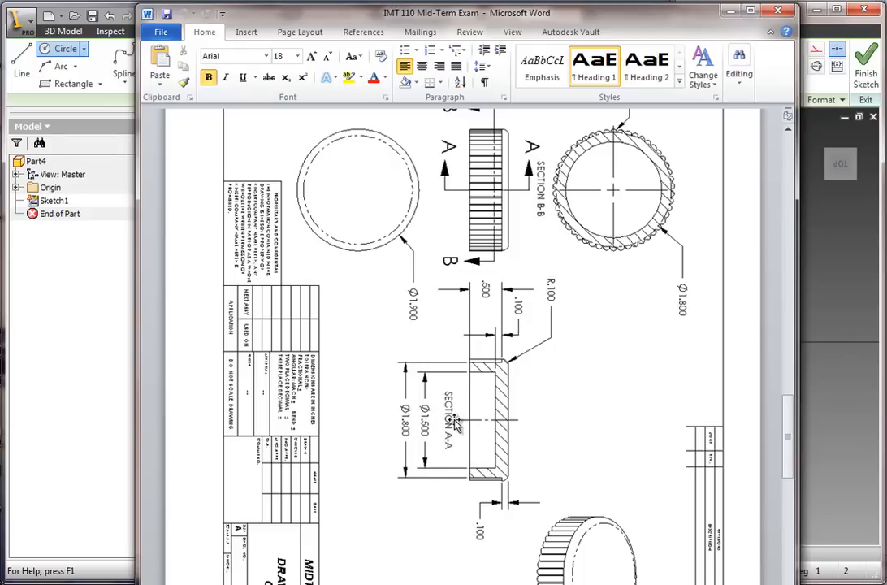
mouse_move(477, 435)
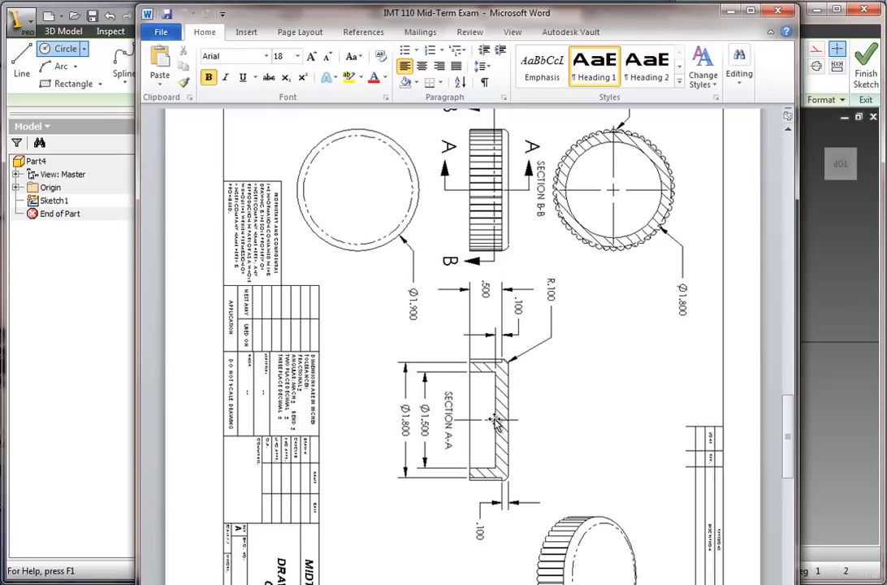
mouse_move(333, 409)
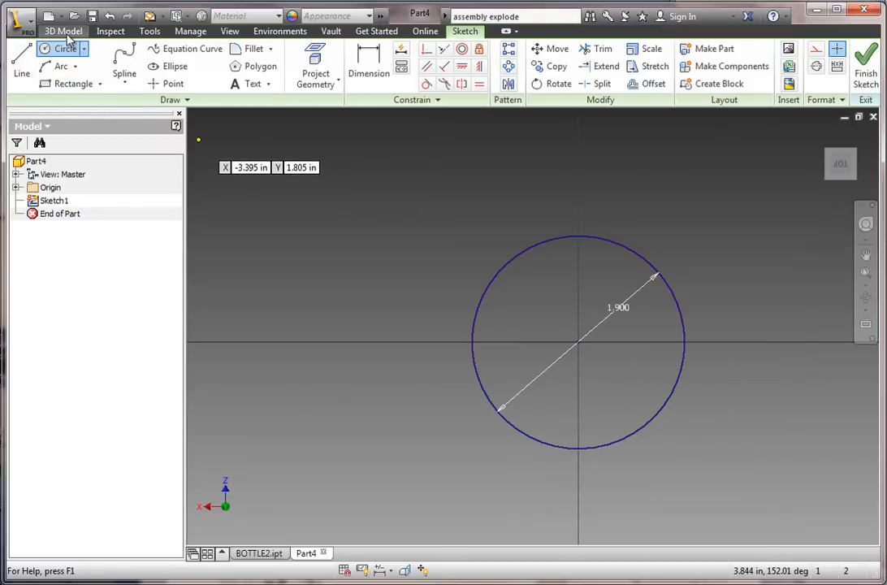
- Extrude the 1.900 circle 0.1 into a disc and fillet its top edge 0.1
click(130, 61)
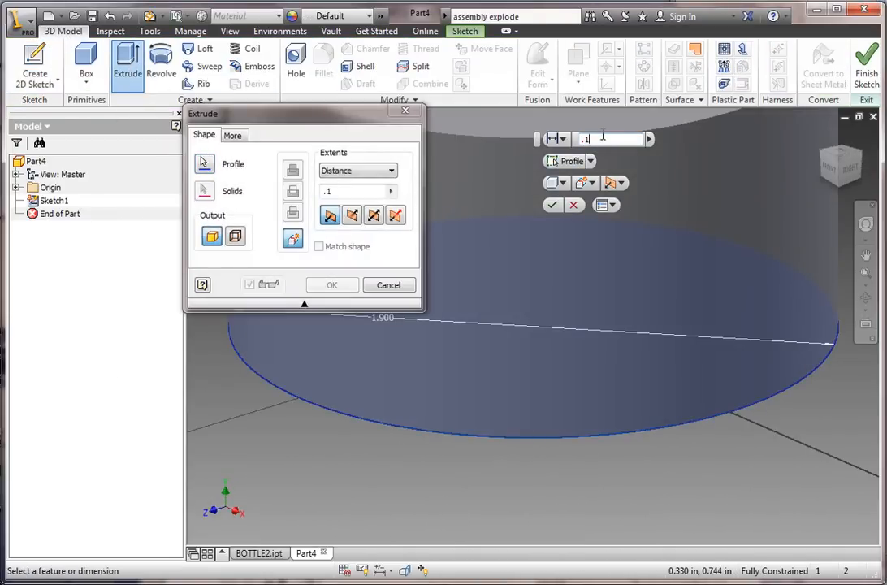
click(331, 284)
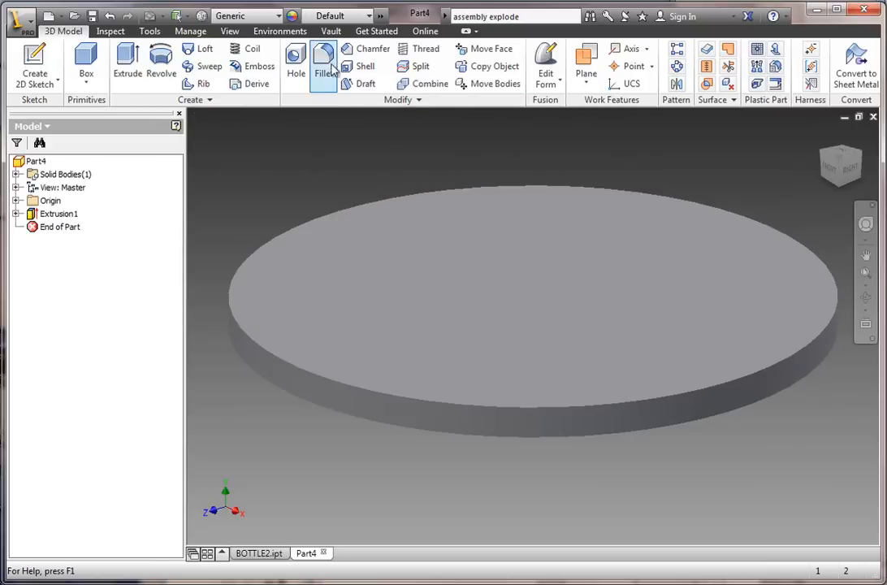
click(324, 61)
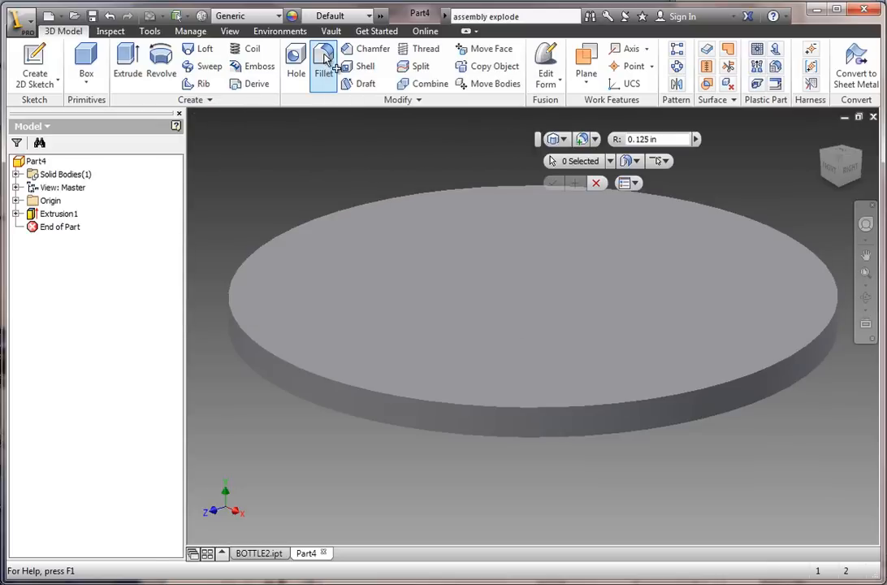
click(323, 61)
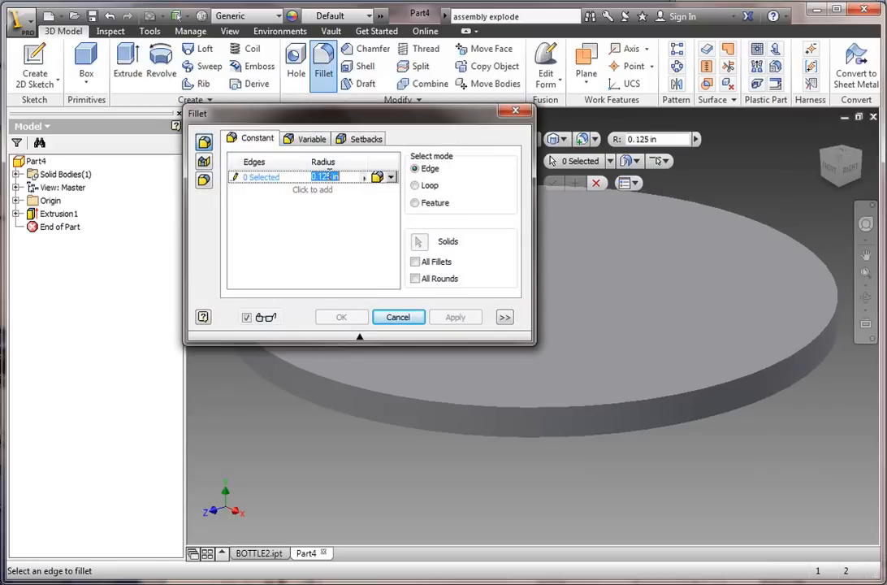
text(.1)
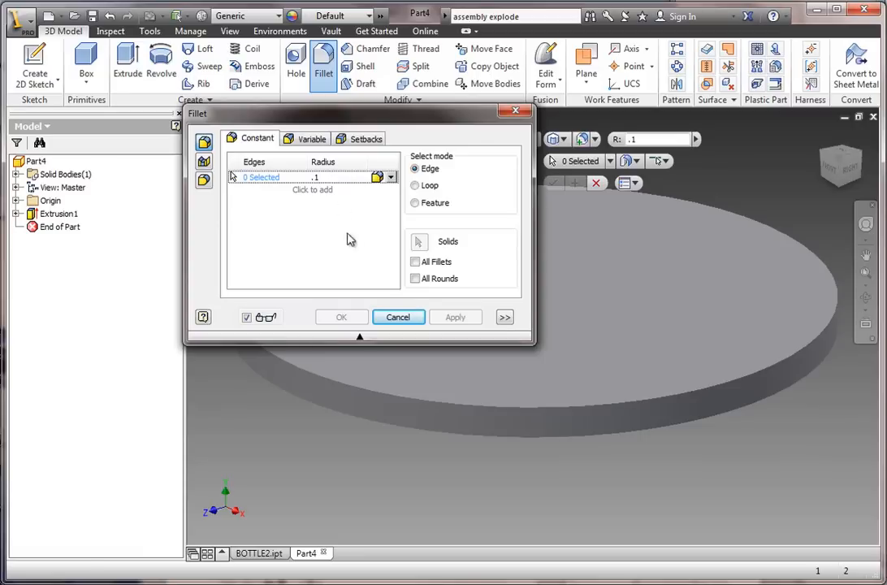
click(516, 410)
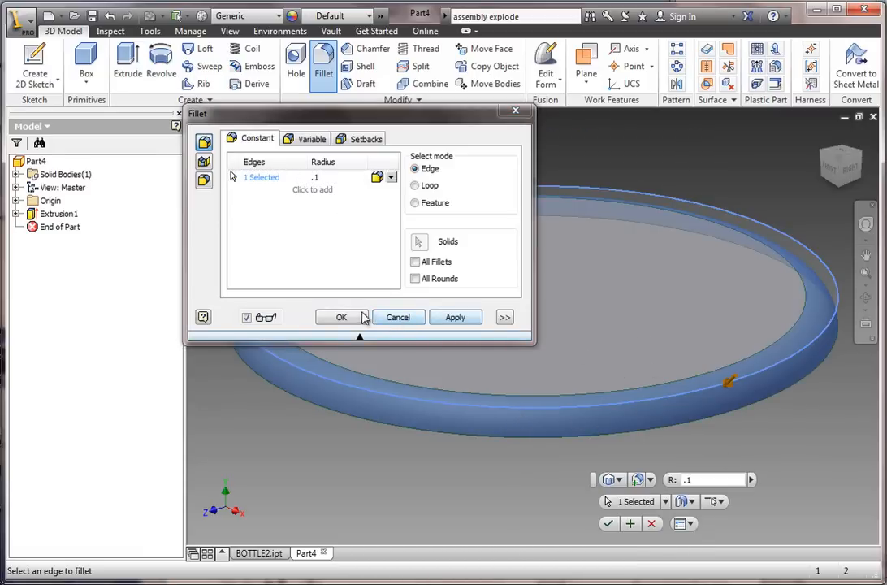
click(341, 316)
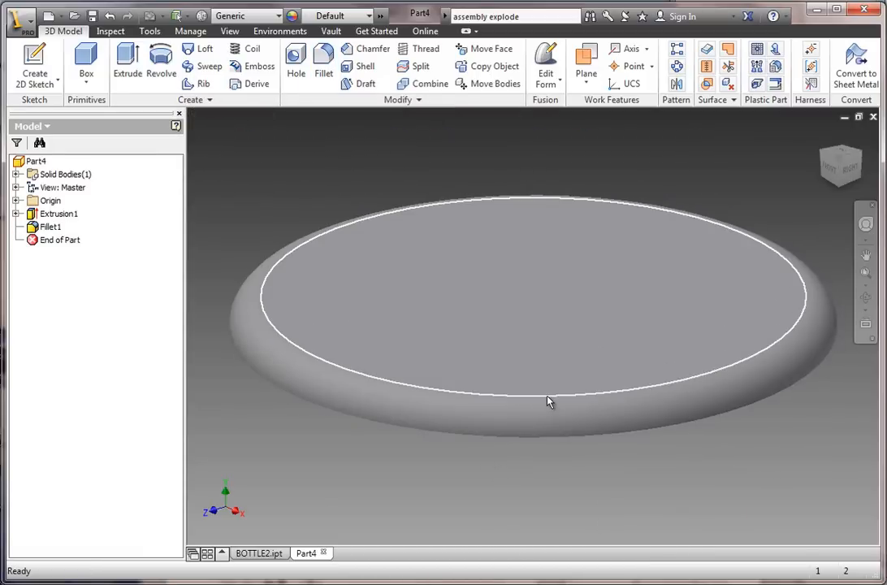
drag(548, 402, 502, 289)
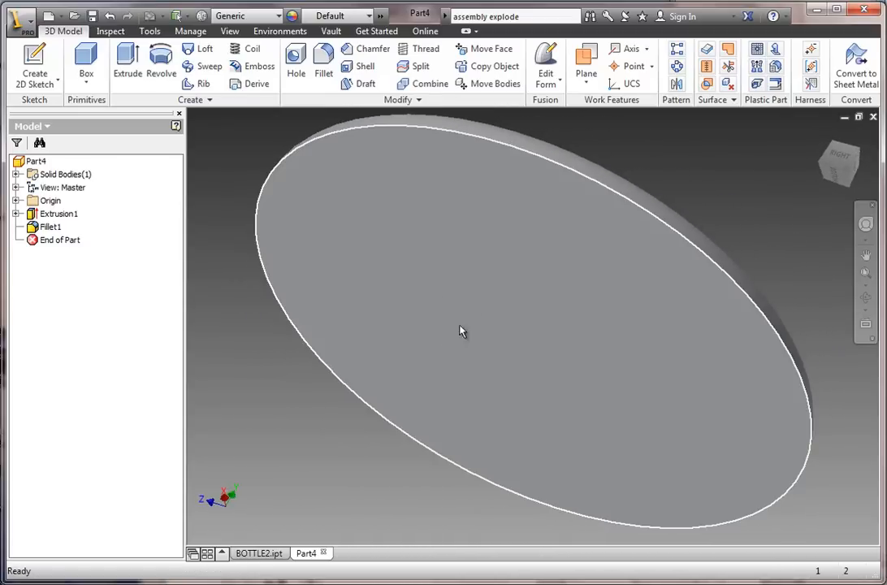
mouse_move(437, 265)
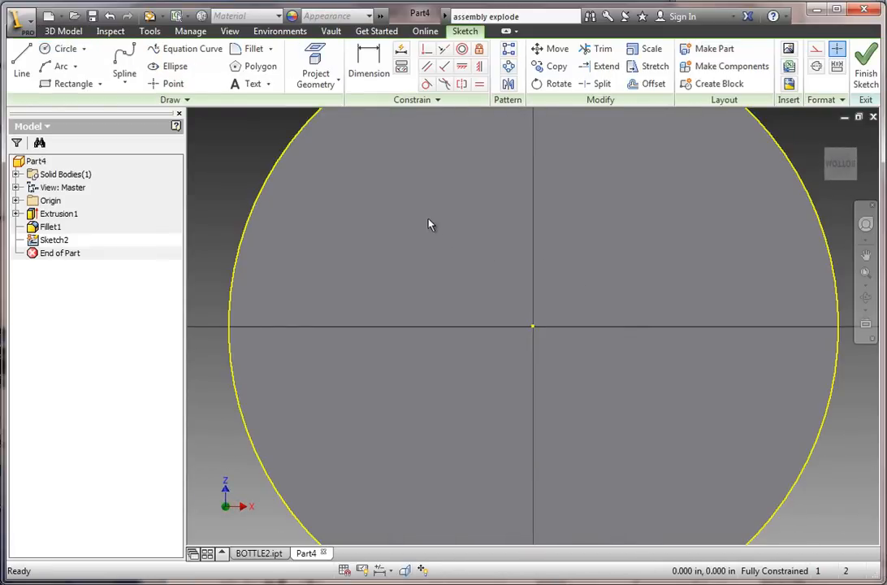
- Finish the 1.800 circle sketch and extrude it 0.5 in as a boss
click(46, 48)
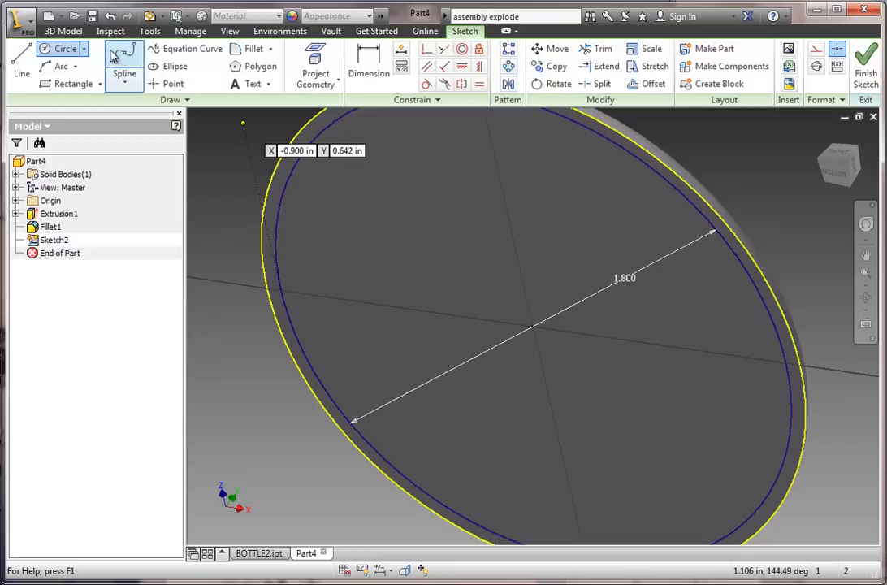
click(62, 31)
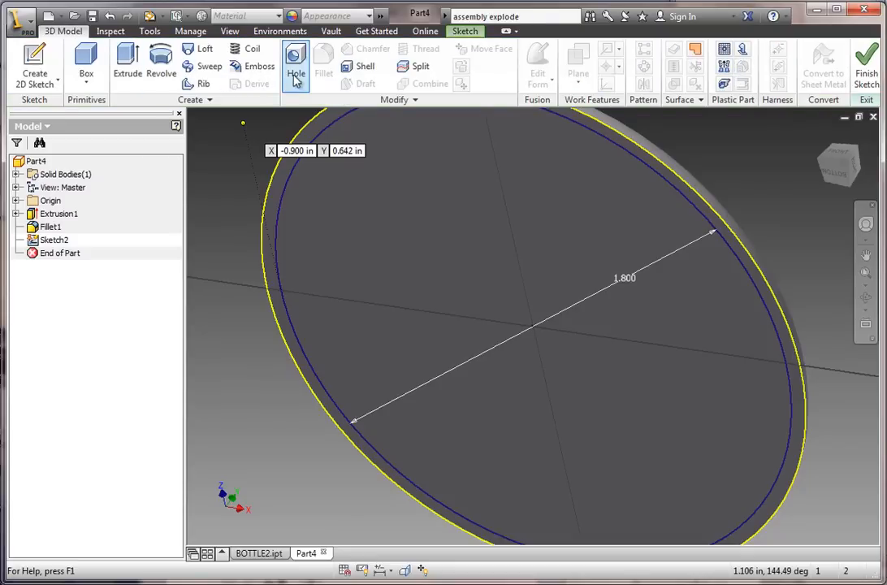
click(126, 65)
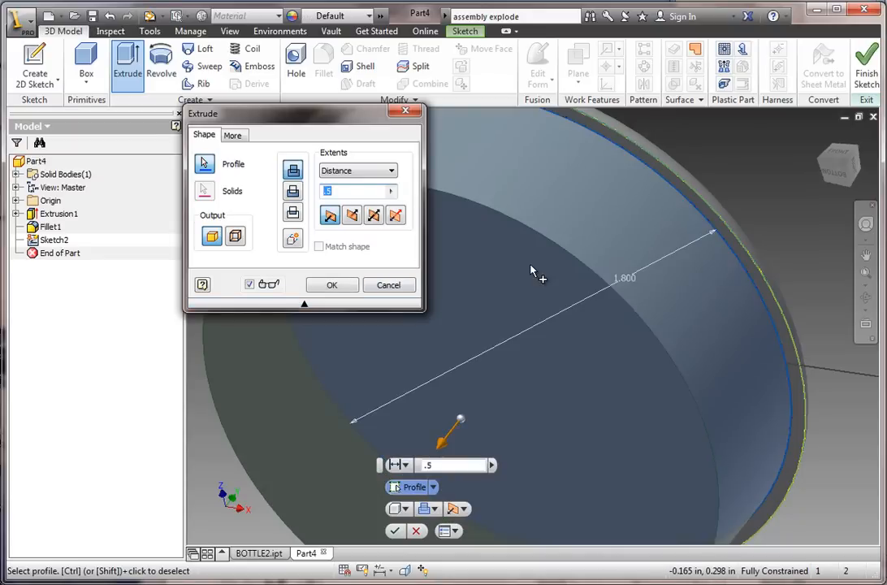
click(331, 284)
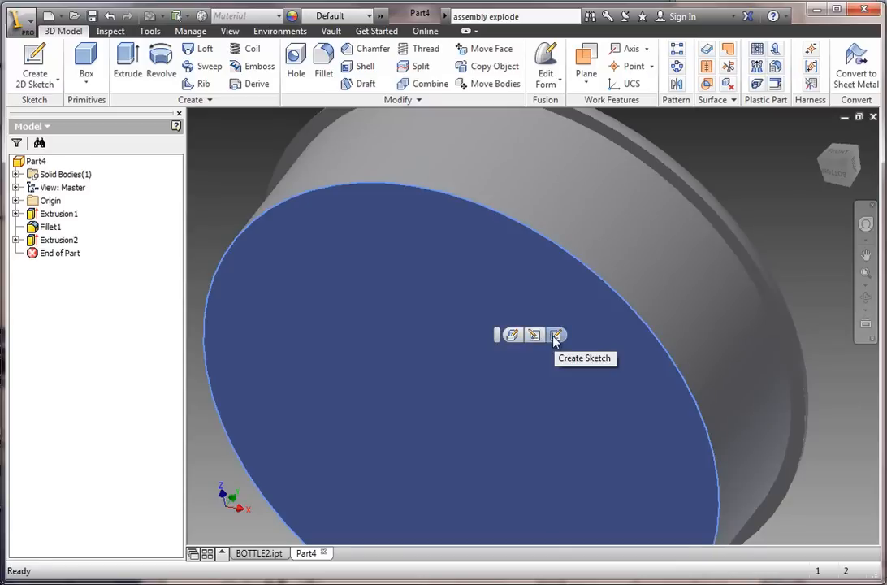
- Sketch a 1.500 circle on the boss face and cut it 0.4 in deep into the boss
click(556, 334)
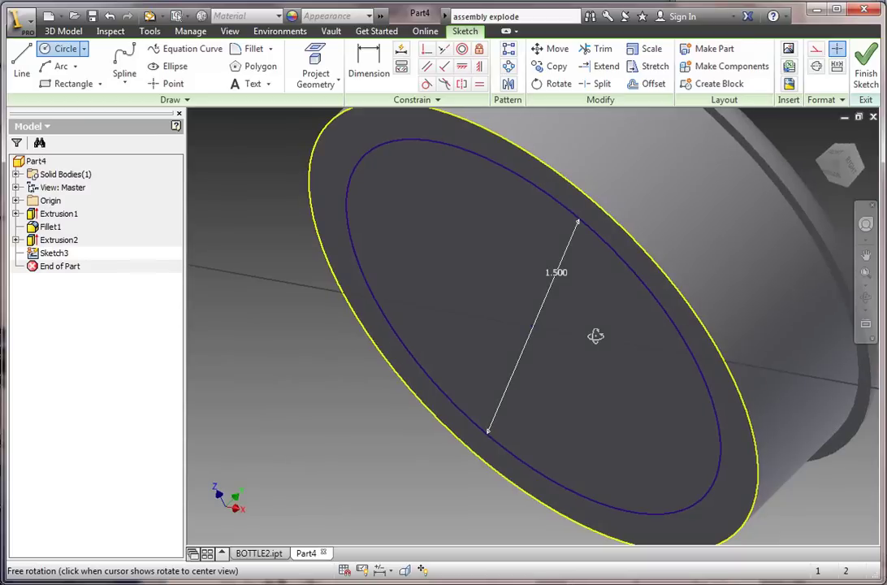
click(63, 49)
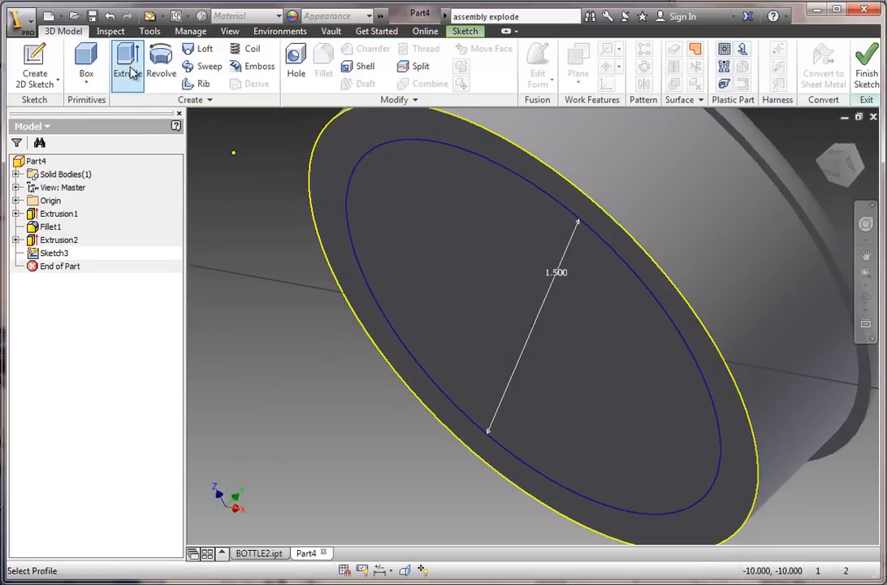
click(127, 65)
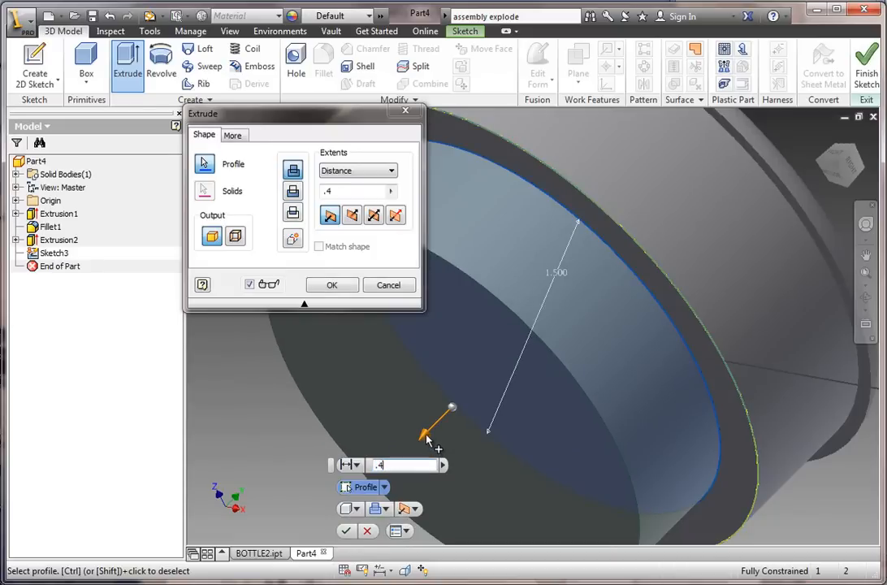
mouse_move(292, 192)
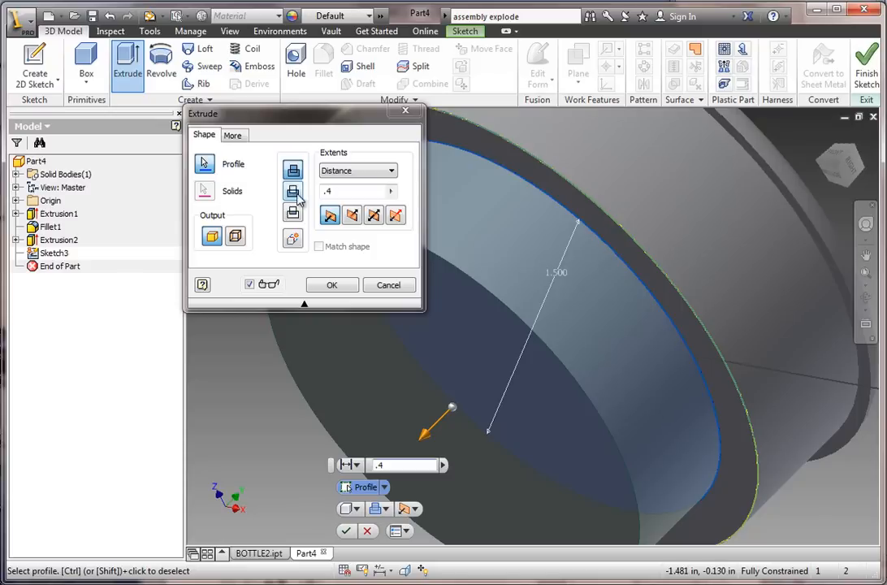
click(293, 191)
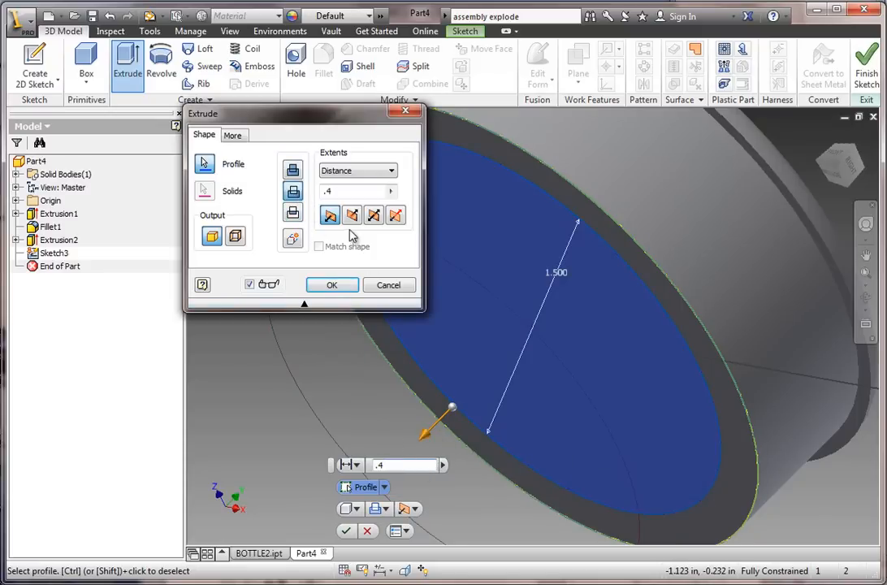
click(351, 215)
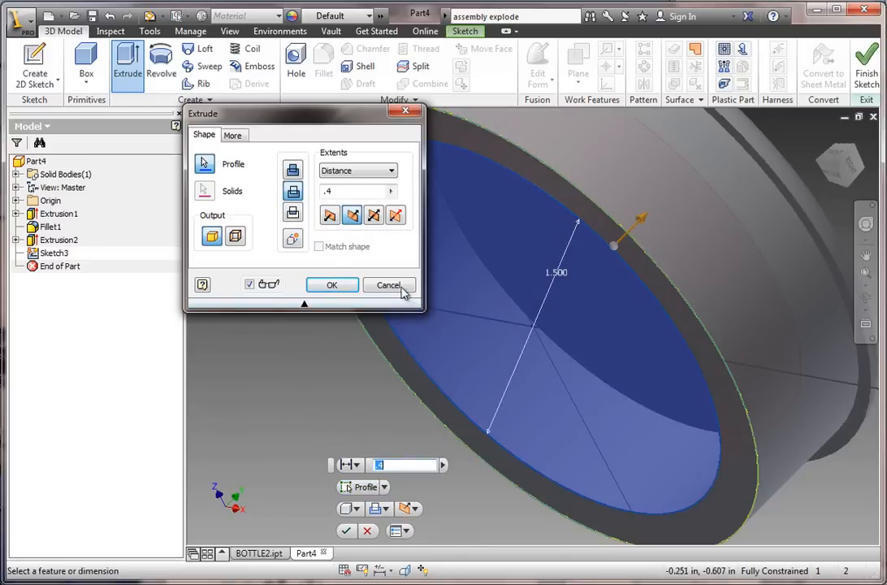
mouse_move(352, 215)
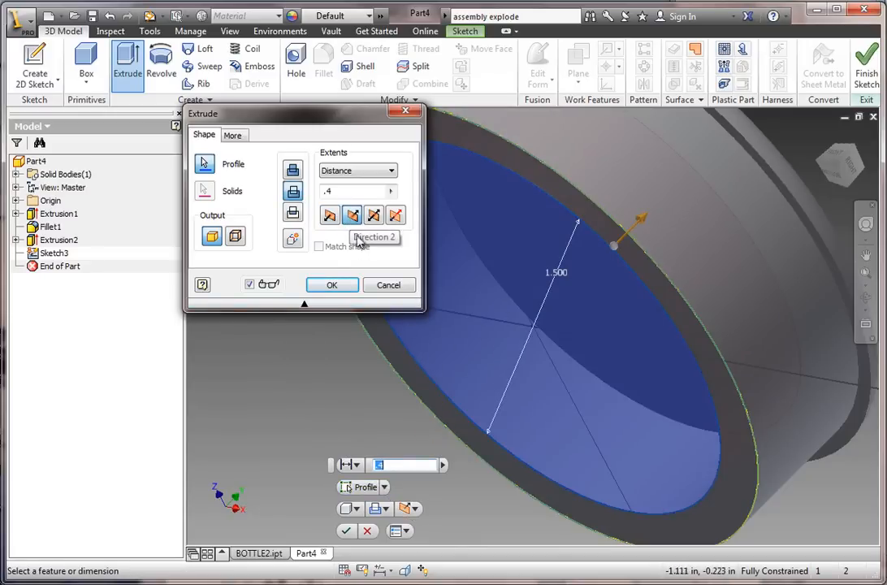
click(331, 285)
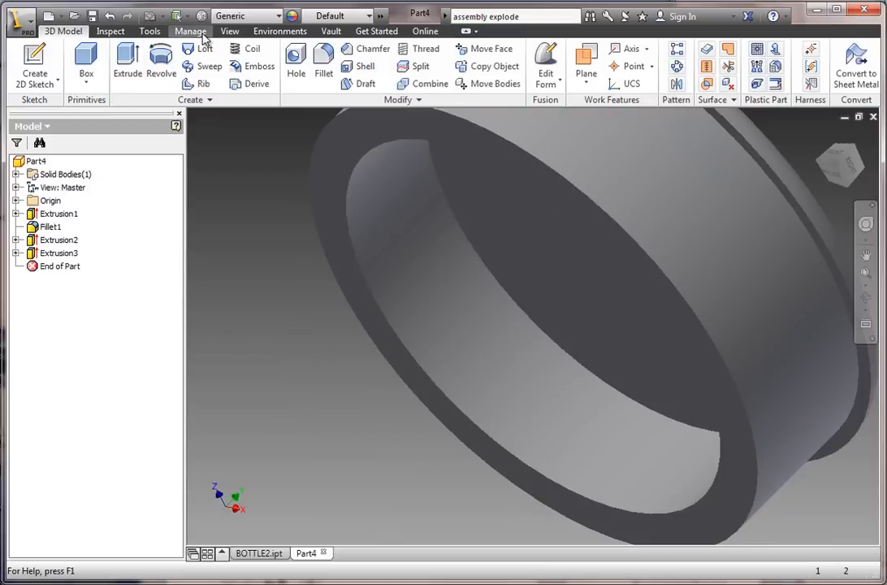
mouse_move(237, 31)
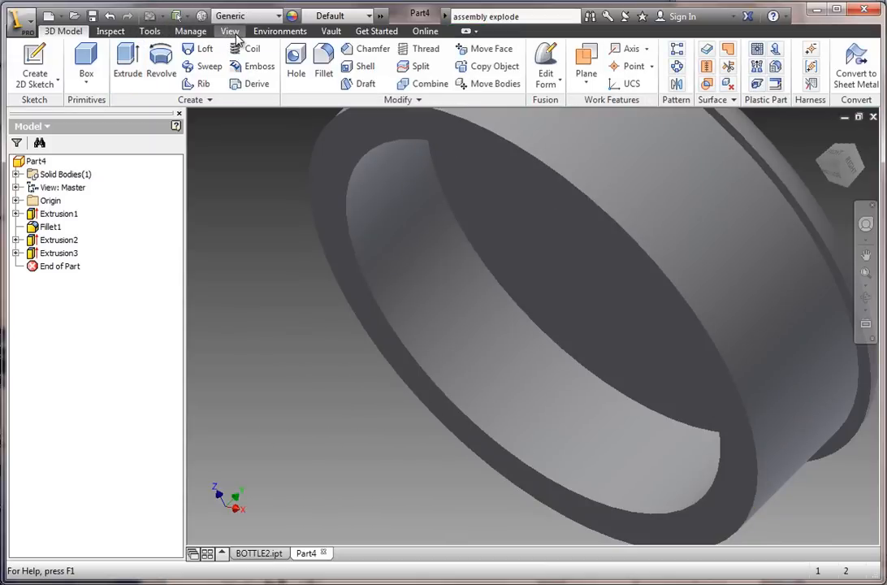
- Apply a shaded visual style to the model and turn on reflections
click(230, 31)
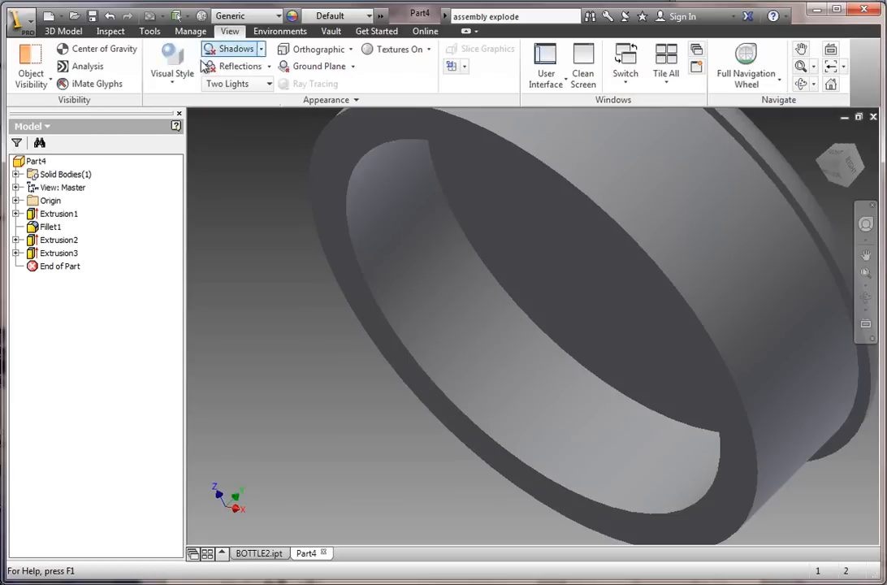
click(170, 61)
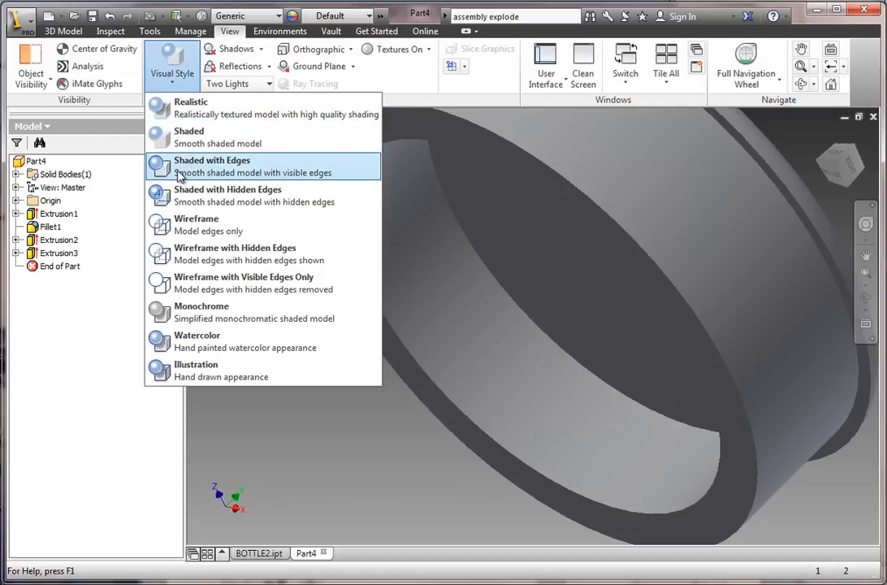
click(212, 165)
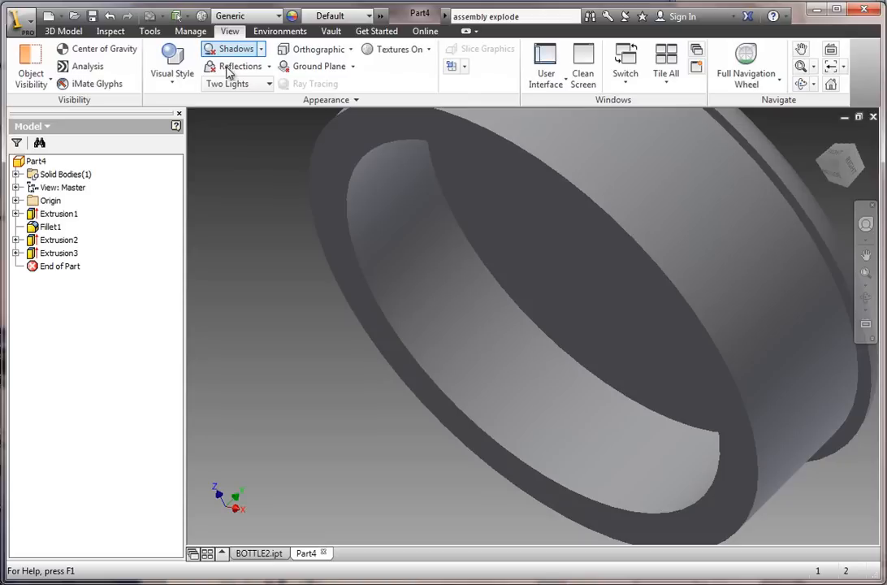
click(239, 66)
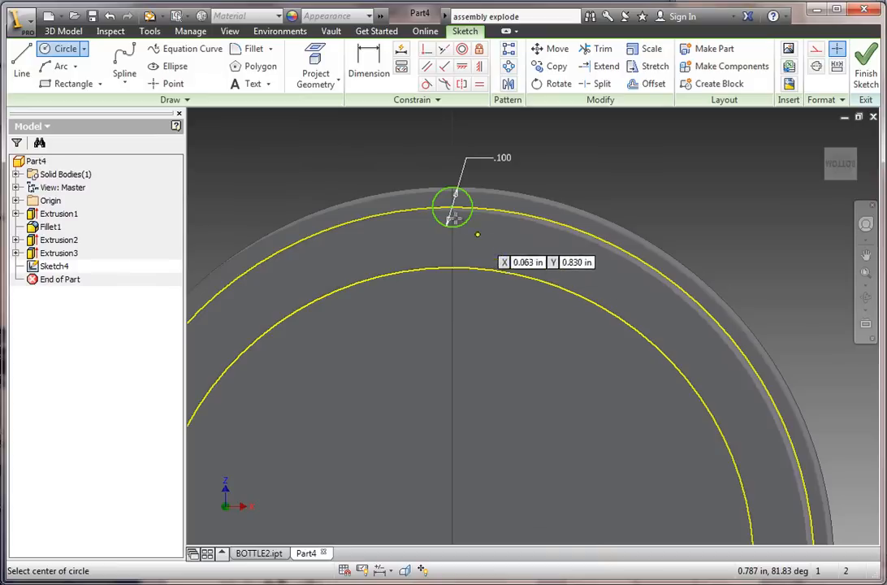
mouse_move(238, 131)
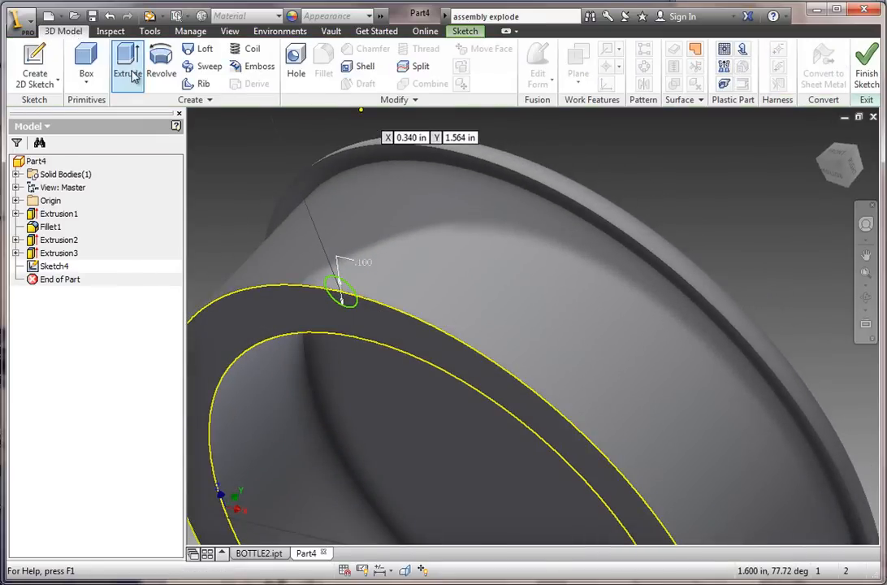
- Extrude the .100 rim circle in Direction 2, To Next, joined as a rod
click(128, 62)
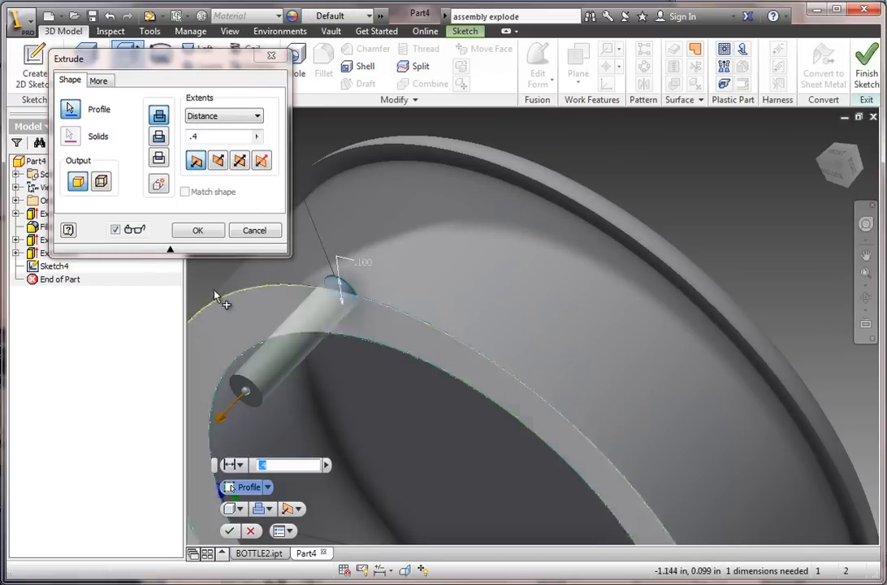
click(217, 160)
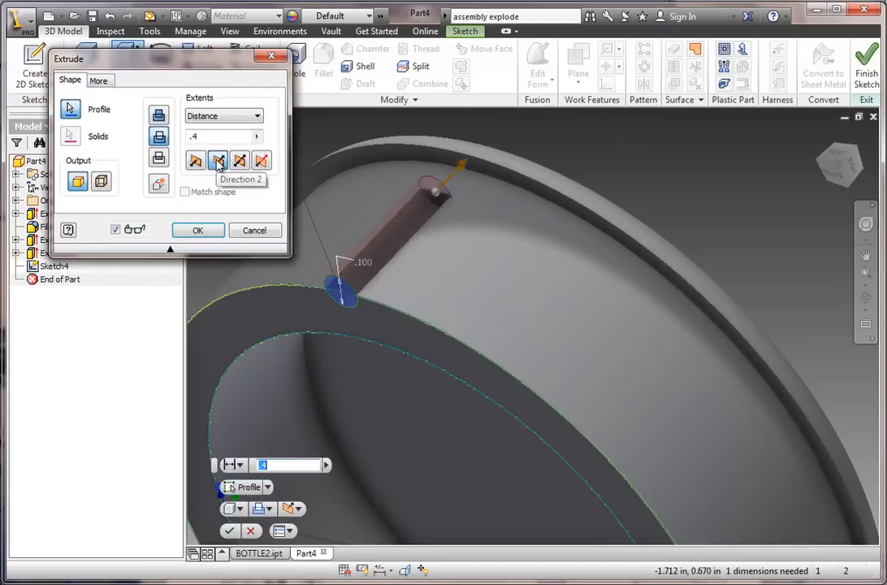
click(258, 116)
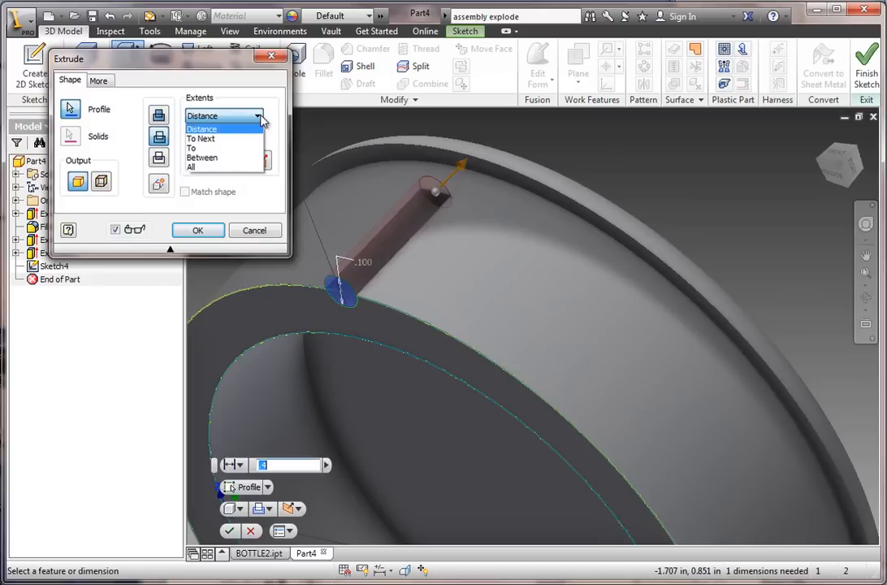
click(200, 138)
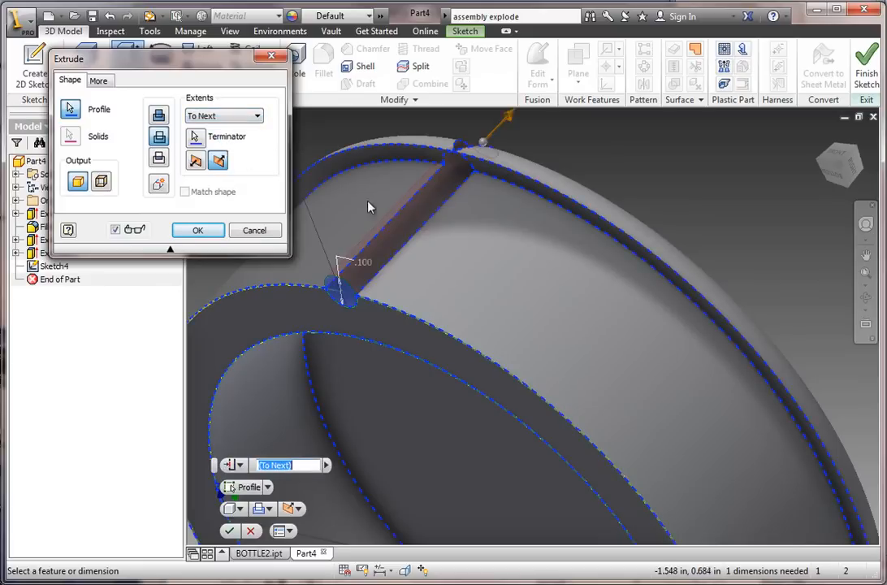
mouse_move(479, 184)
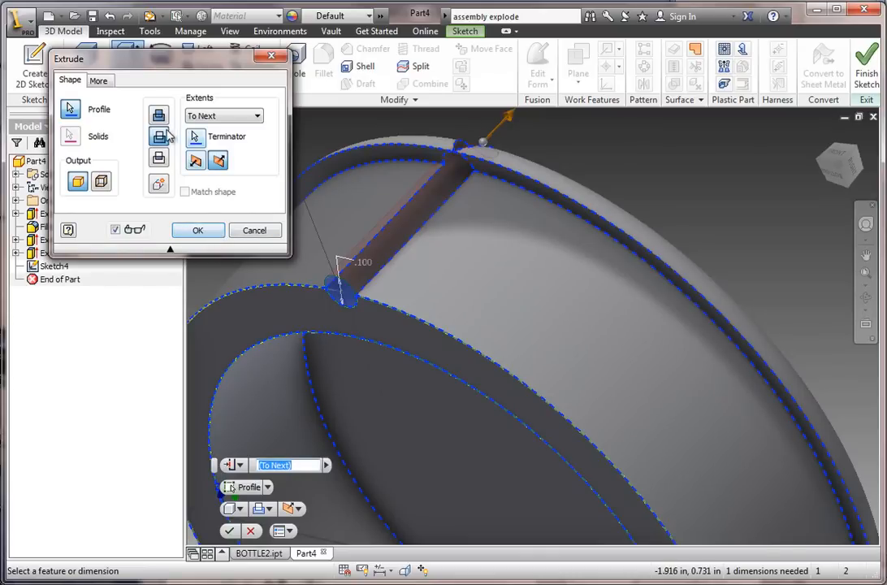
click(160, 114)
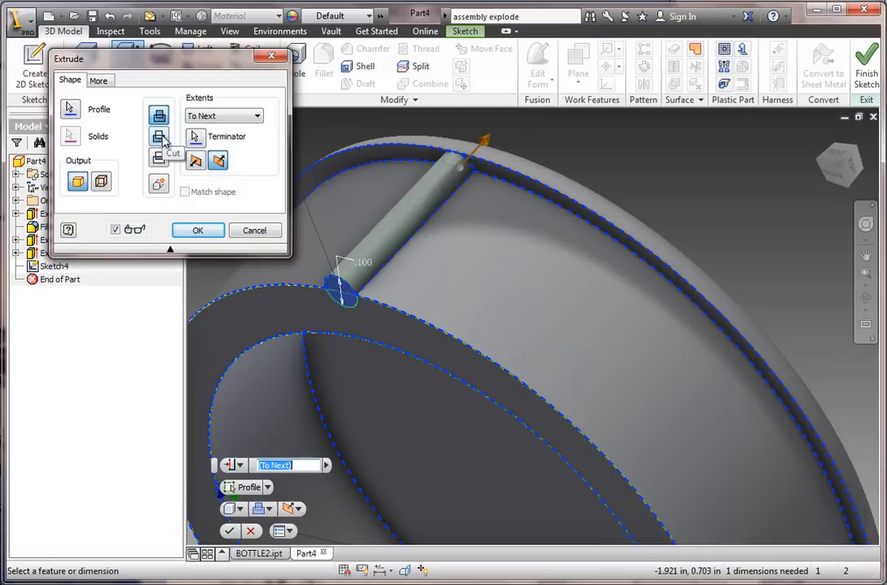
mouse_move(159, 115)
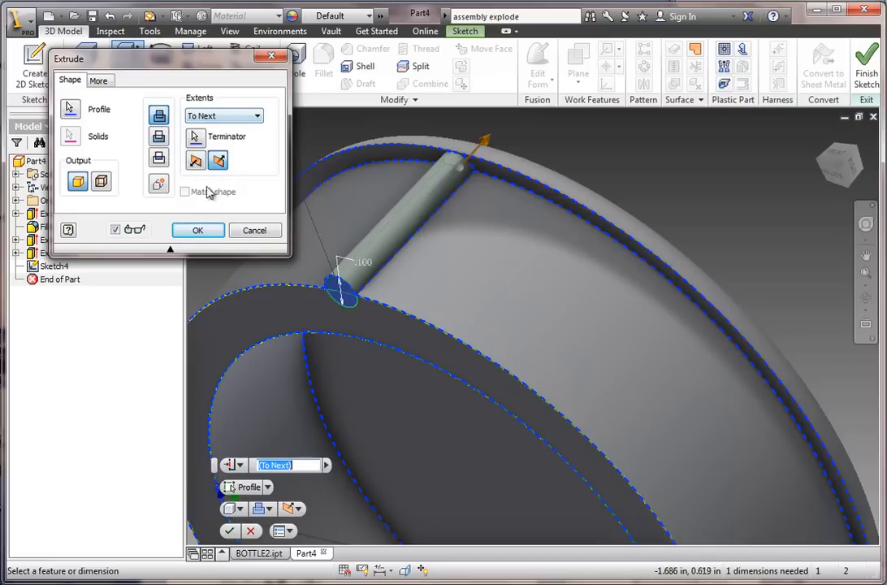
click(198, 230)
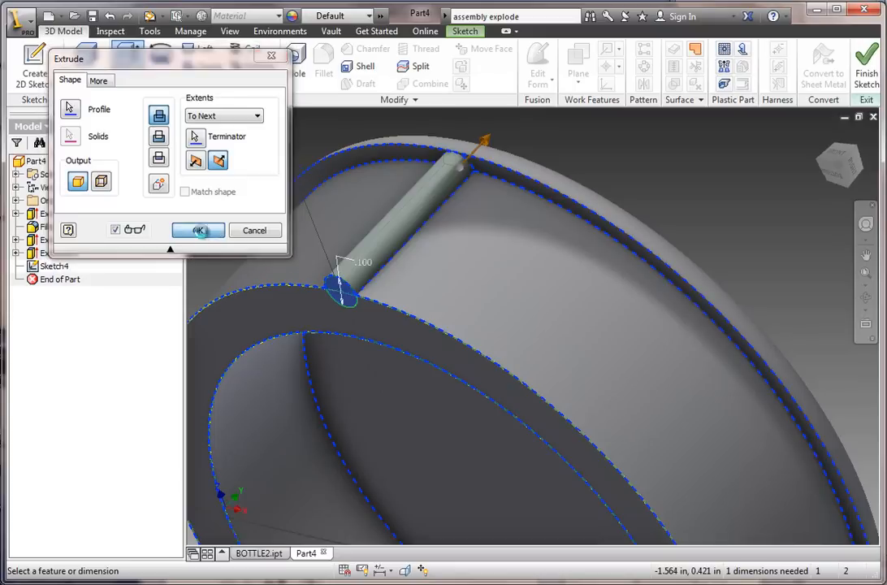
click(198, 229)
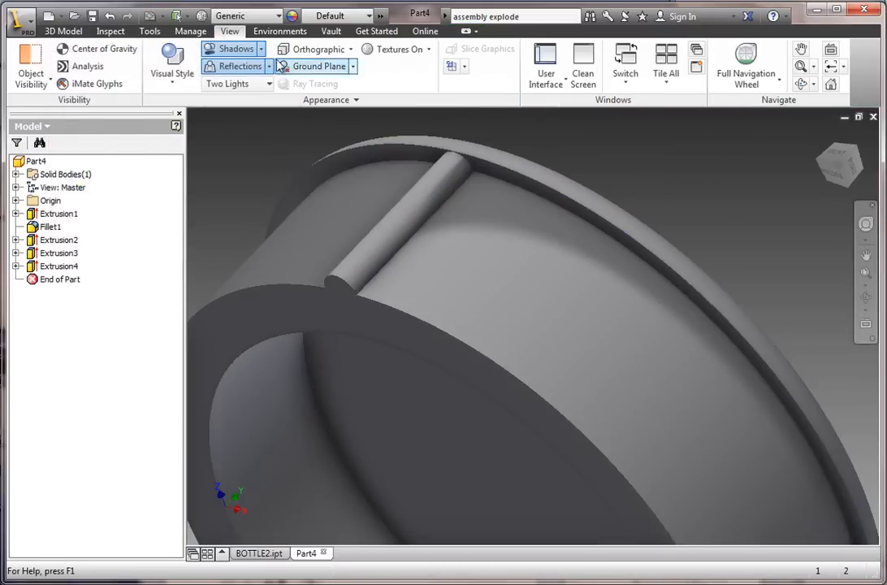
click(84, 31)
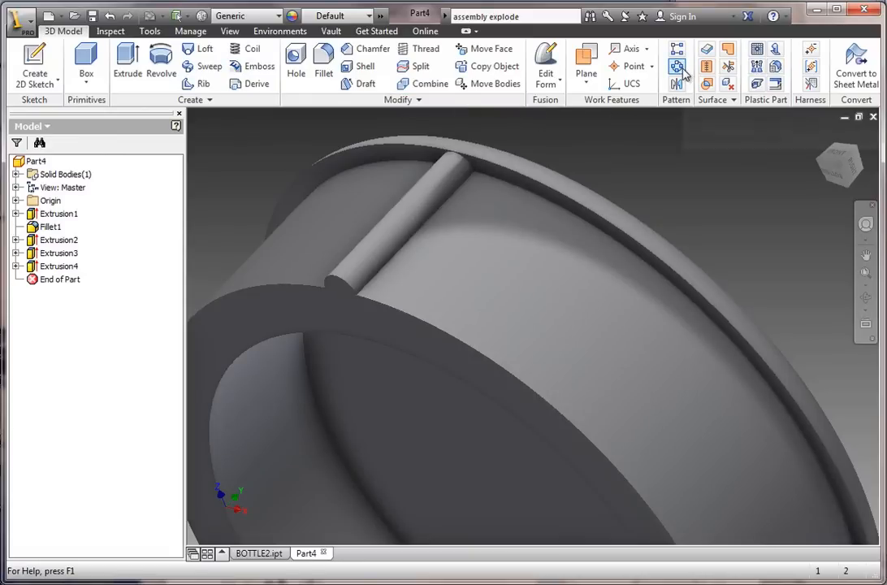
mouse_move(674, 67)
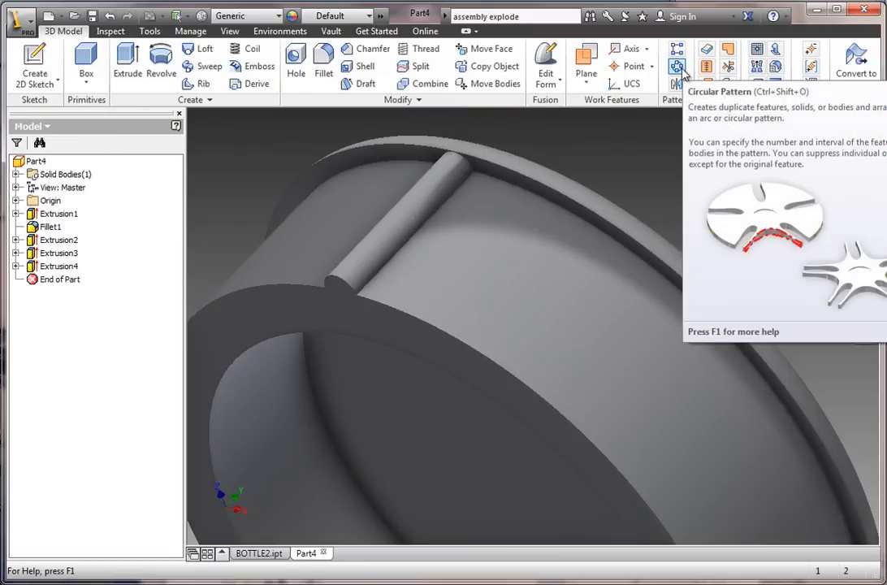
- Circular-pattern the rod feature with 50 instances around the cap wall
click(675, 60)
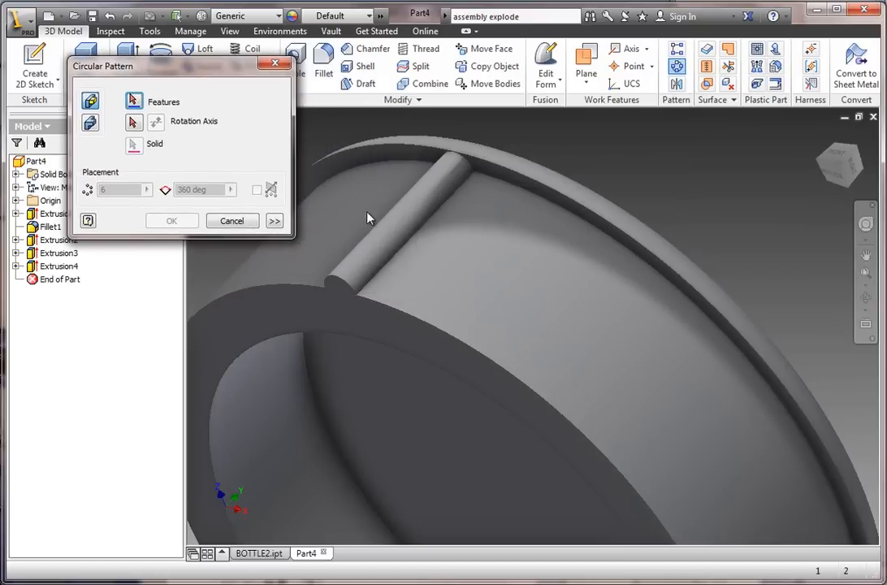
mouse_move(387, 243)
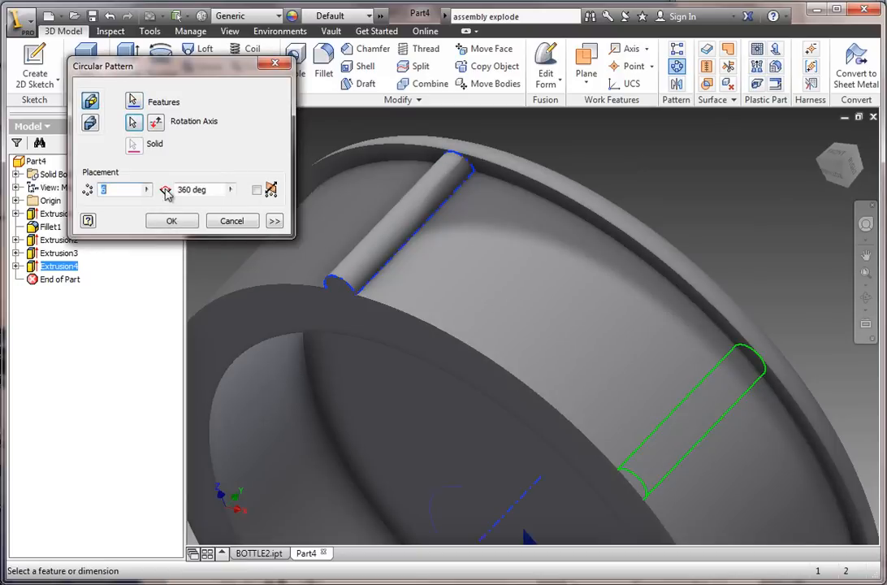
text(6)
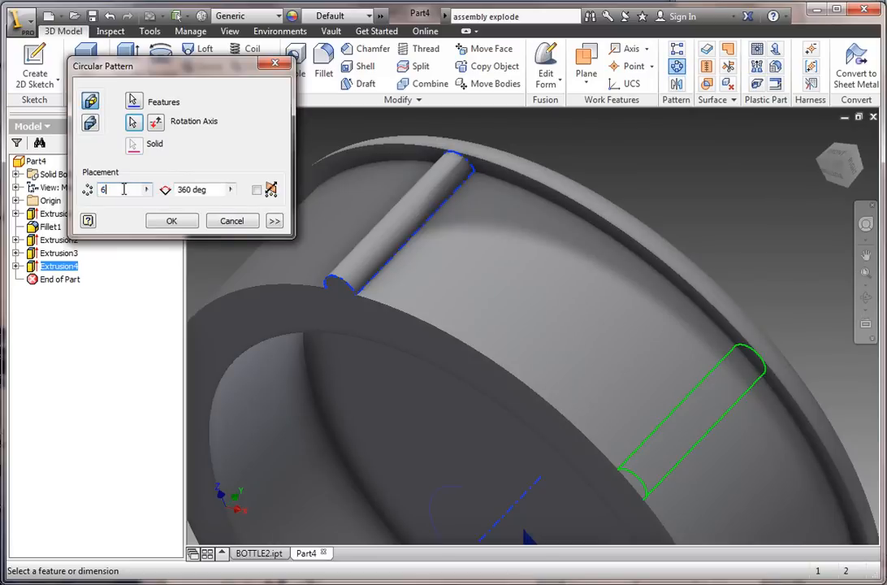
text(50)
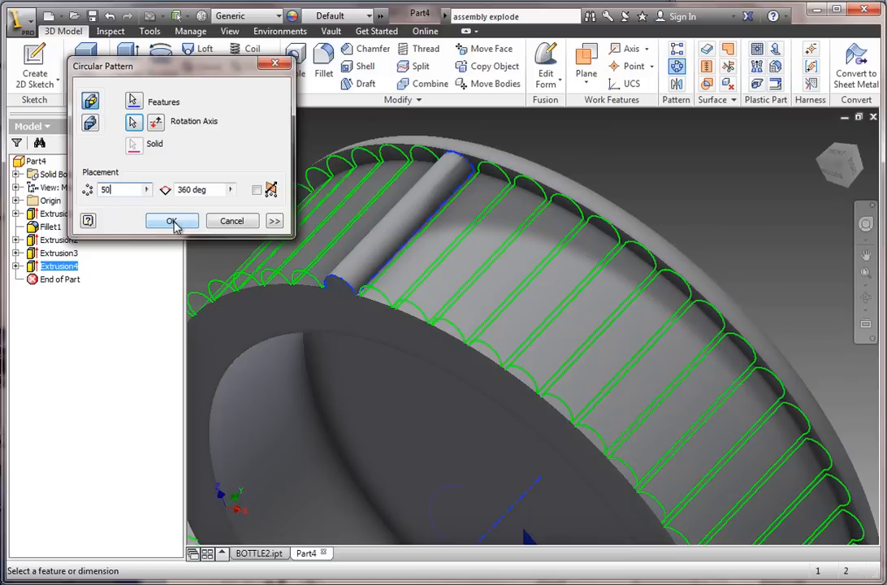
click(171, 221)
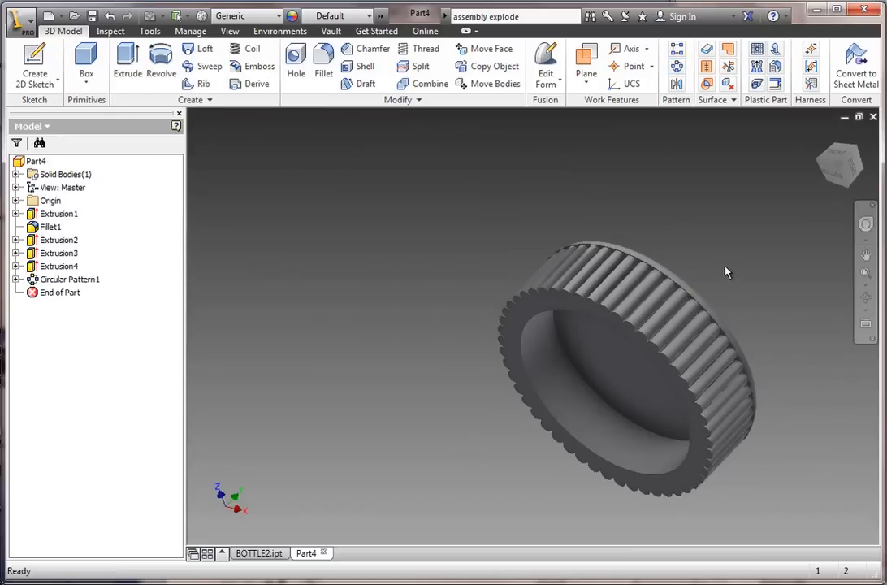
- Save the cap part as CAP2.ipt
drag(726, 272, 583, 272)
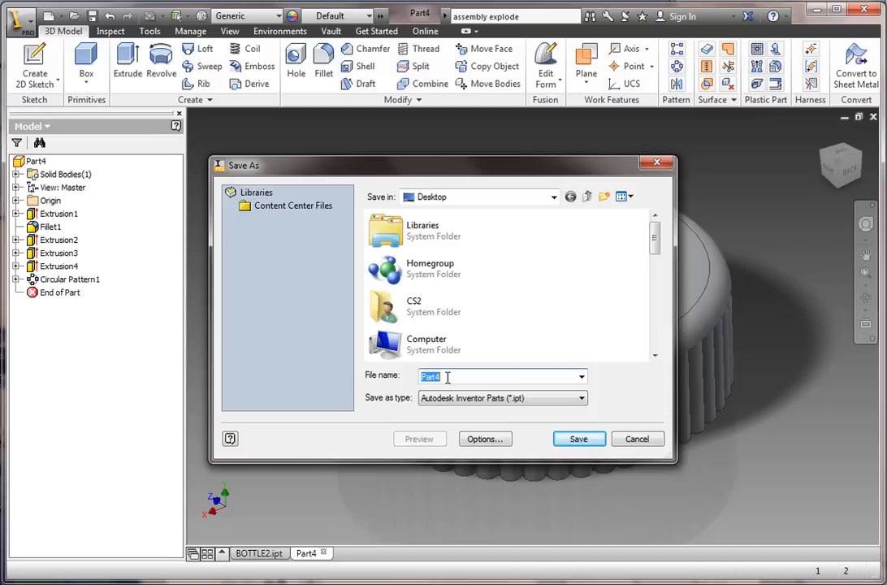
text(CAP)
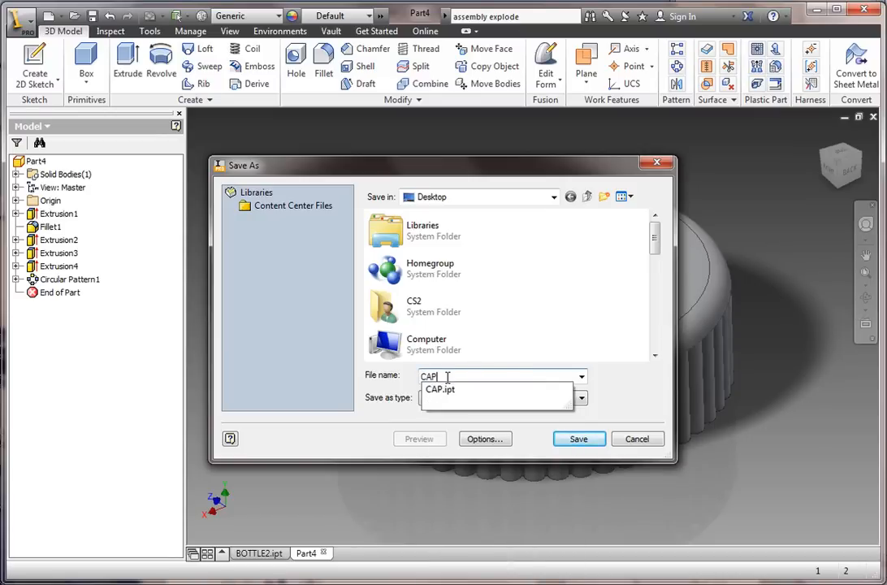
click(579, 438)
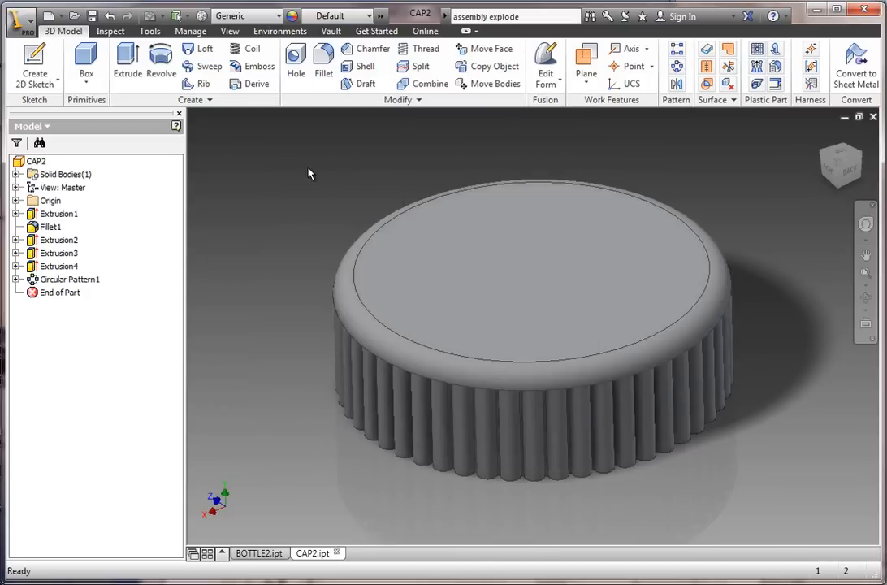
mouse_move(286, 164)
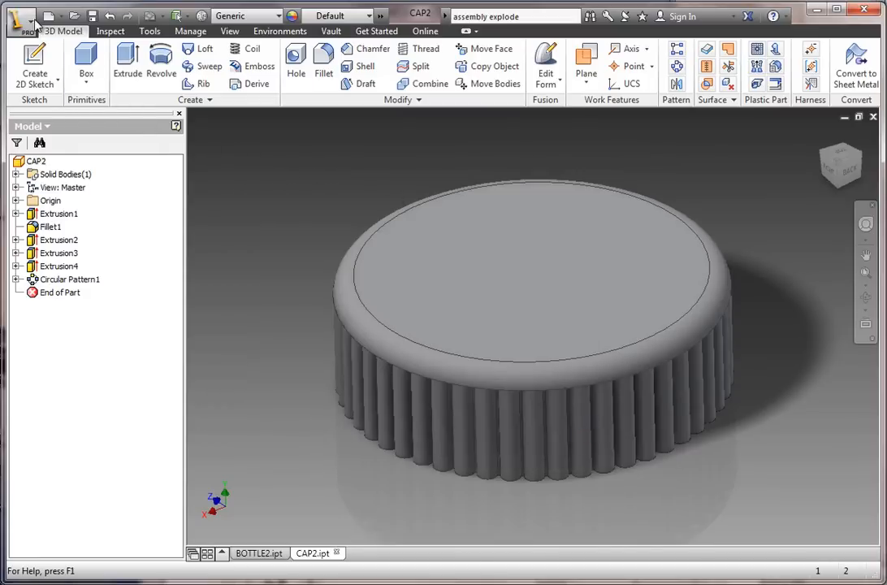
- Create a new assembly document
click(18, 18)
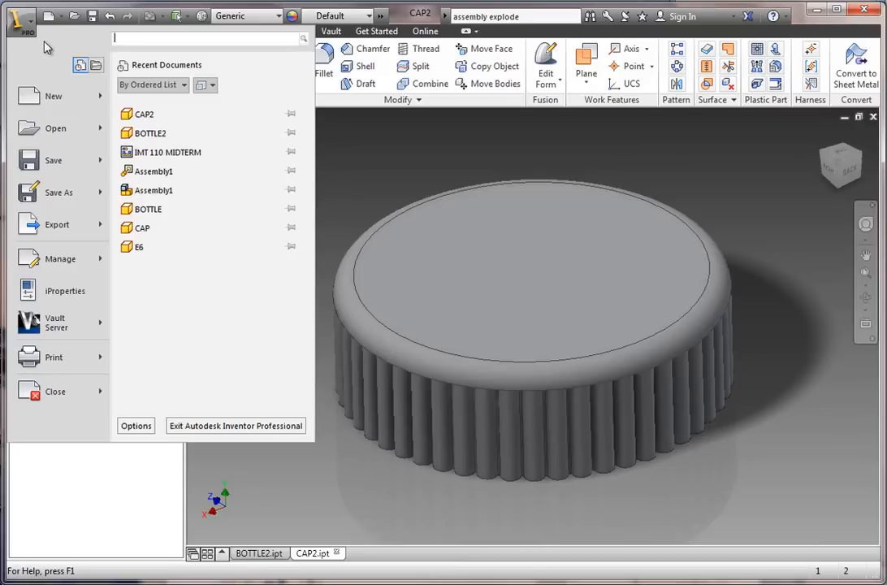
click(52, 95)
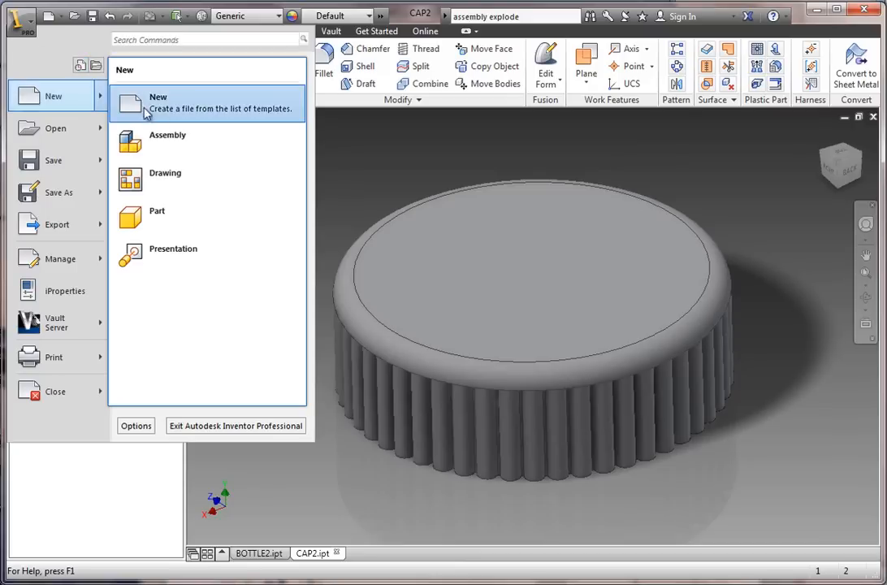
click(167, 141)
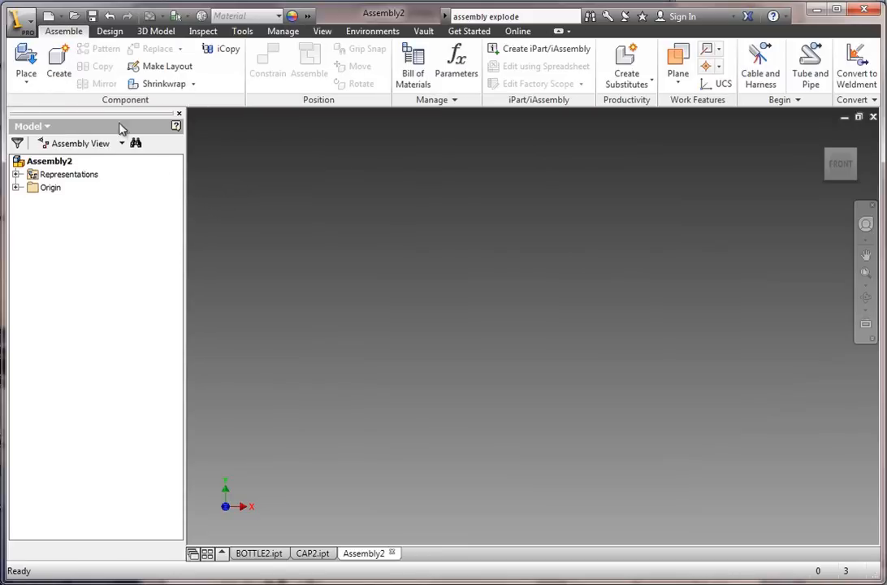
mouse_move(16, 64)
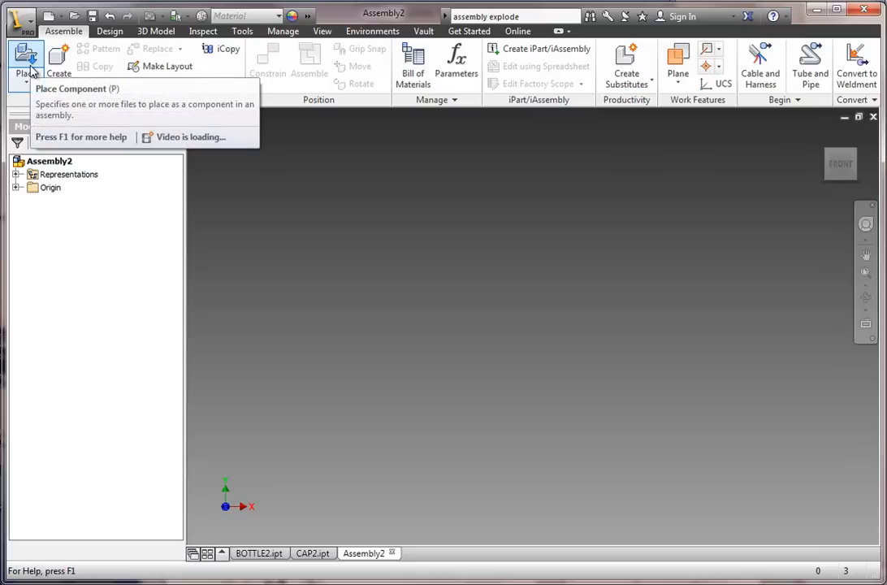
- Place the BOTTLE2 and CAP2 parts into the assembly
click(14, 53)
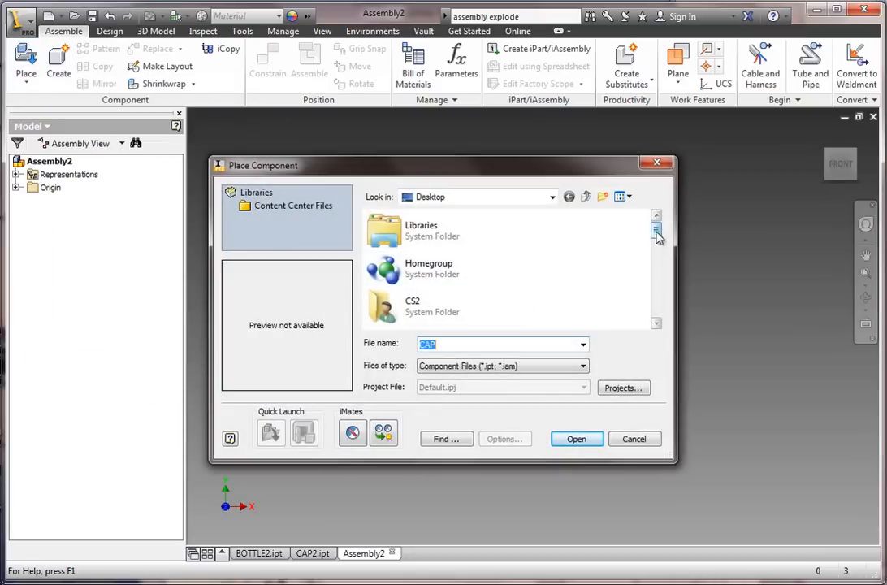
scroll(down, 3)
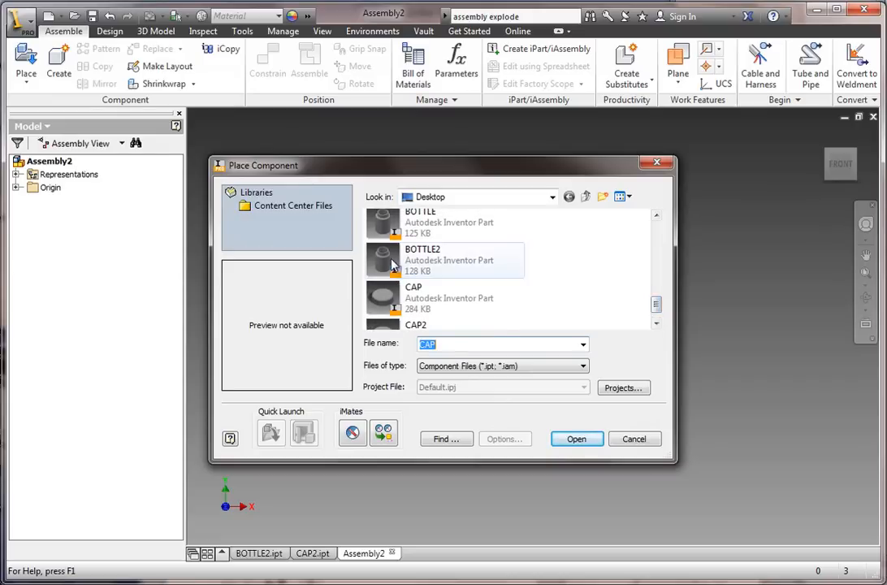
click(446, 259)
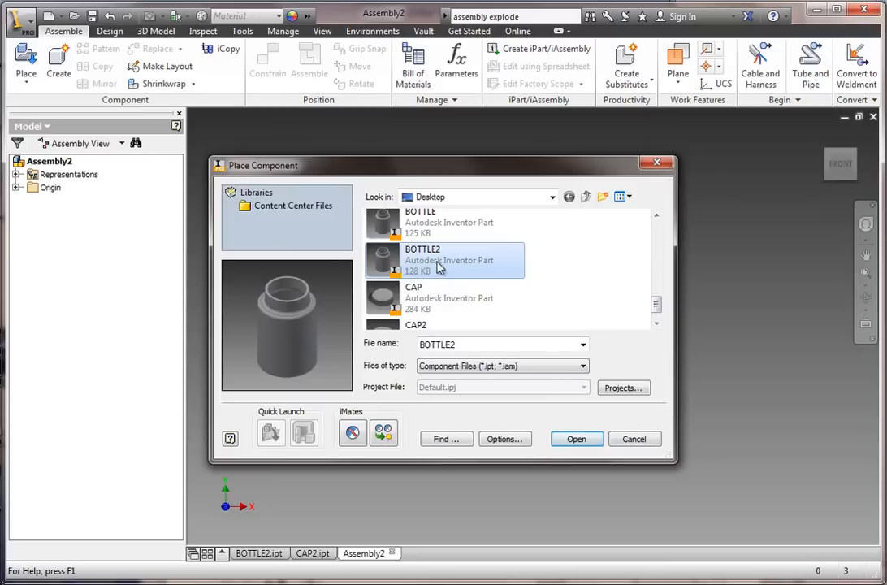
click(576, 438)
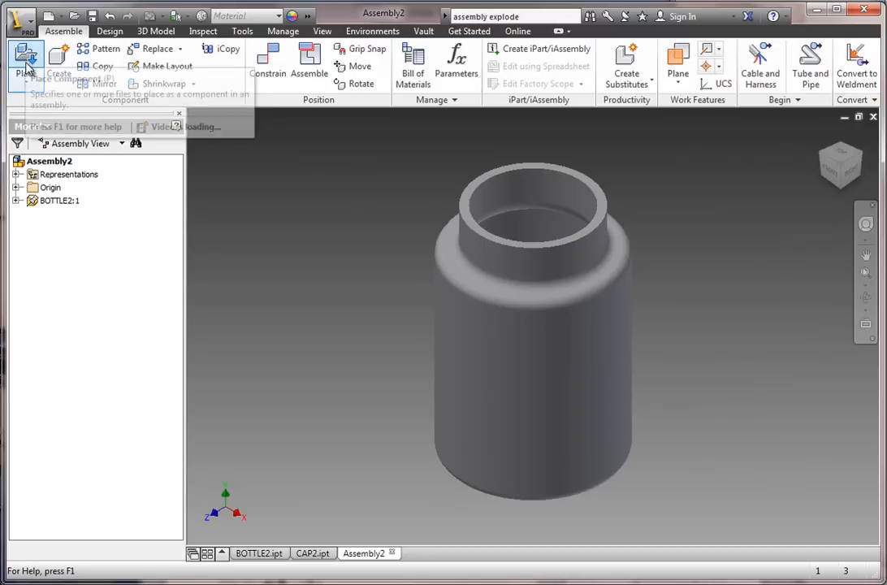
click(16, 55)
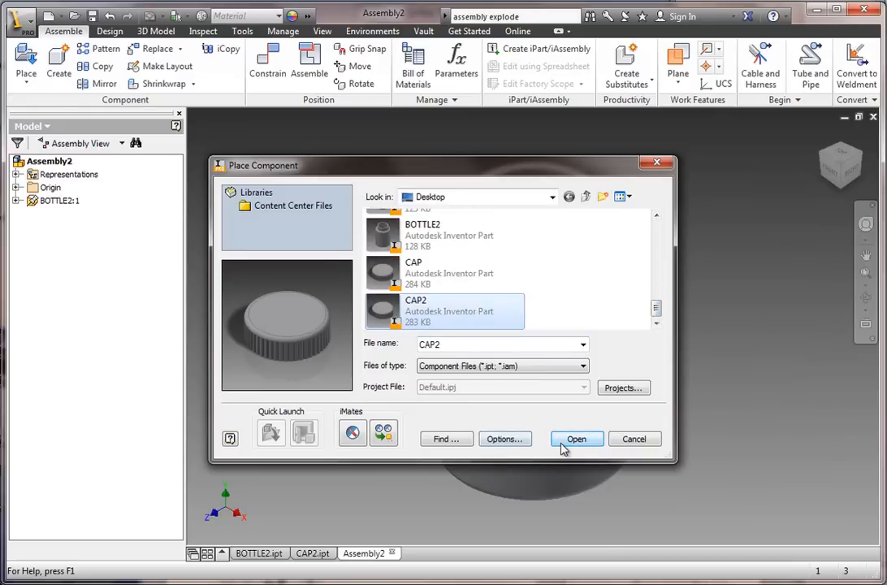
click(575, 439)
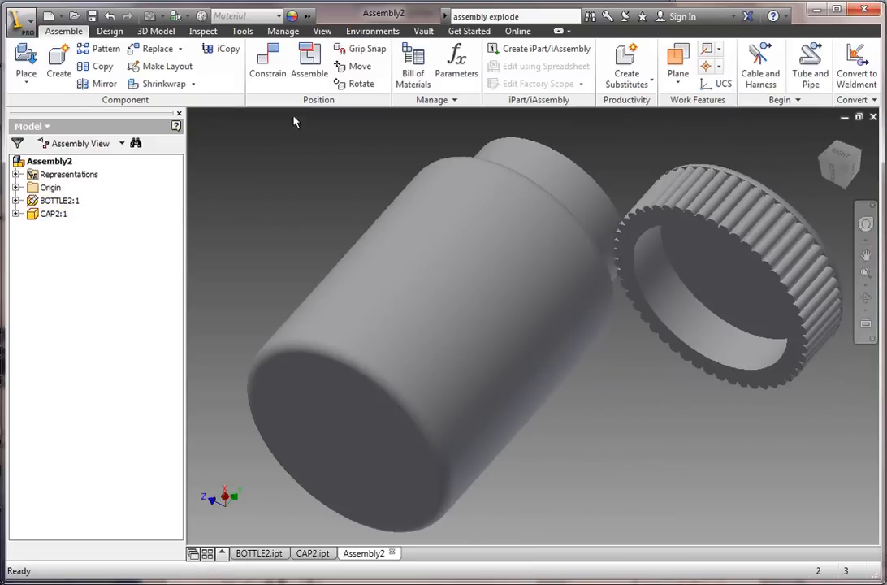
mouse_move(267, 56)
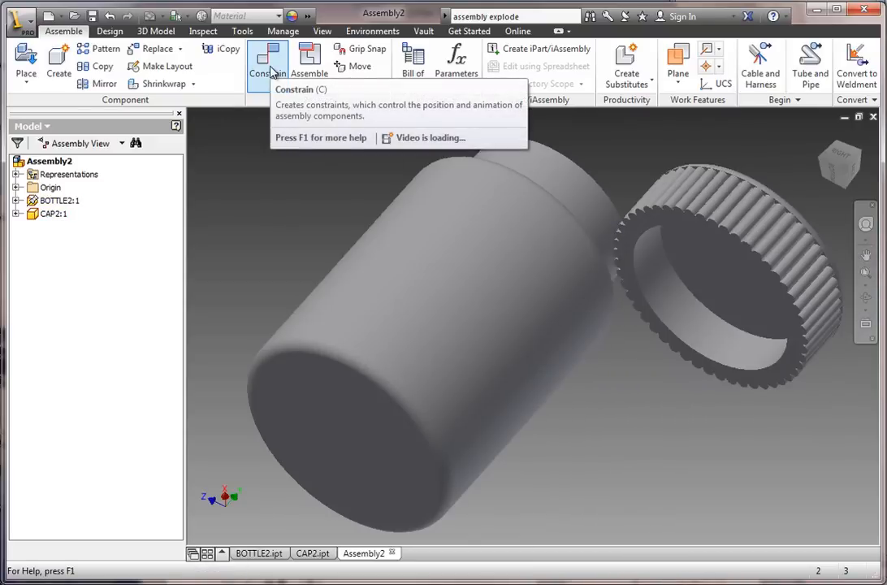
- Mate the cap's rim face to the bottle rim, then mate their axes
click(267, 61)
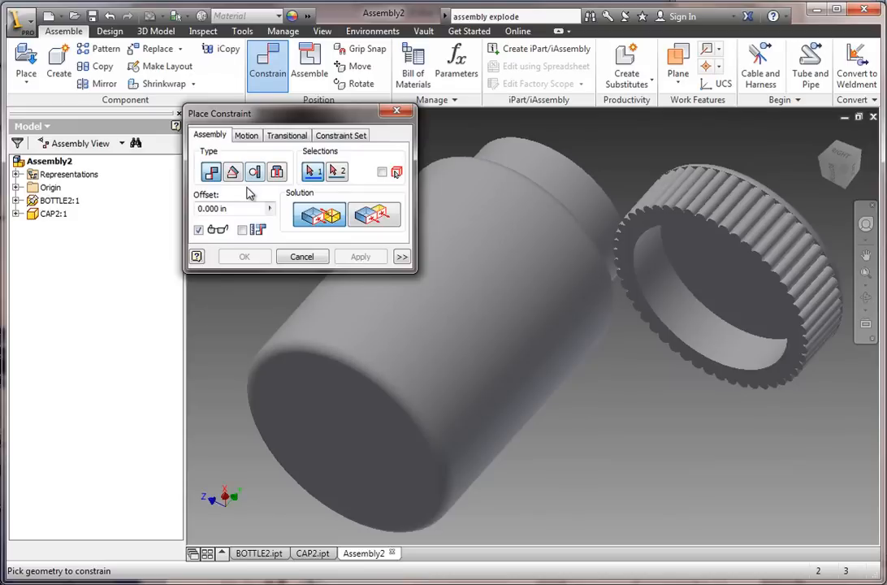
mouse_move(748, 307)
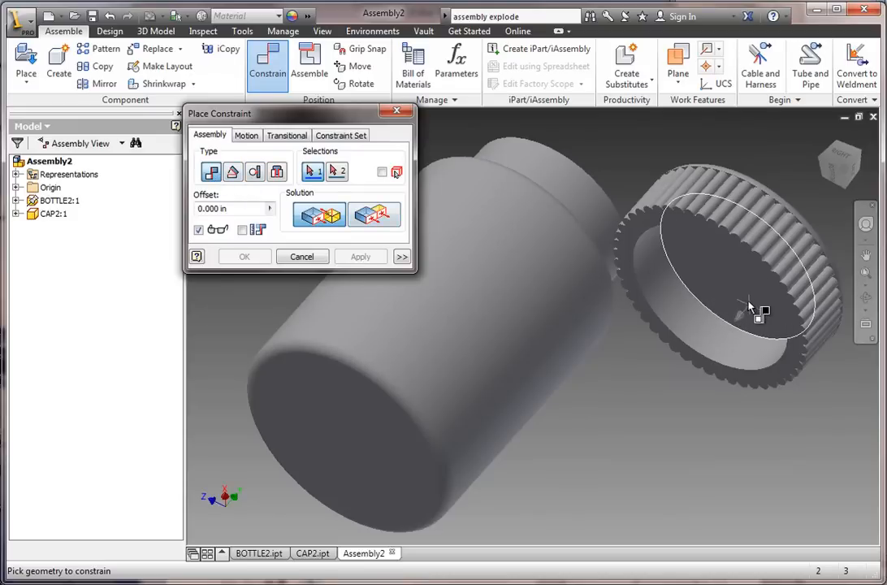
mouse_move(731, 286)
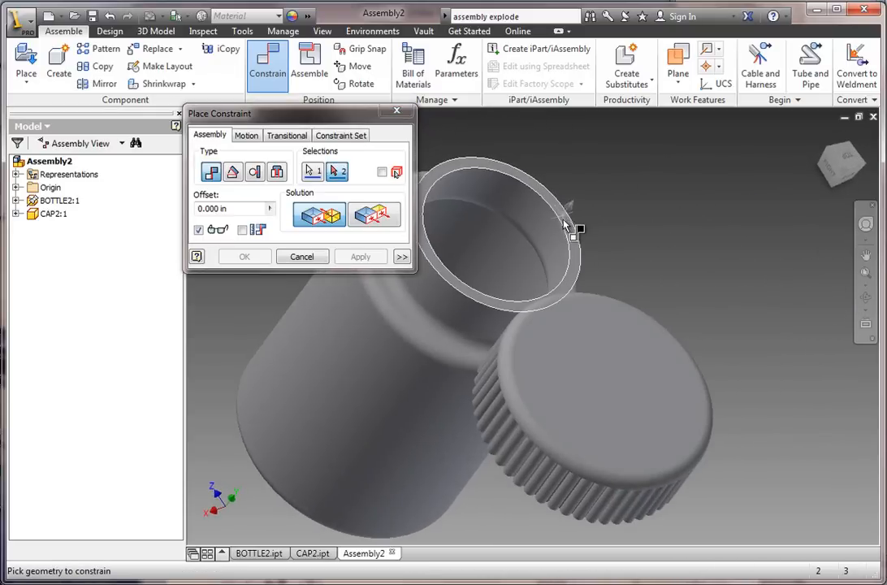
mouse_move(581, 273)
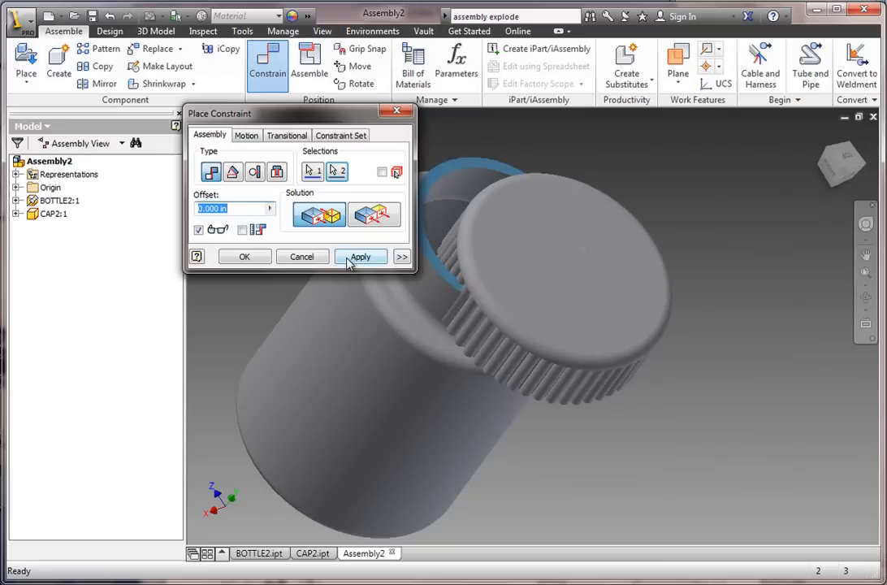
click(359, 256)
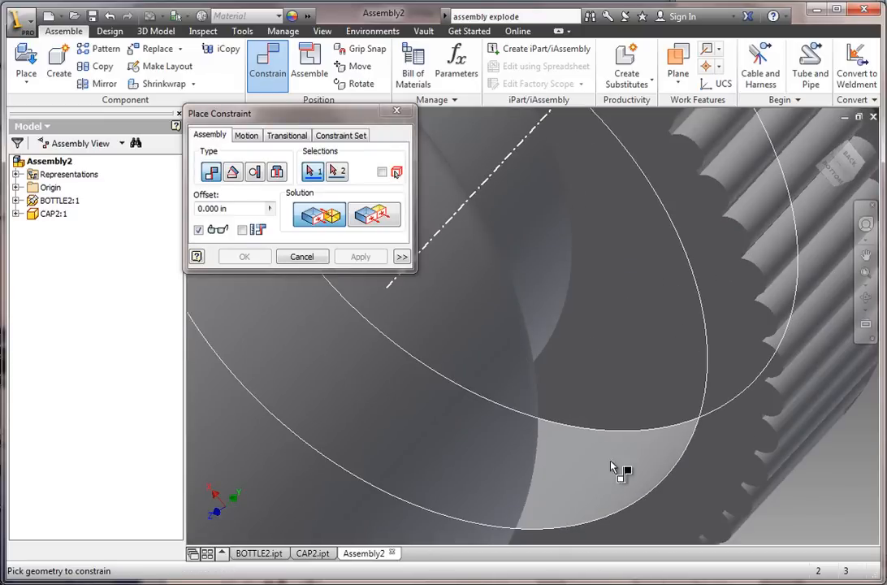
mouse_move(637, 469)
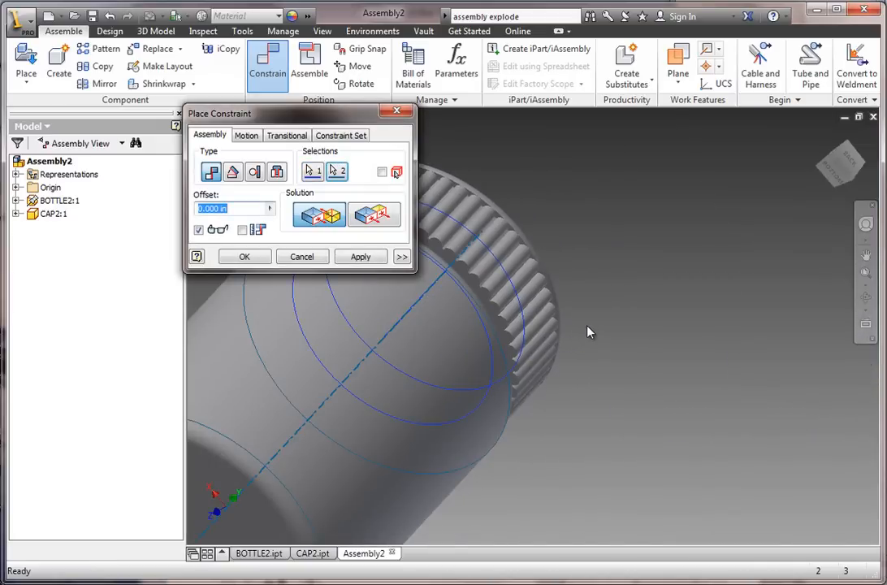
mouse_move(302, 256)
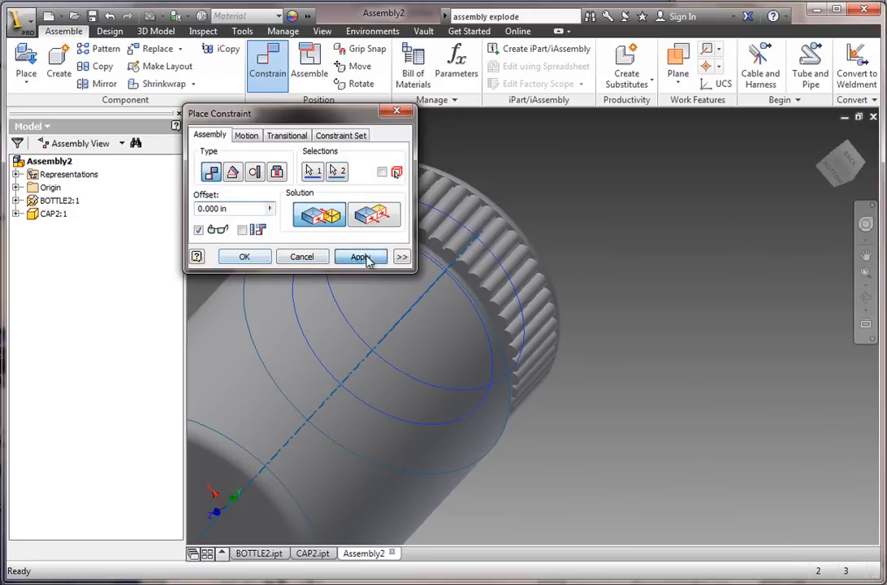
click(360, 255)
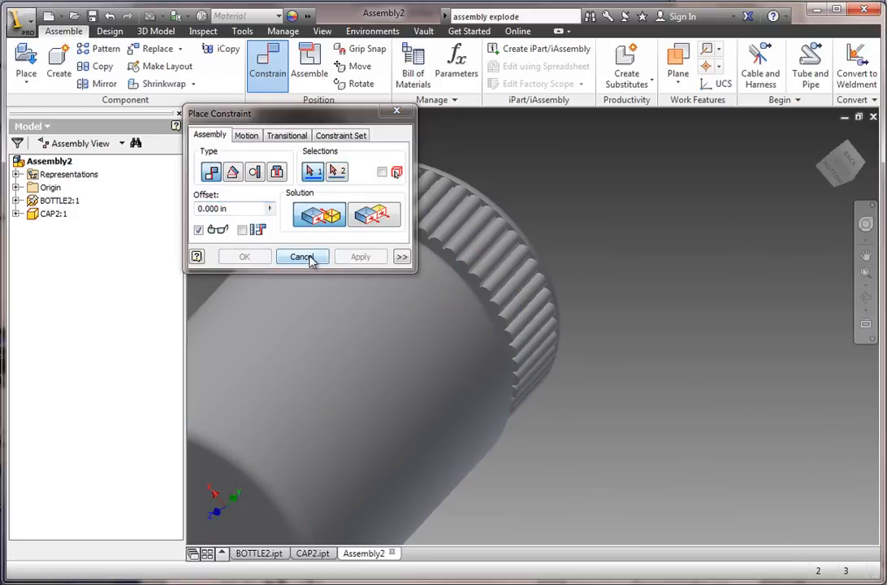
click(302, 256)
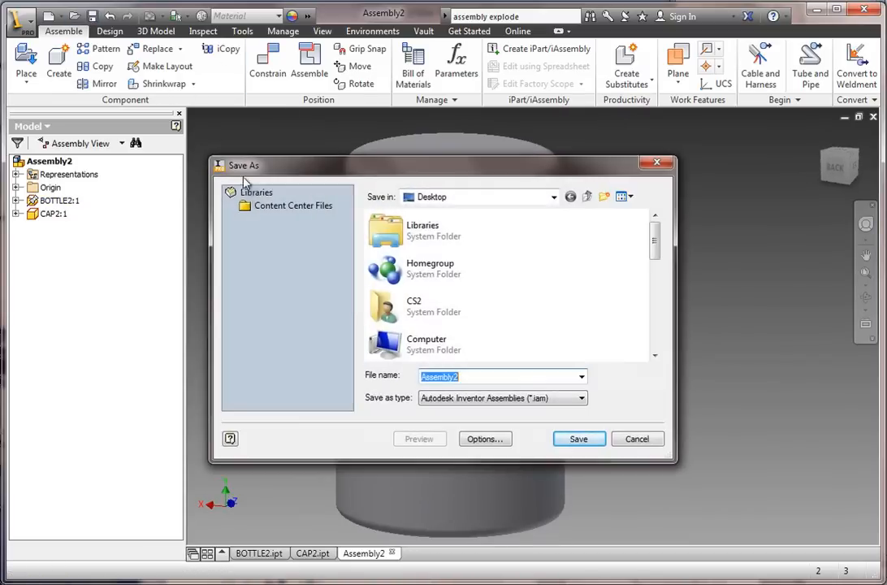
- Enter the file name MED_BOTTLE and save the capped assembly as MED_BOTTLE.iam
text(MED_BOTTLE)
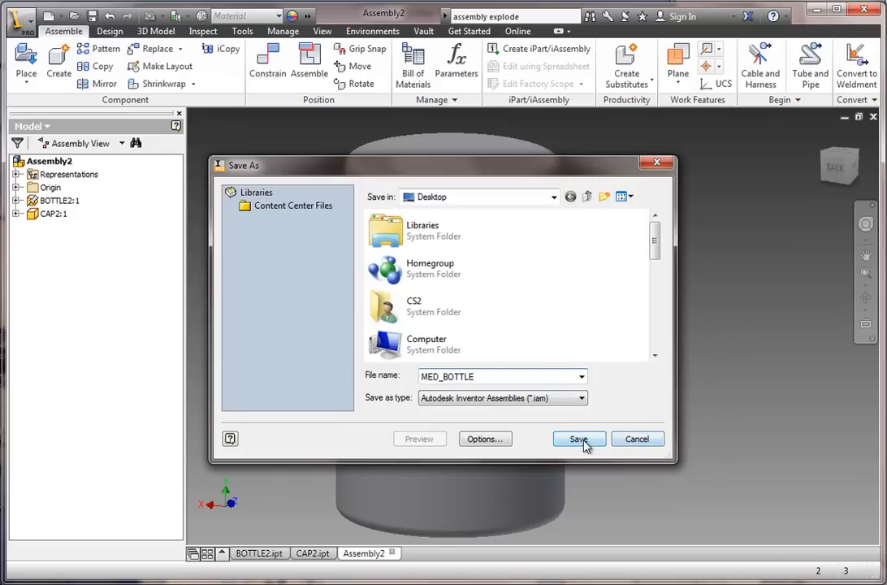
click(577, 439)
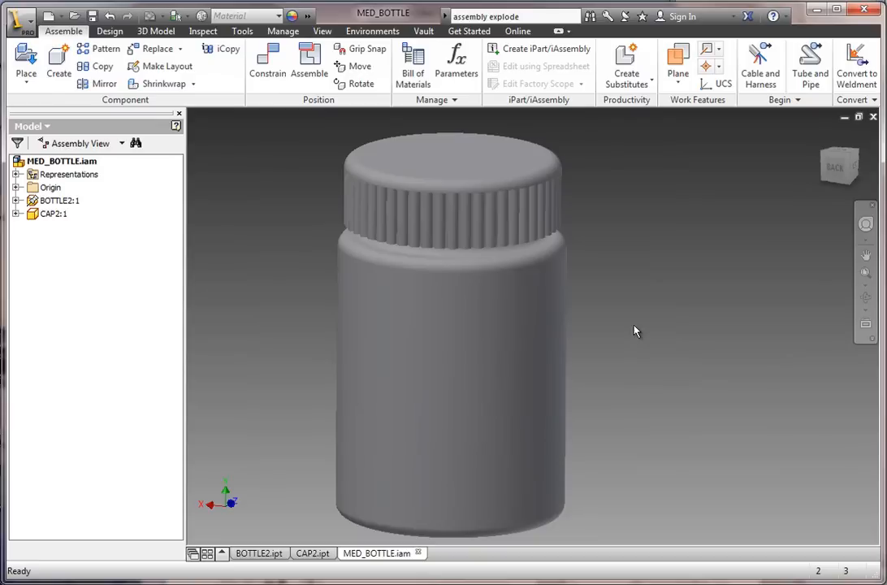
mouse_move(633, 317)
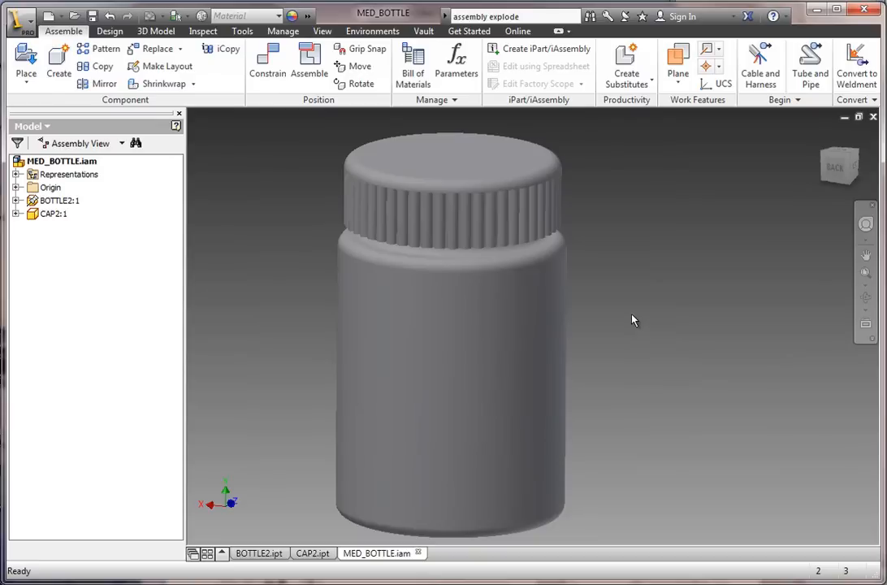
mouse_move(634, 306)
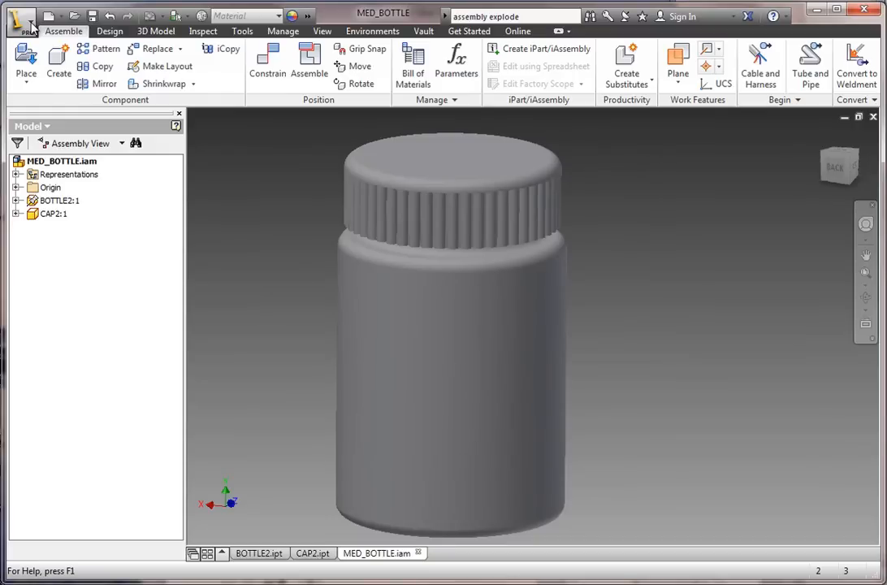
click(18, 20)
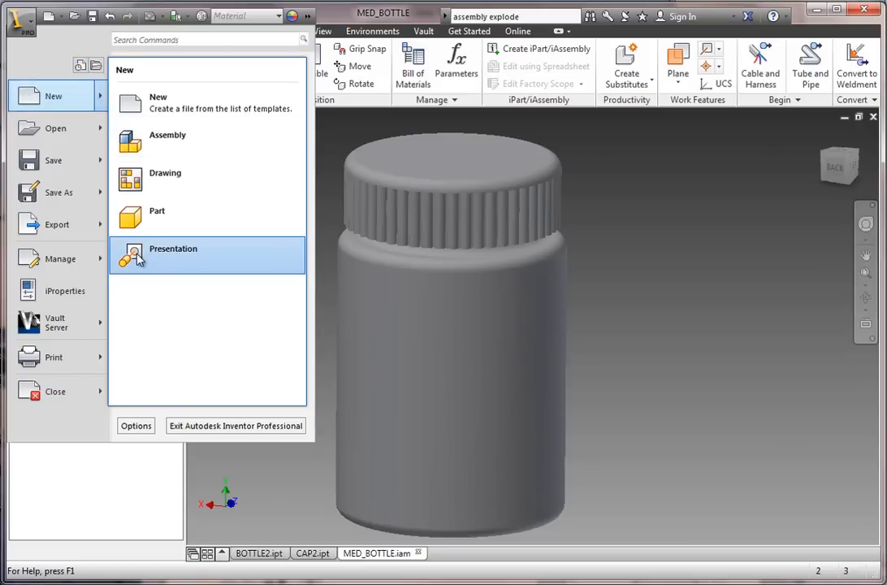
click(173, 249)
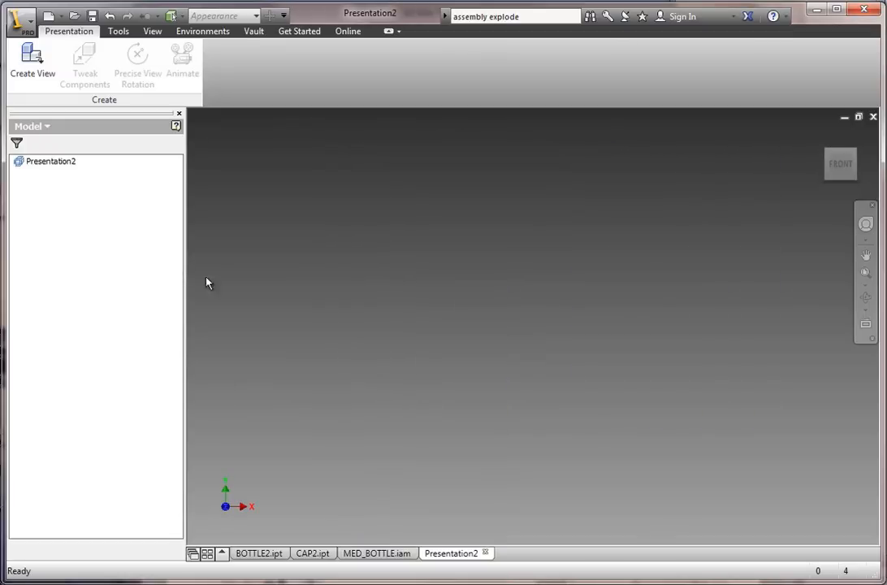
click(27, 64)
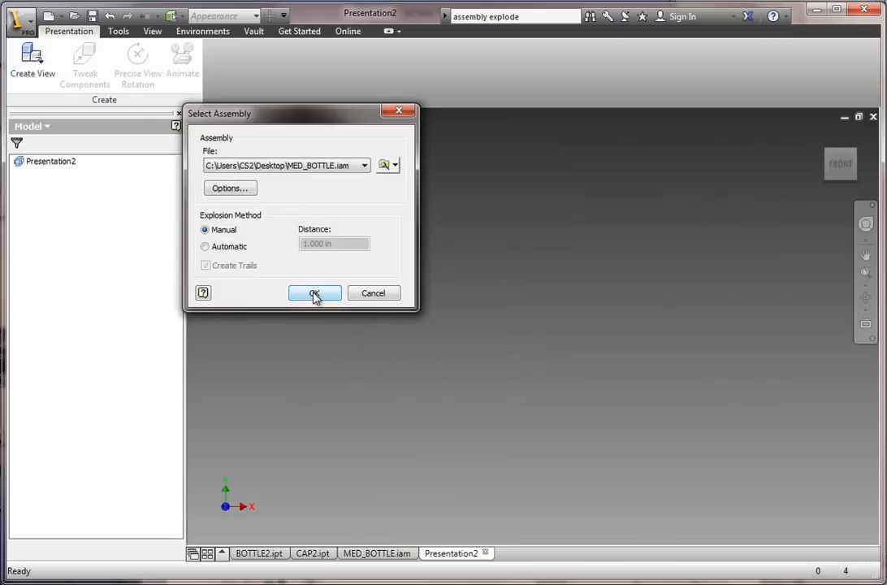
click(314, 293)
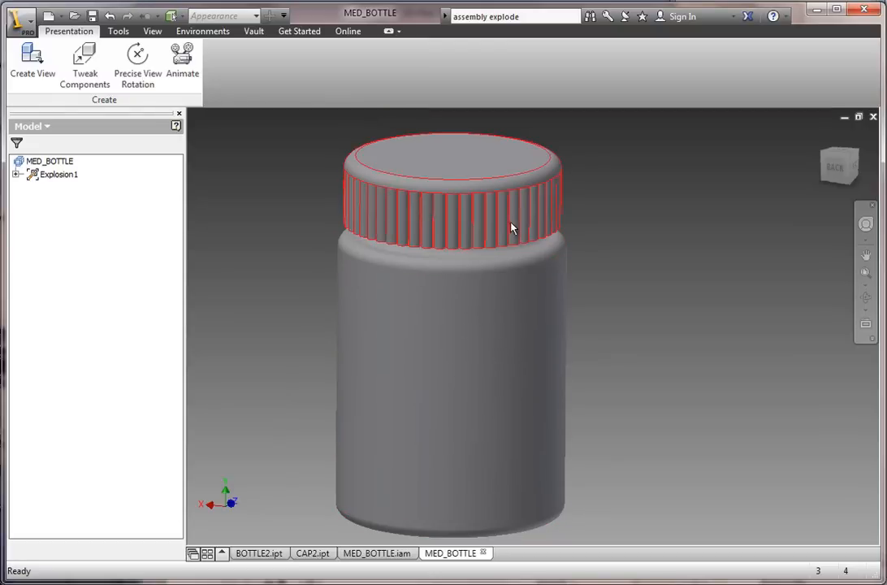
mouse_move(408, 185)
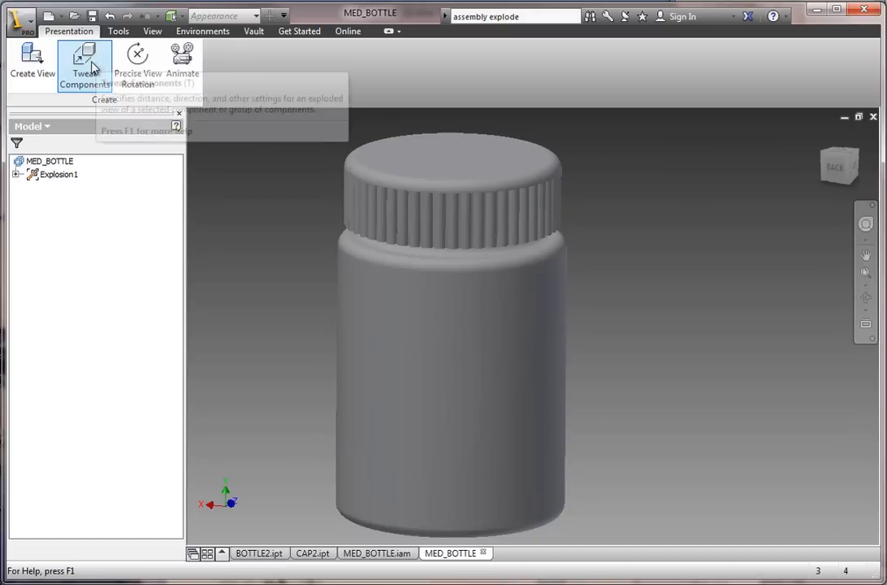
- Tweak the cap 2.000 upward along Z with a trail line, then start saving the presentation
click(85, 64)
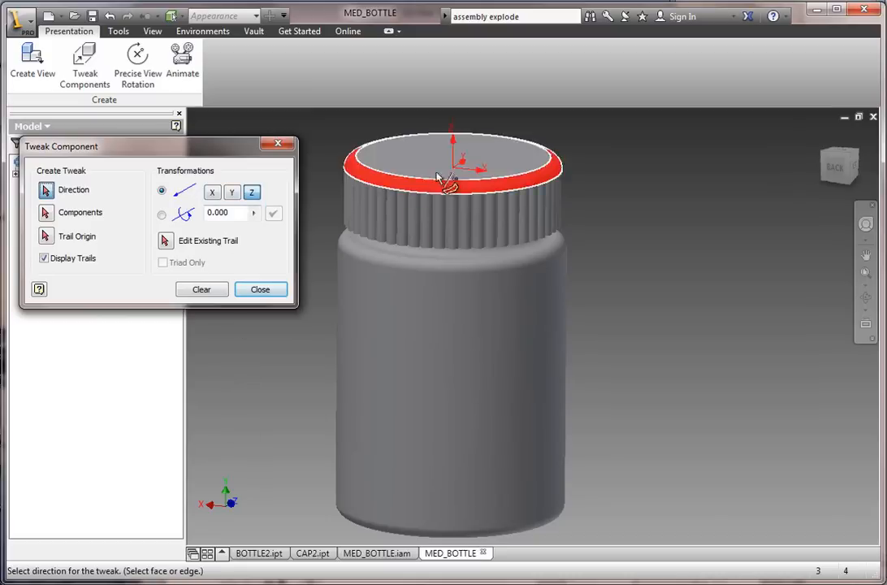
click(465, 166)
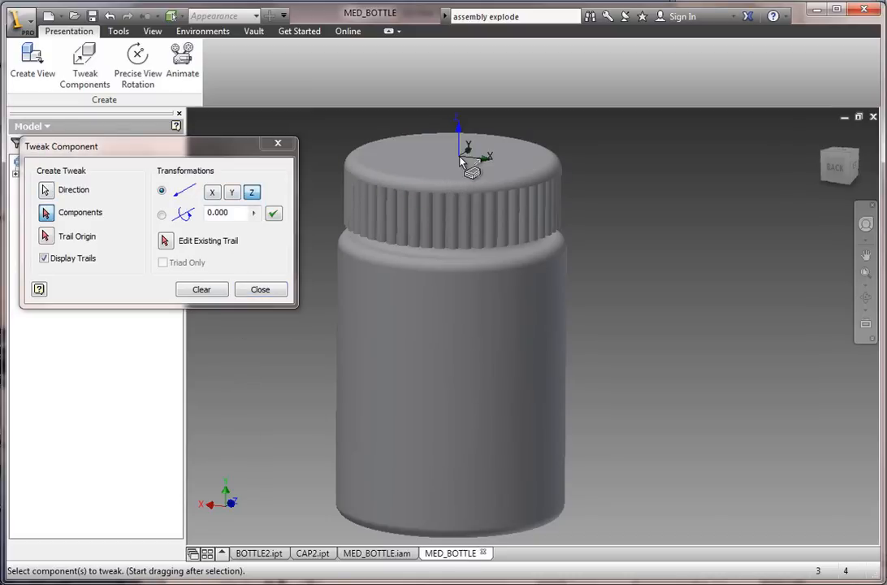
click(212, 193)
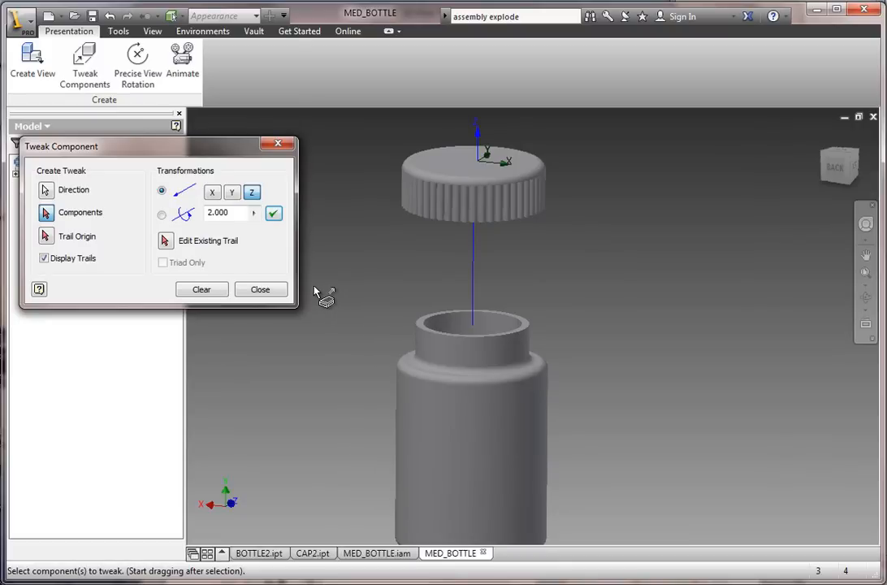
mouse_move(260, 290)
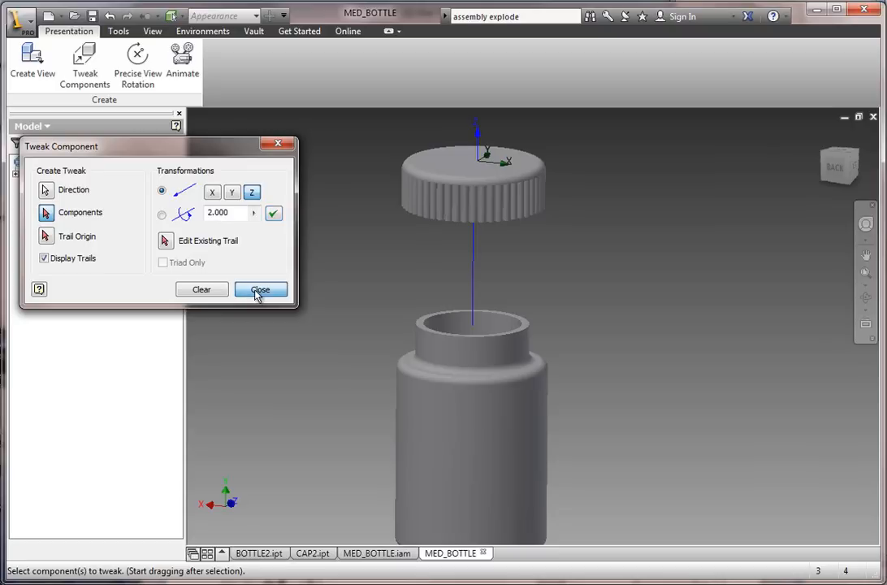
click(260, 289)
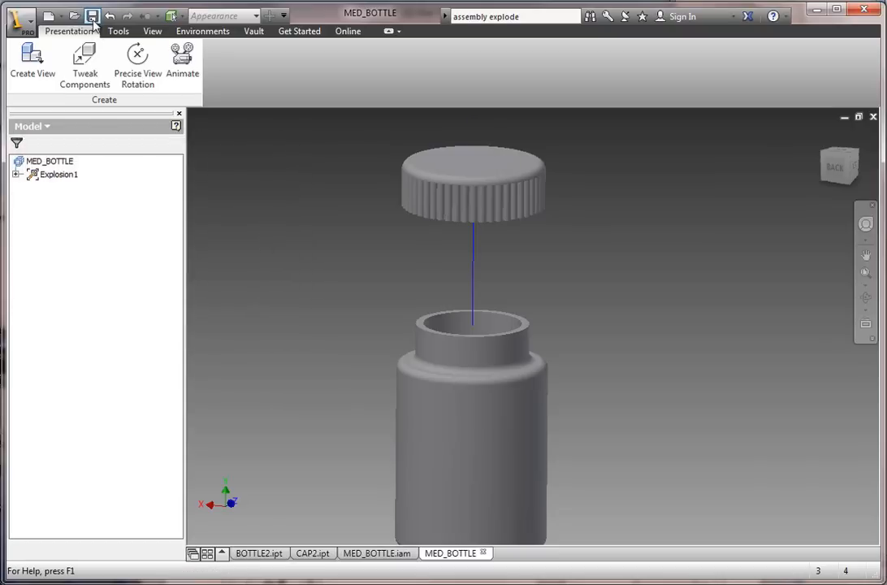
click(92, 15)
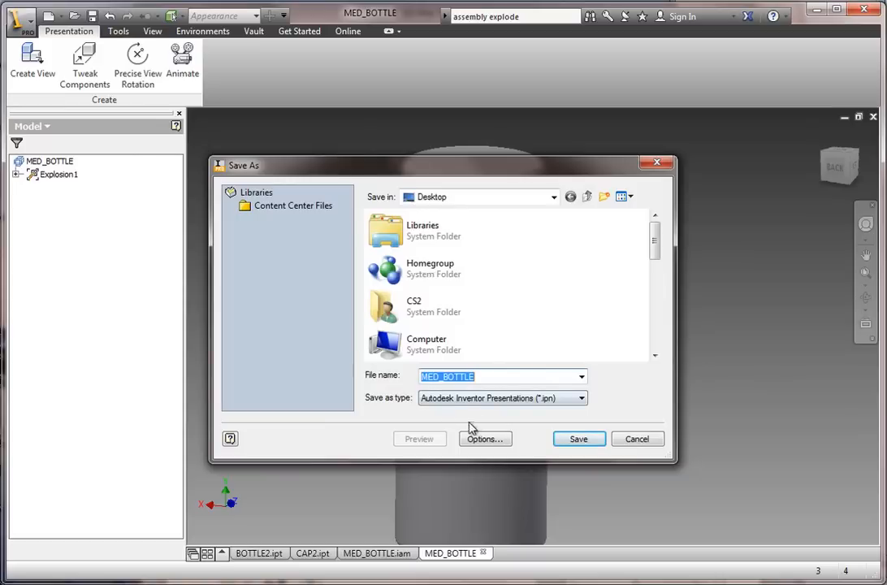
mouse_move(500, 409)
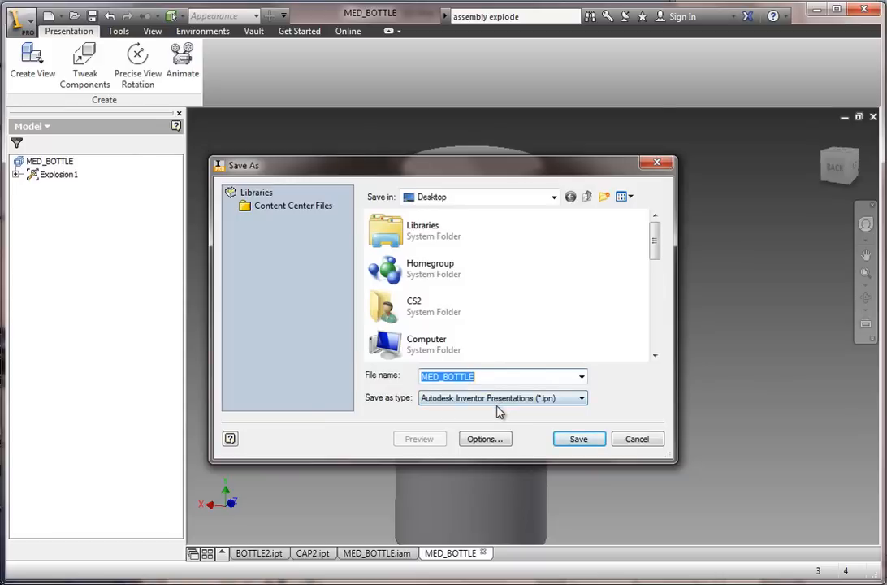
mouse_move(550, 430)
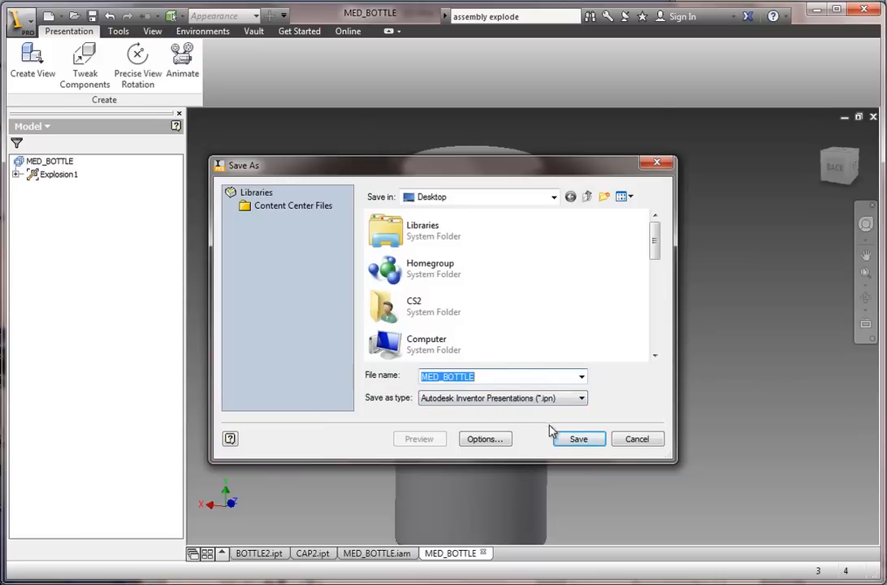
- Keep the name MED_BOTTLE and save the exploded presentation as MED_BOTTLE.ipn
click(578, 439)
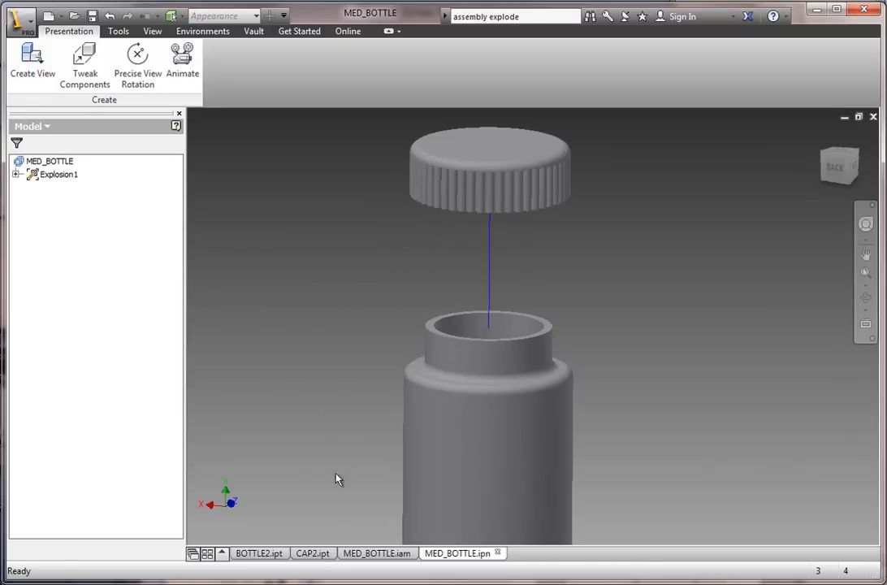
mouse_move(373, 553)
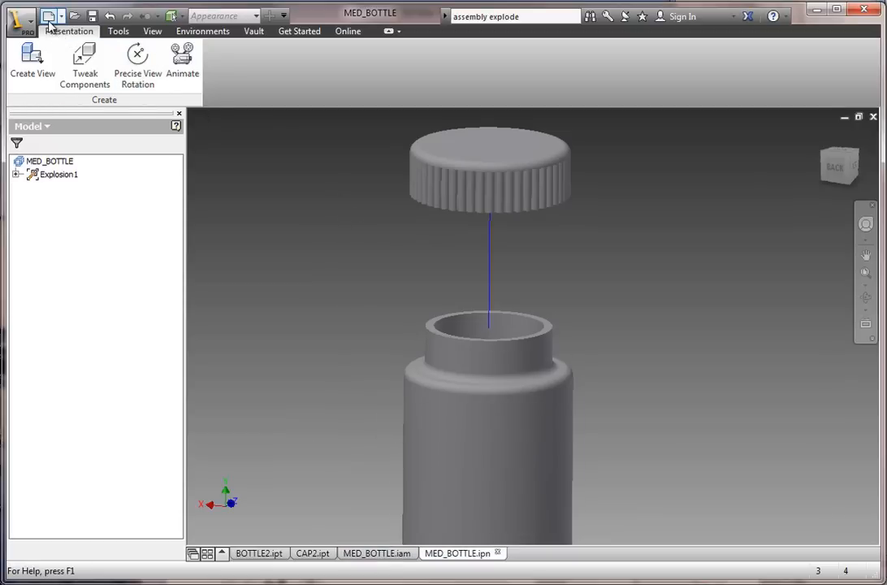
- Create a new drawing with the A size Landscape 1-view sheet format showing BOTTLE2
click(16, 17)
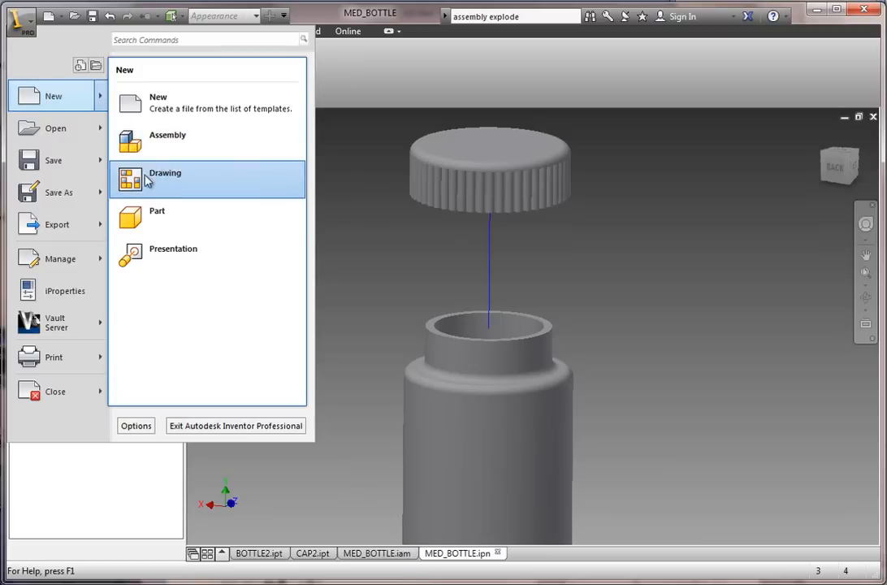
click(164, 172)
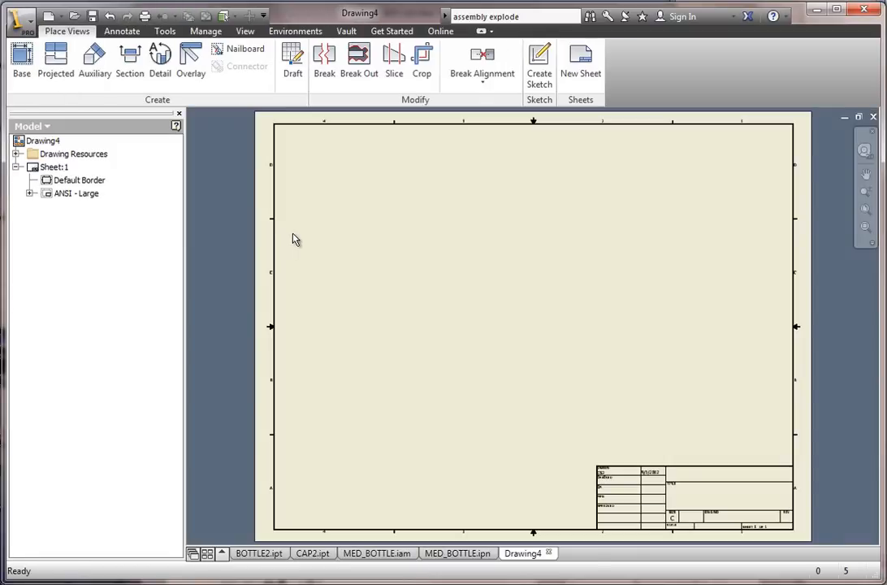
mouse_move(226, 232)
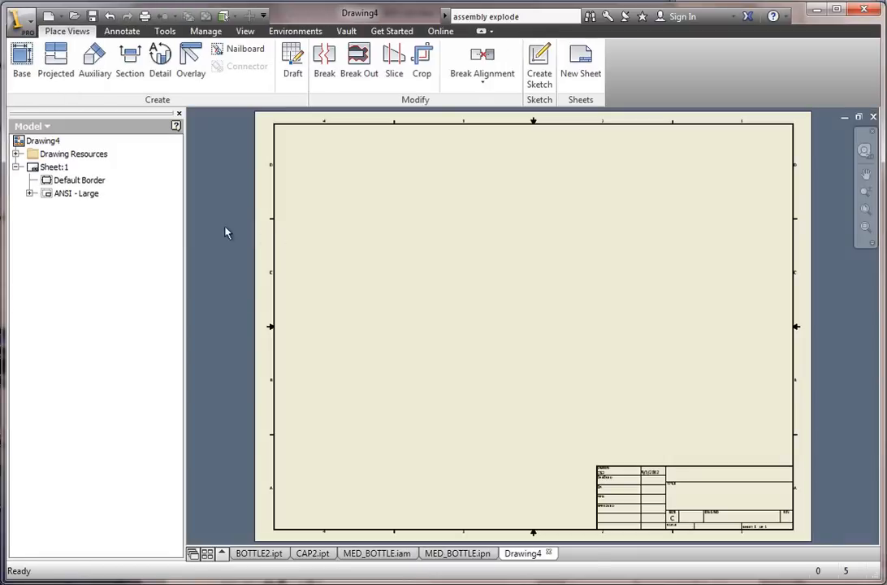
mouse_move(76, 169)
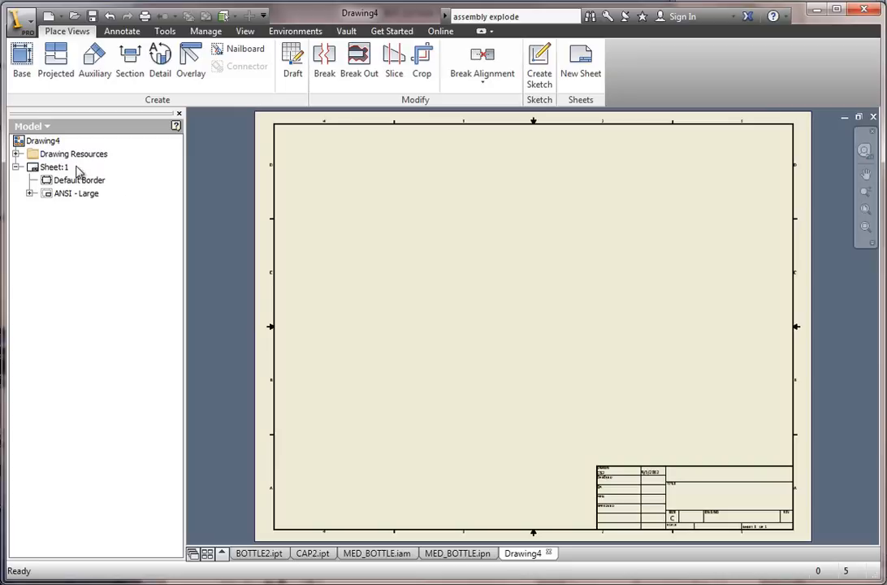
click(73, 154)
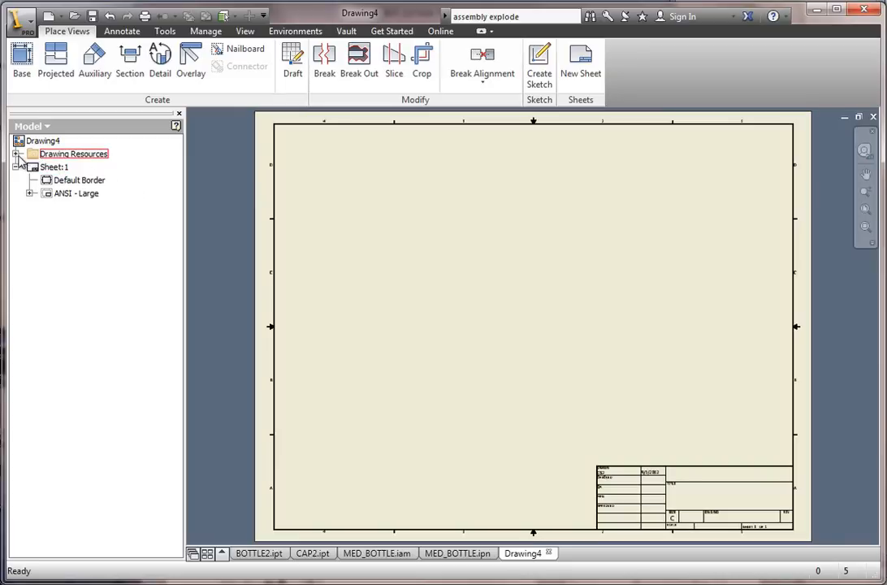
click(12, 153)
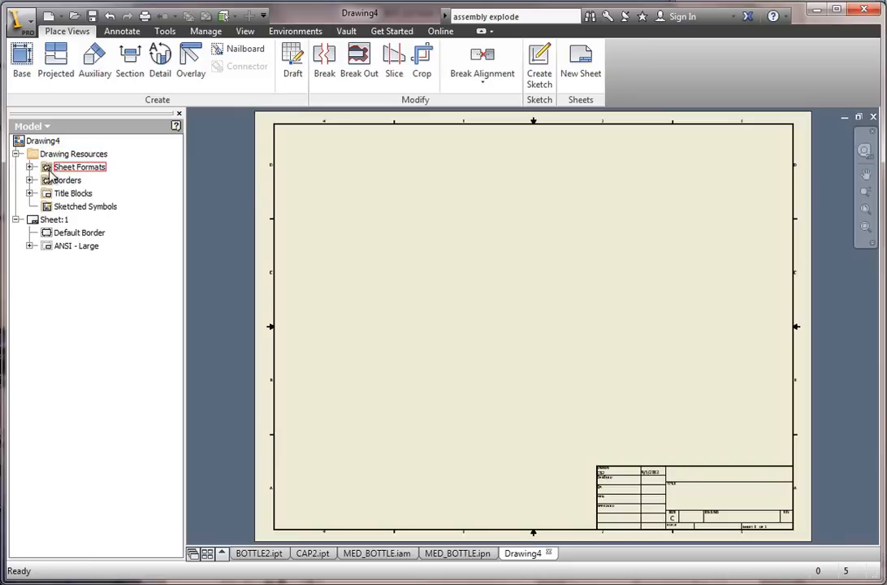
click(31, 167)
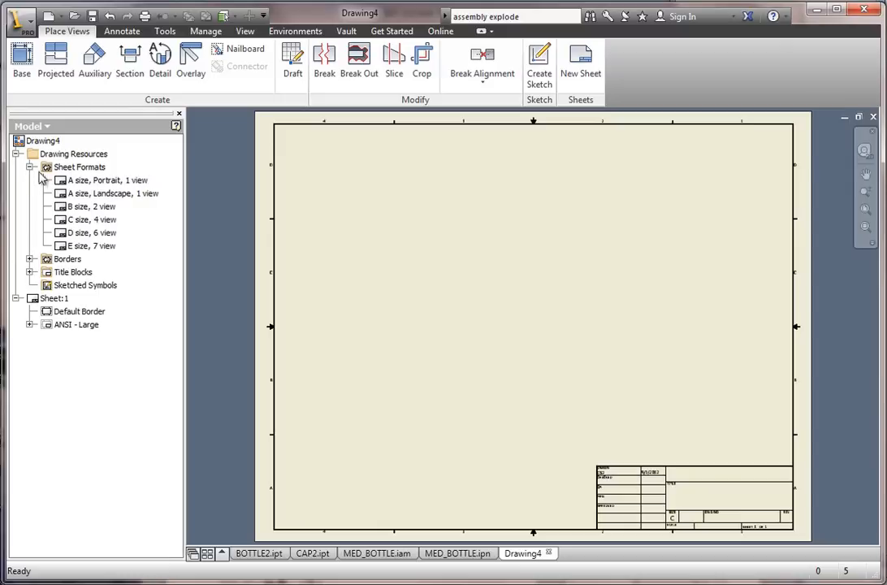
click(112, 193)
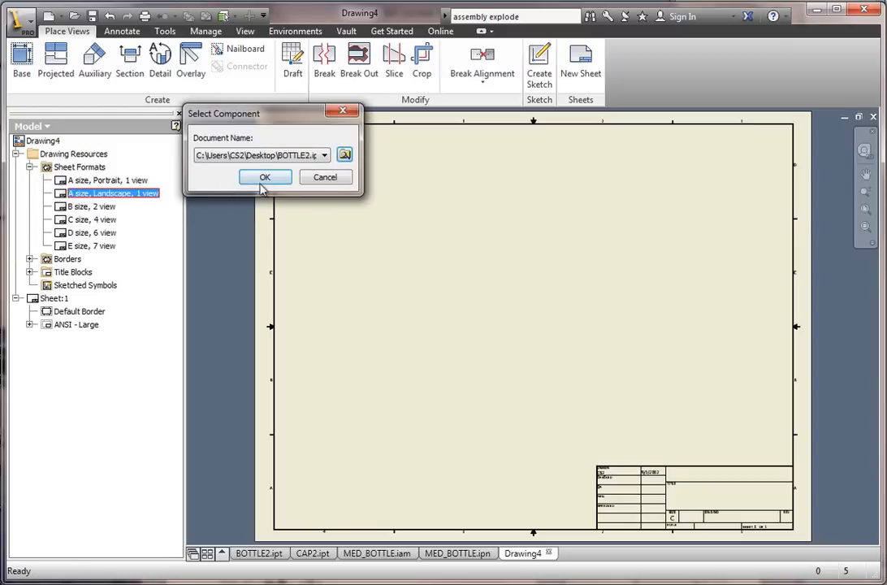
click(264, 177)
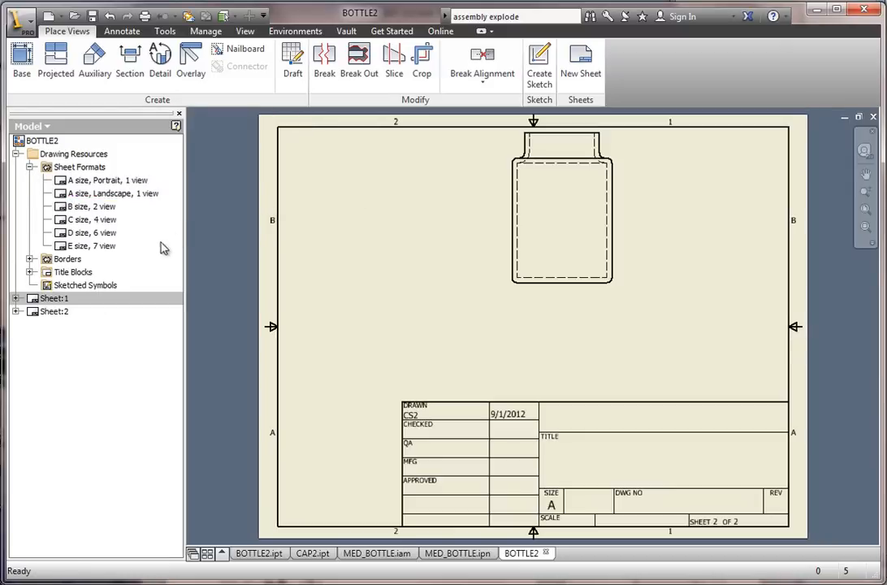
- Delete the original large Sheet:1 from the drawing
click(52, 298)
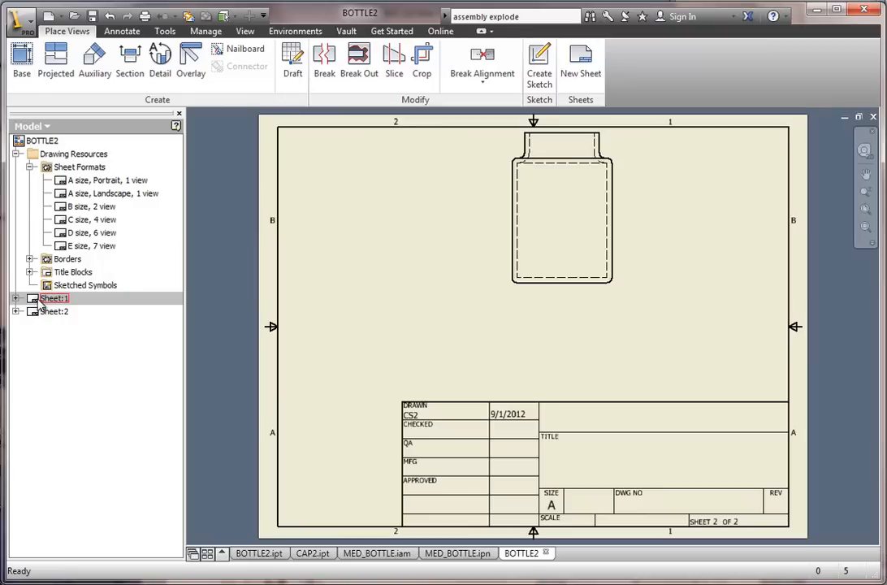
right_click(52, 298)
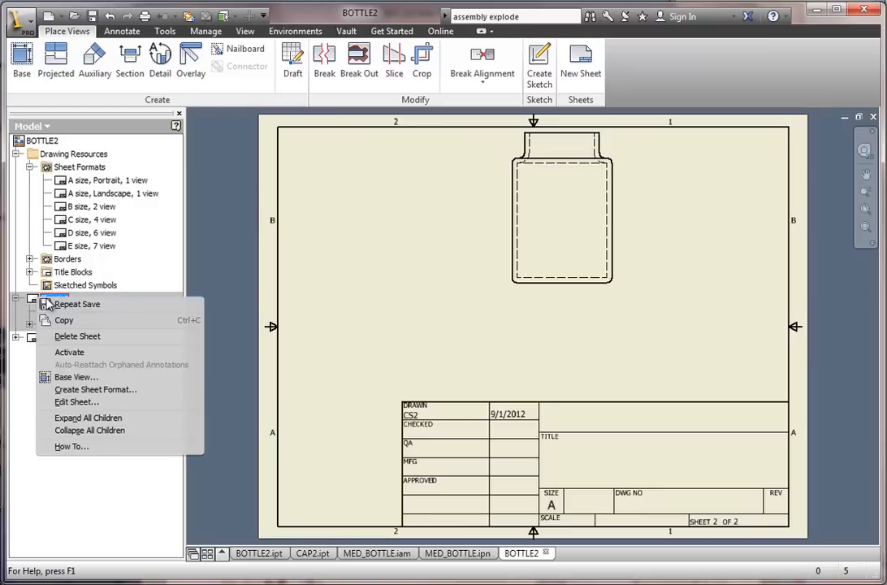
click(78, 336)
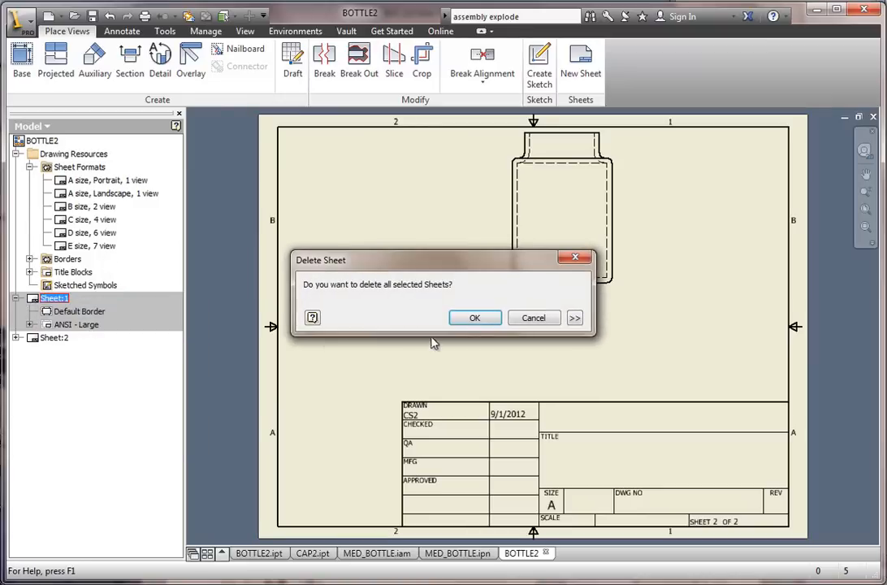
click(475, 318)
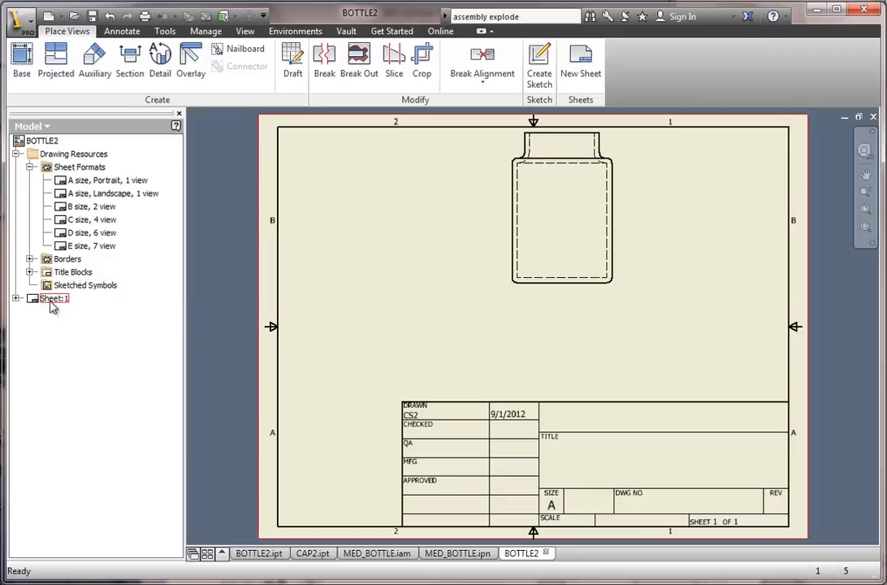
click(53, 298)
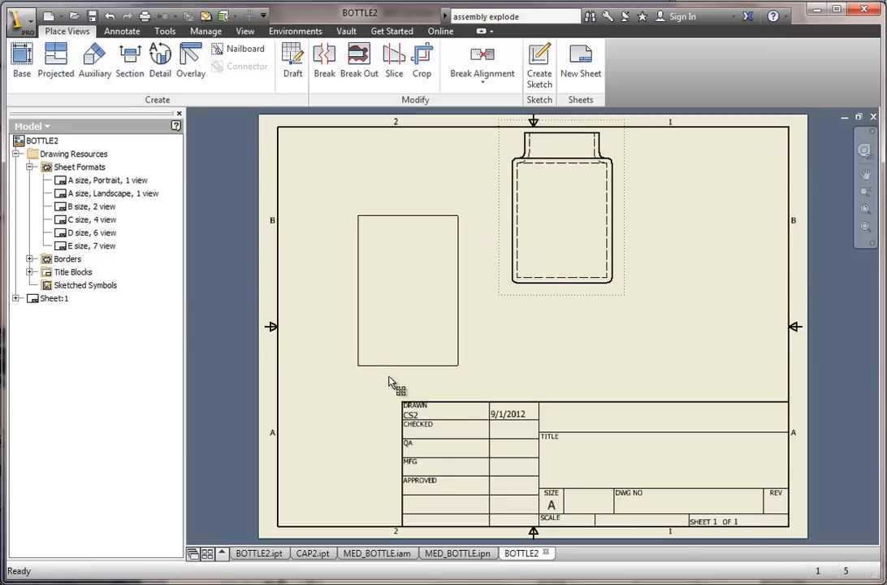
- Box-select and delete the BOTTLE2 view, leaving the A-size sheet empty
drag(560, 207, 408, 291)
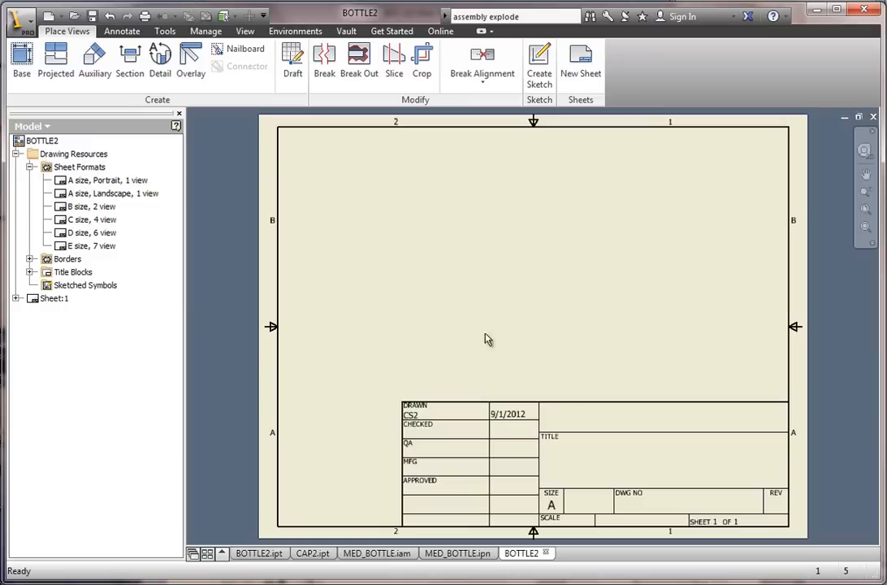
mouse_move(437, 218)
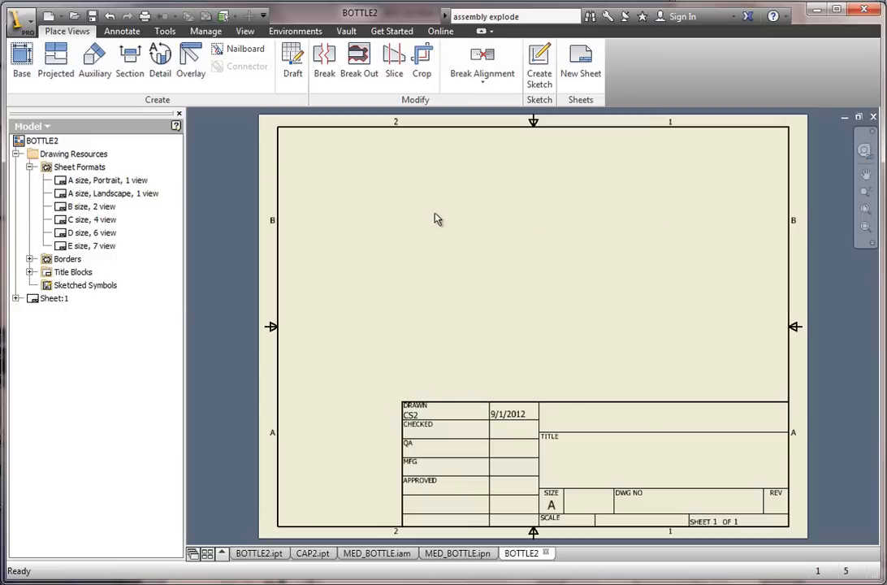
mouse_move(383, 236)
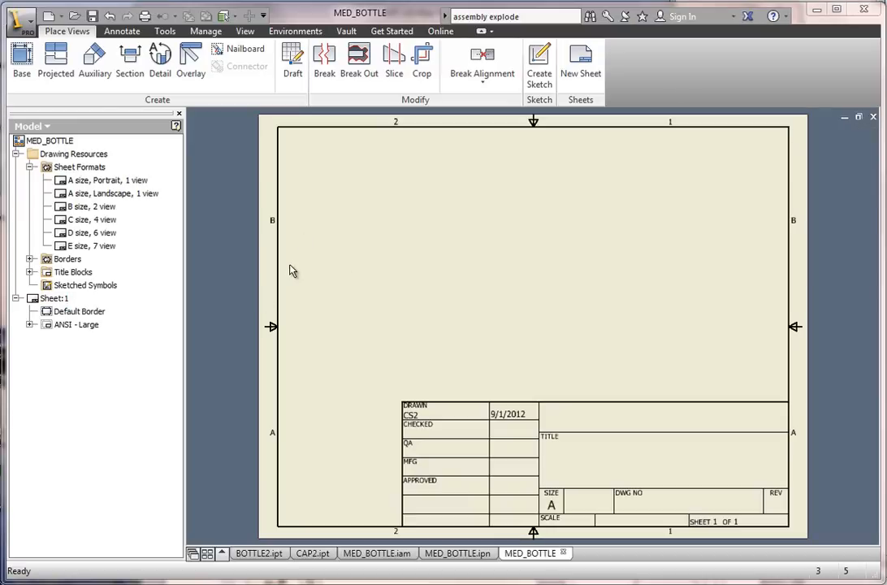
mouse_move(454, 271)
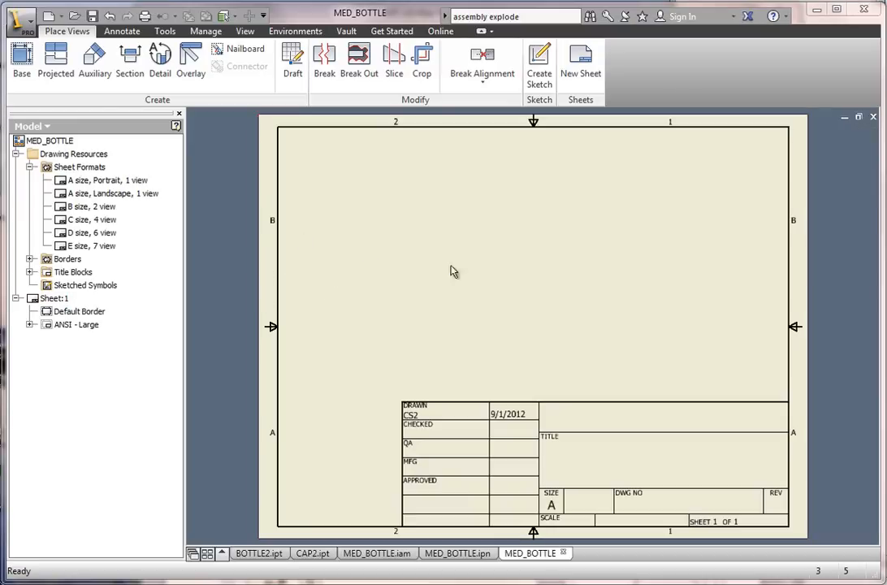
mouse_move(233, 280)
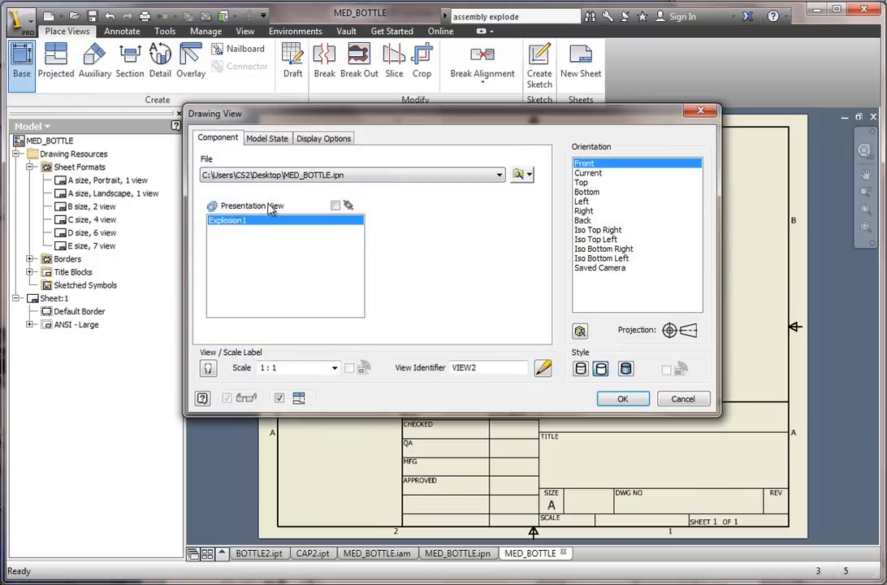
mouse_move(524, 176)
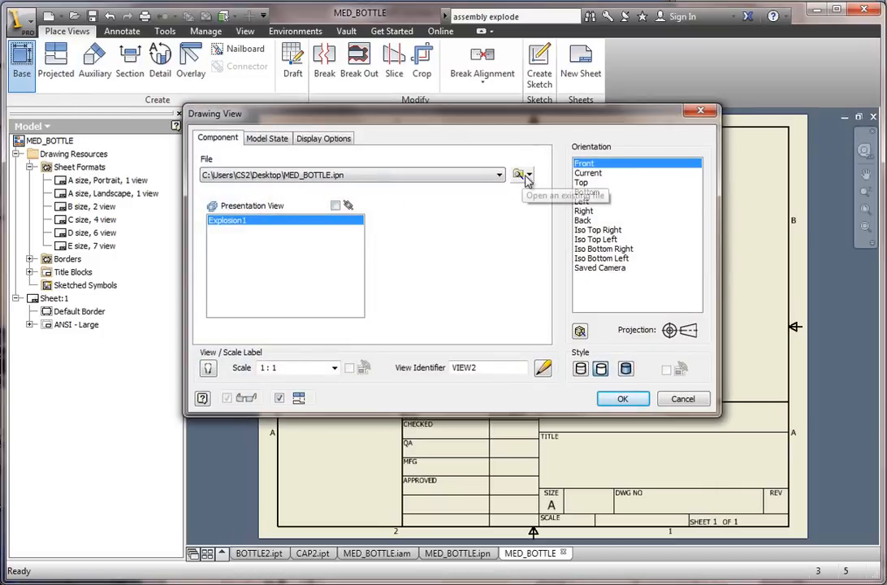
mouse_move(330, 191)
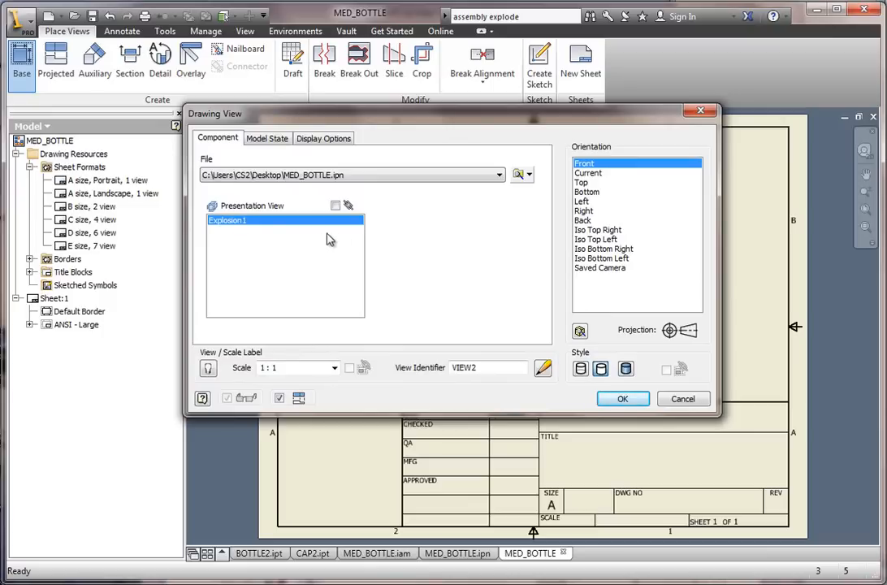
mouse_move(519, 177)
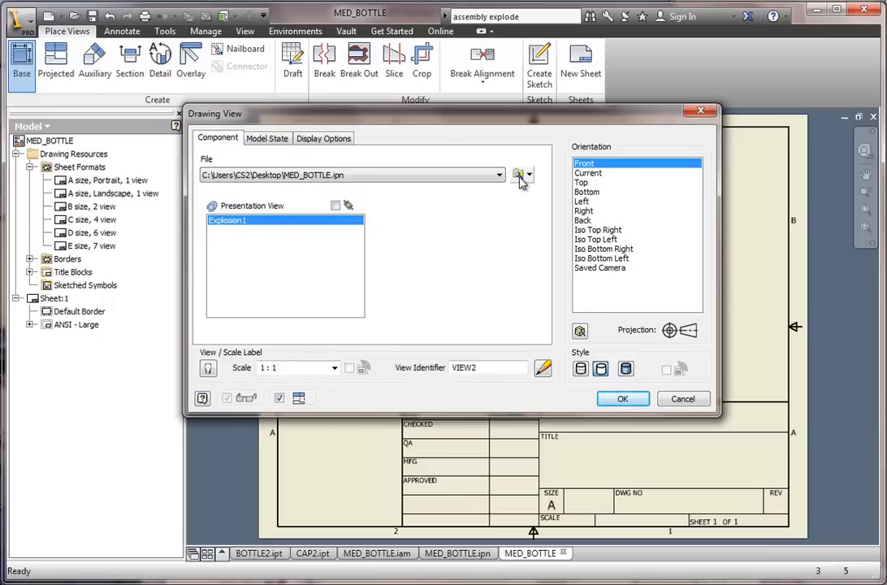
- Set MED_BOTTLE.iam as the base view source at 1:2 with Hidden Line Removed style
click(514, 174)
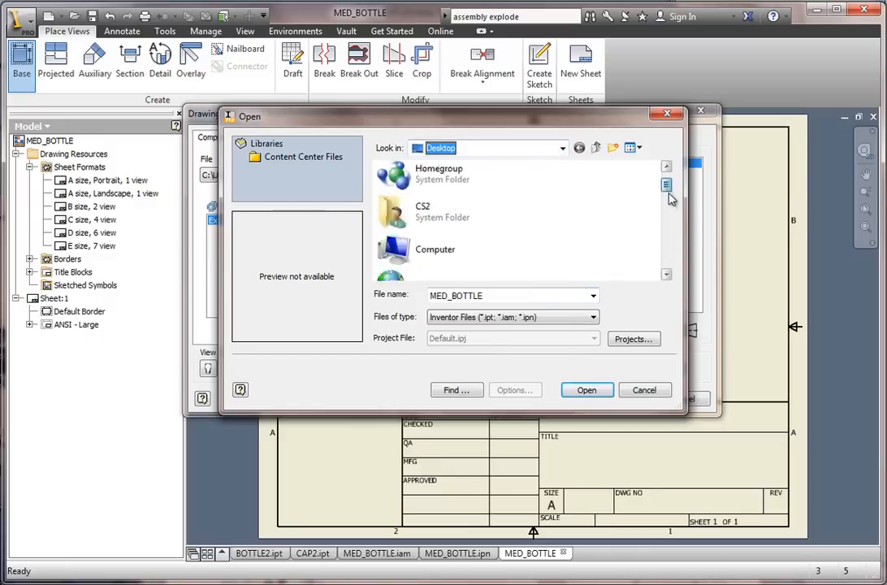
scroll(down, 3)
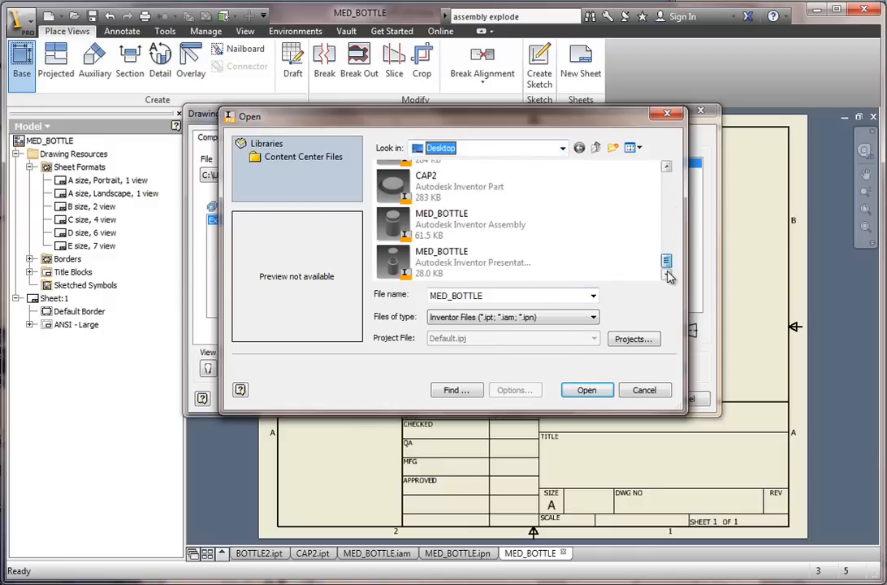
click(470, 224)
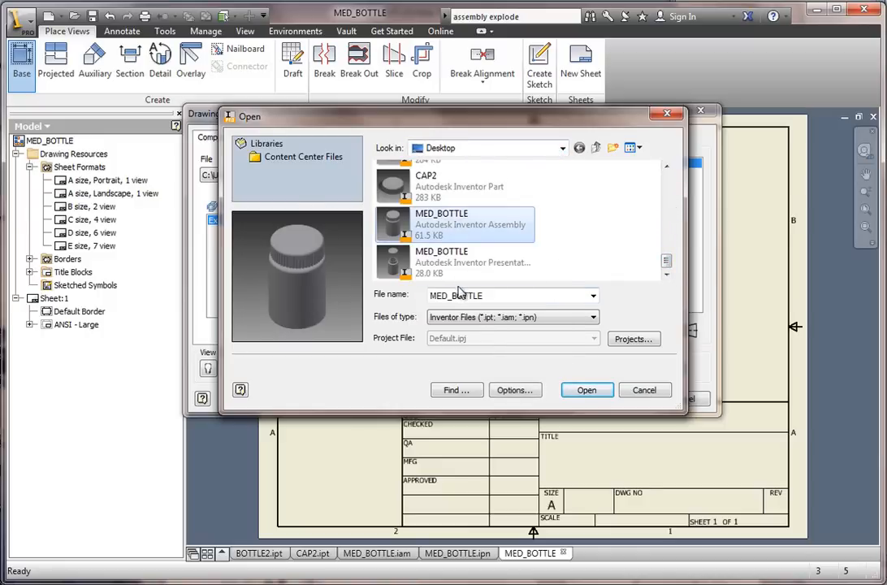
click(586, 390)
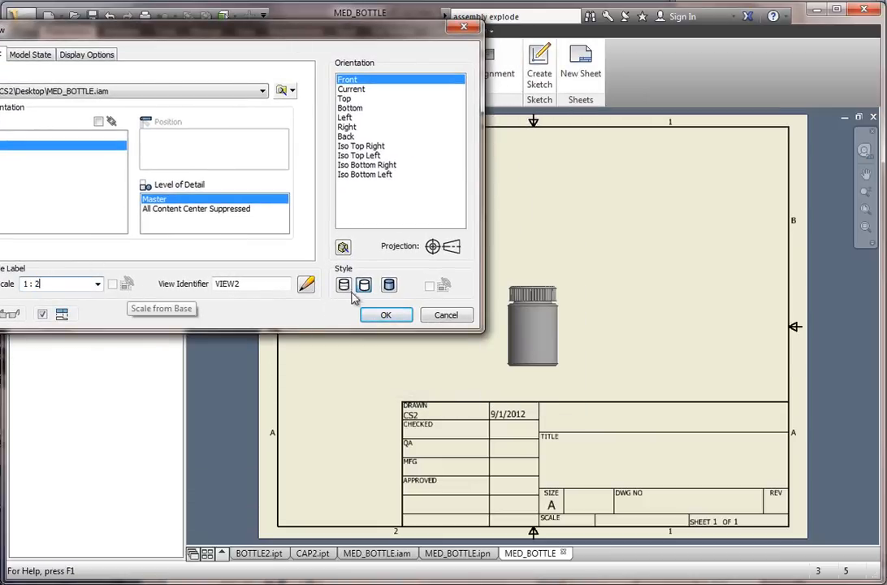
click(364, 284)
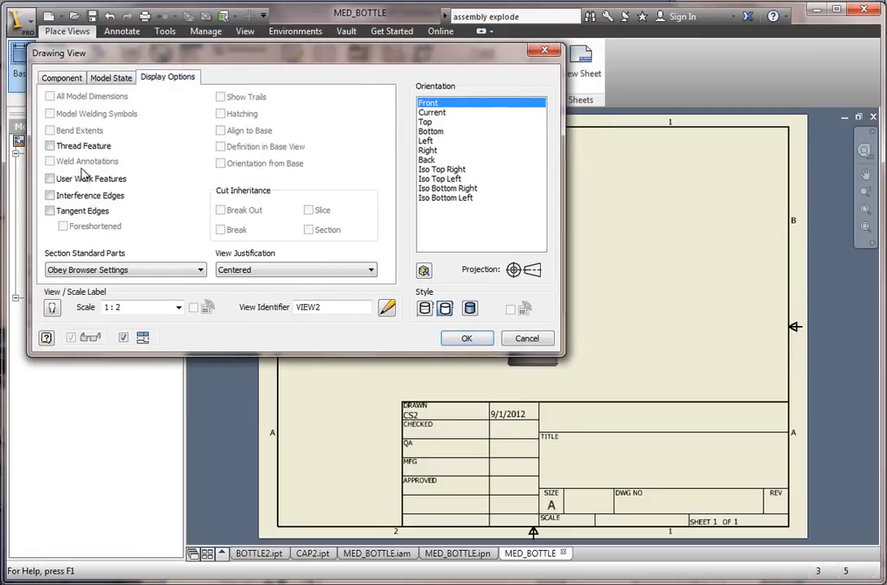
click(50, 211)
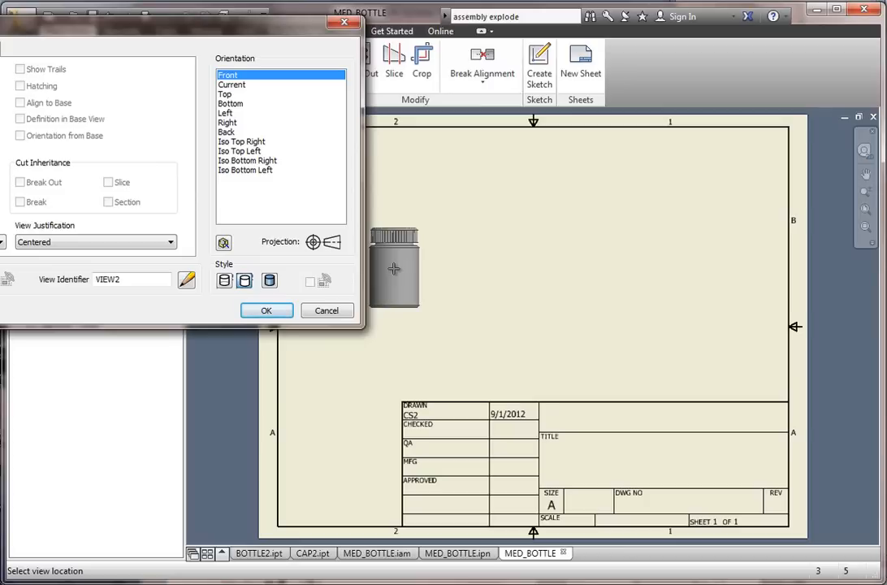
- Place the front view on the sheet's left and project a bottom view beneath it
click(267, 310)
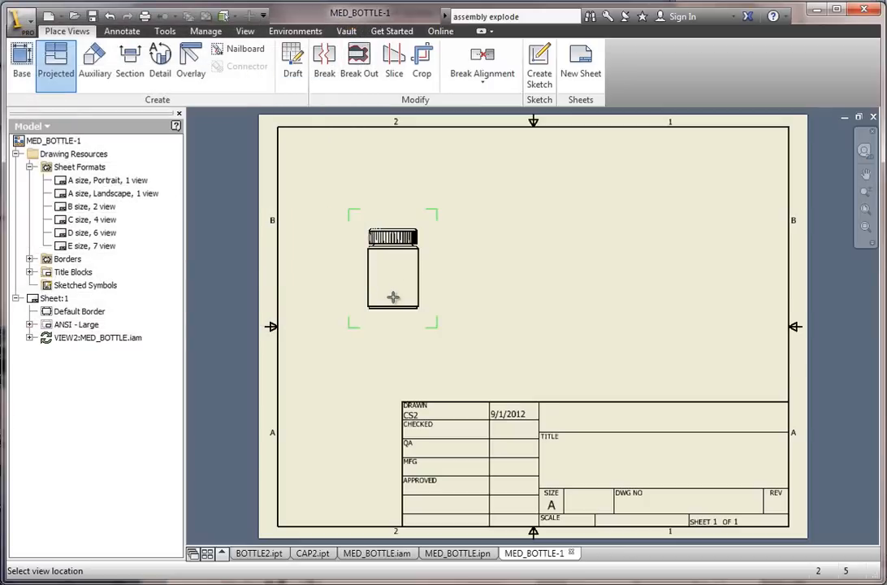
click(390, 363)
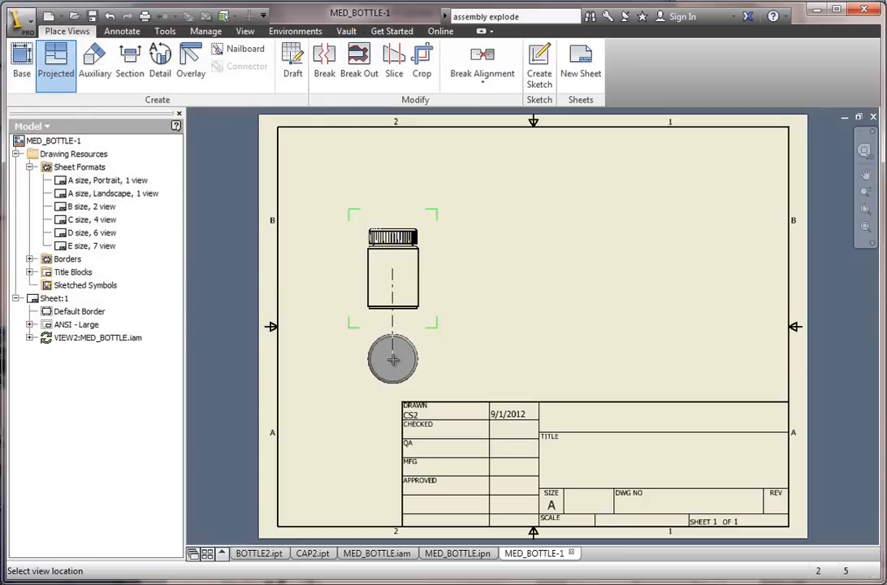
click(392, 359)
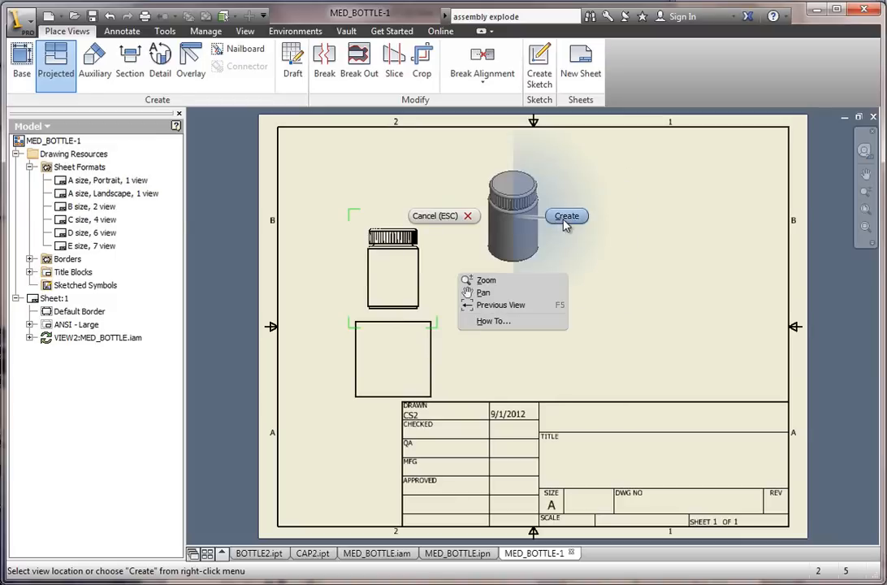
click(566, 216)
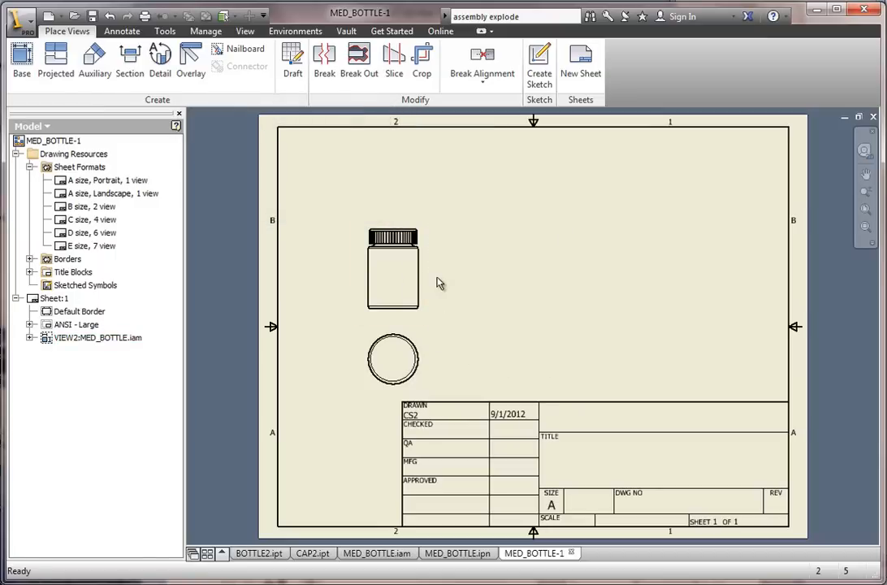
mouse_move(448, 278)
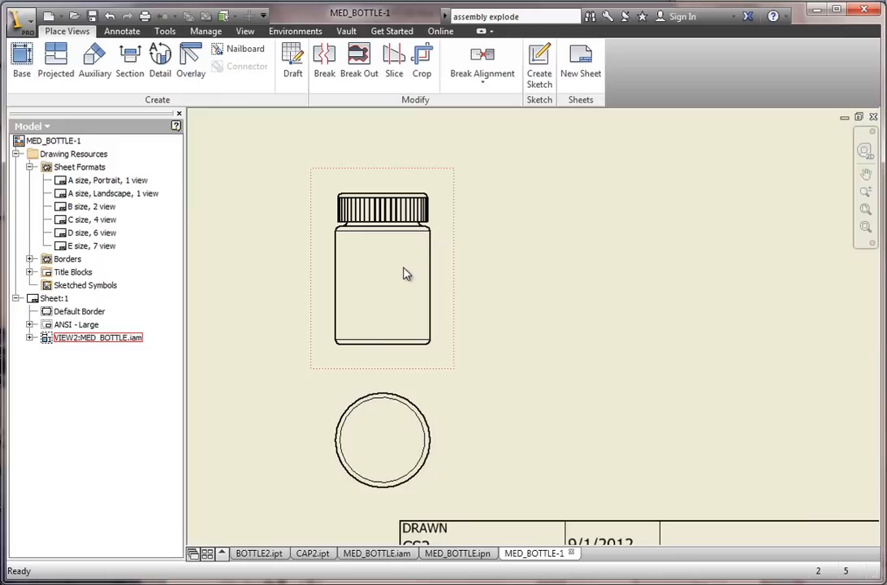
- Draw a vertical cutting line through the front view and place section A-A to its right
click(129, 58)
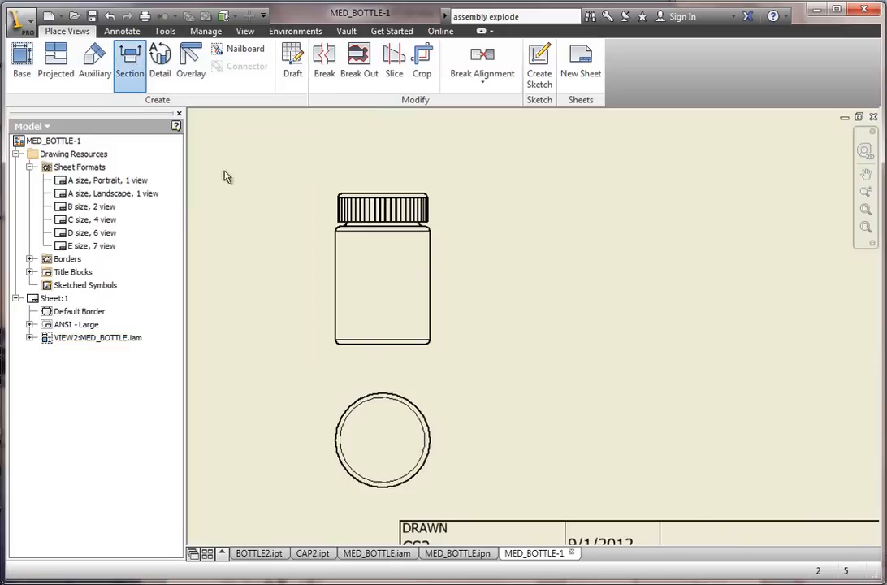
click(129, 57)
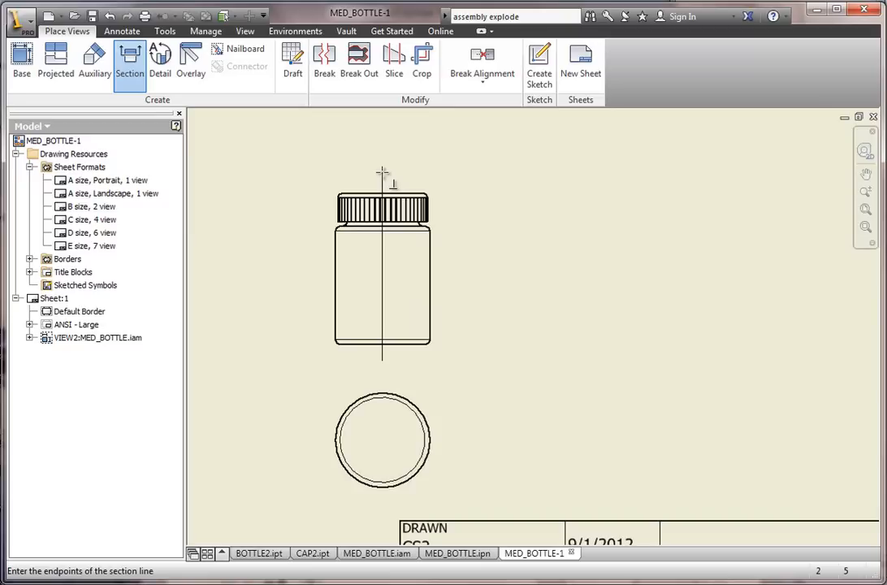
click(381, 173)
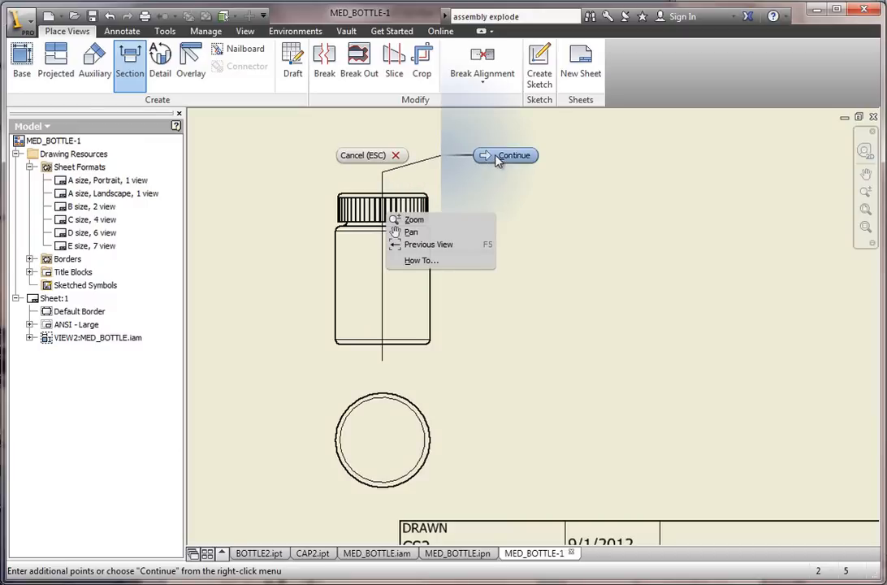
click(514, 155)
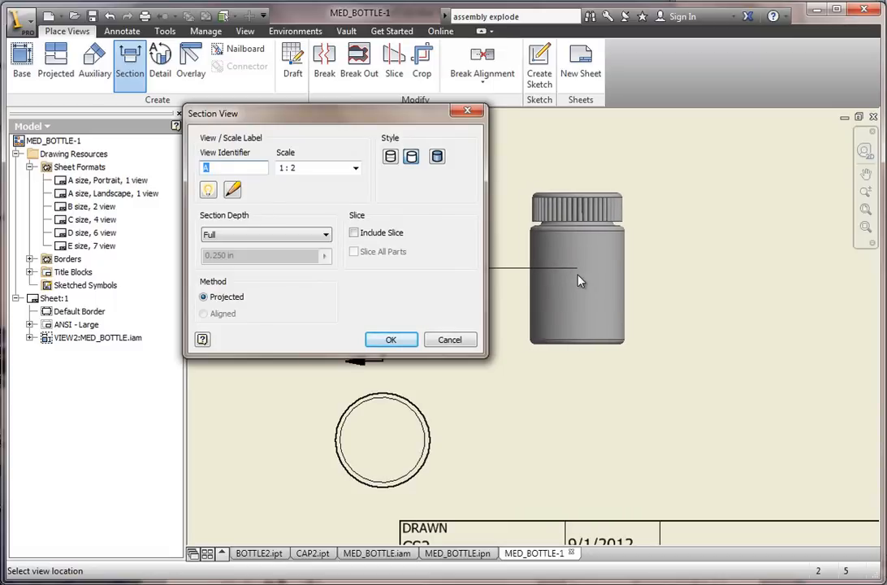
click(391, 340)
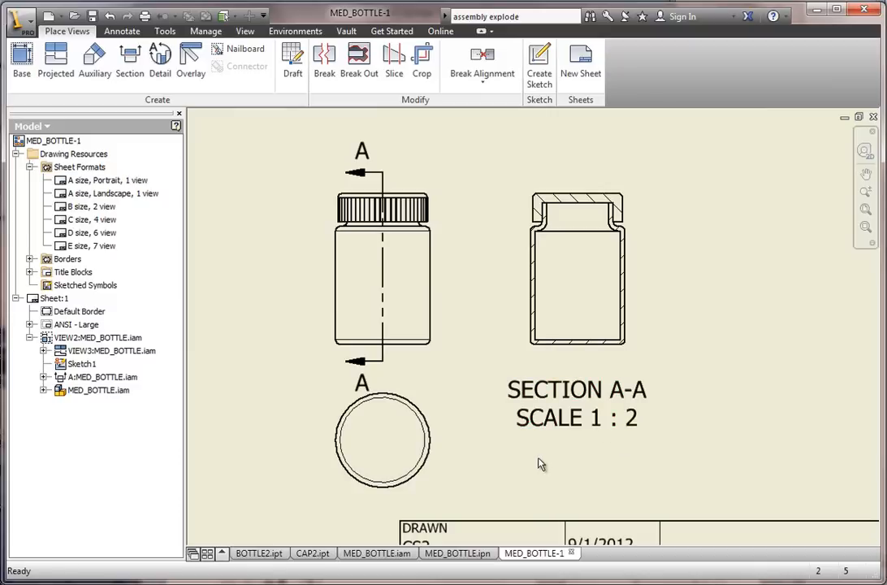
mouse_move(255, 136)
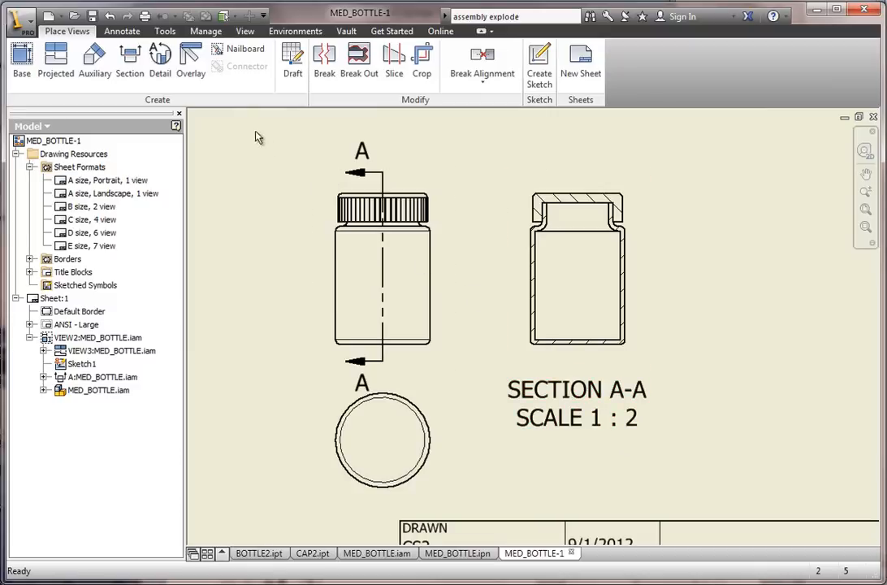
mouse_move(159, 59)
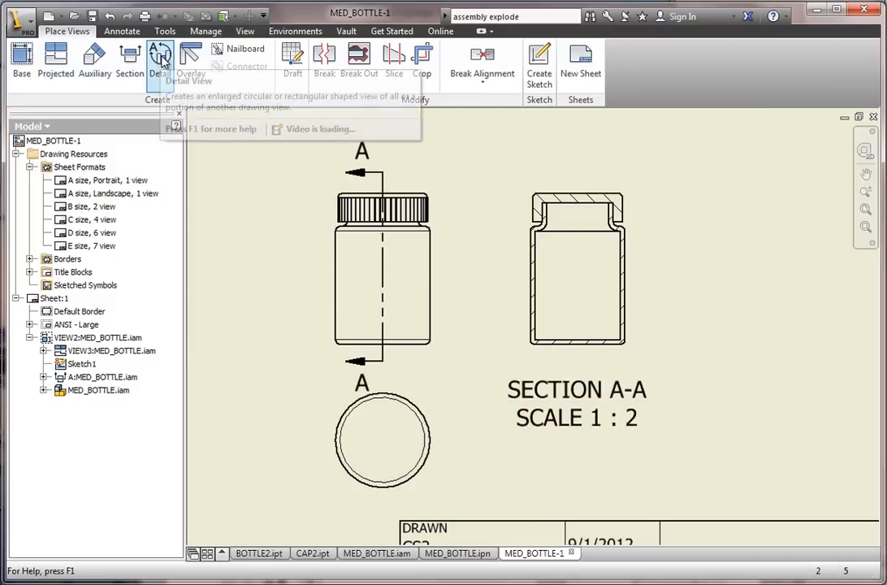
- Circle the cap-neck corner of section A-A with a smooth cutout and place detail B at 1:1
click(577, 268)
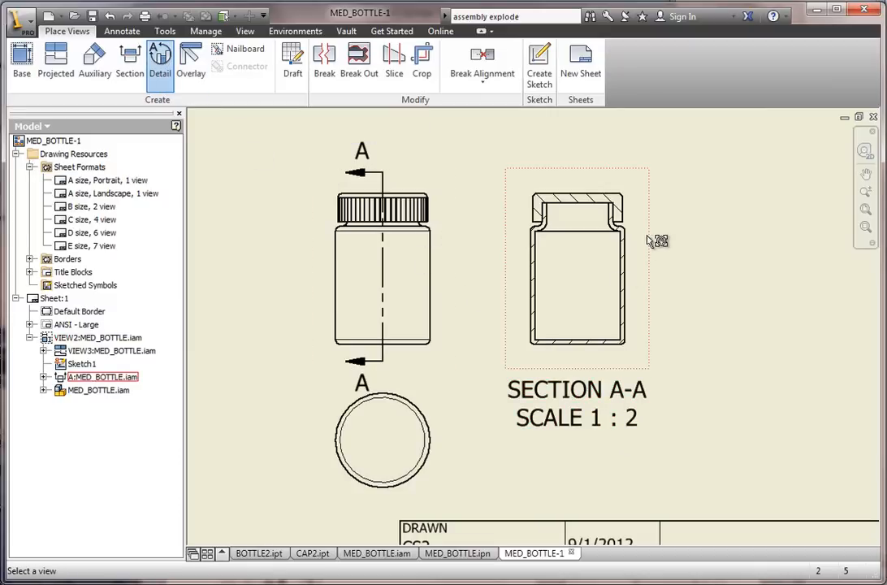
click(160, 61)
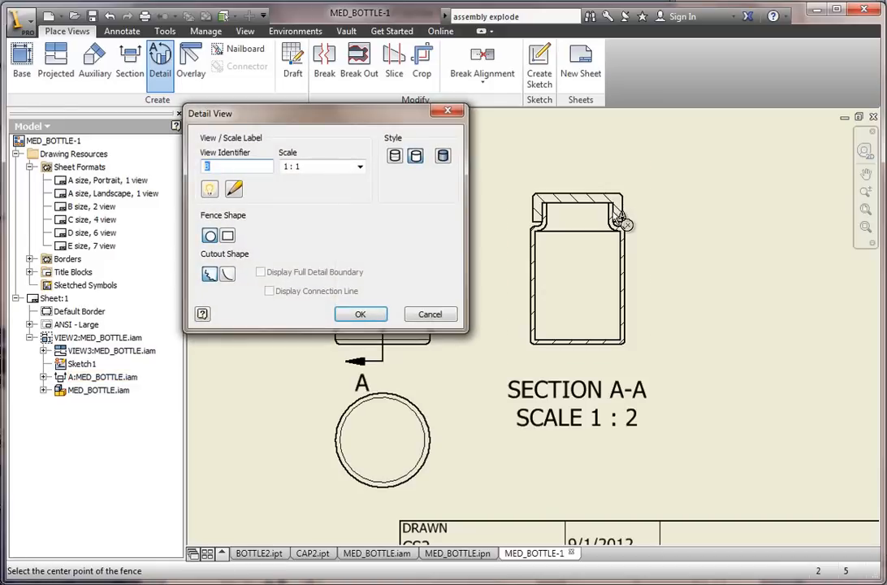
click(621, 221)
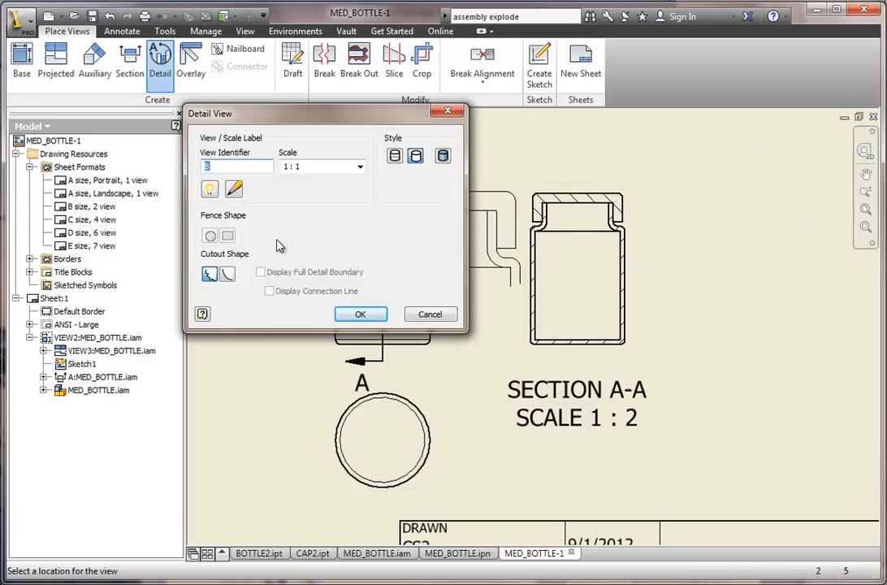
mouse_move(210, 275)
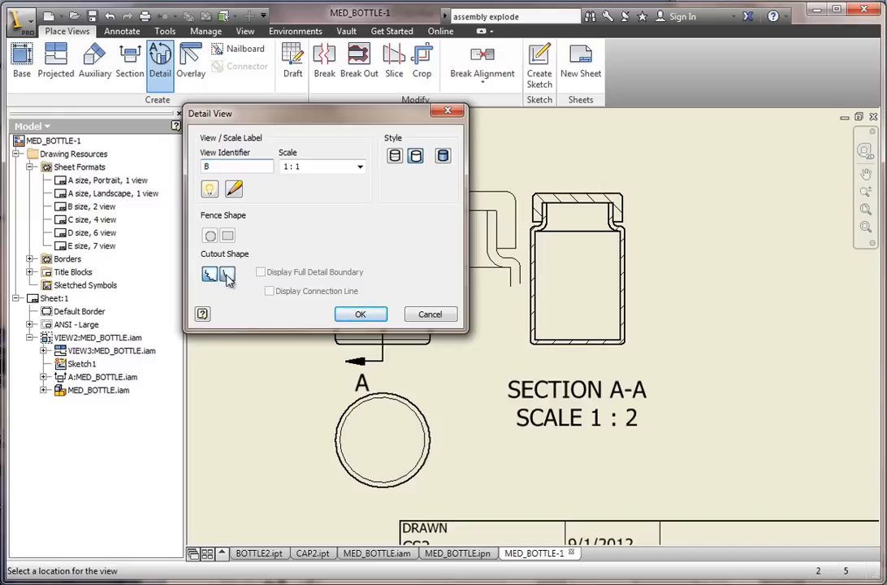
click(227, 274)
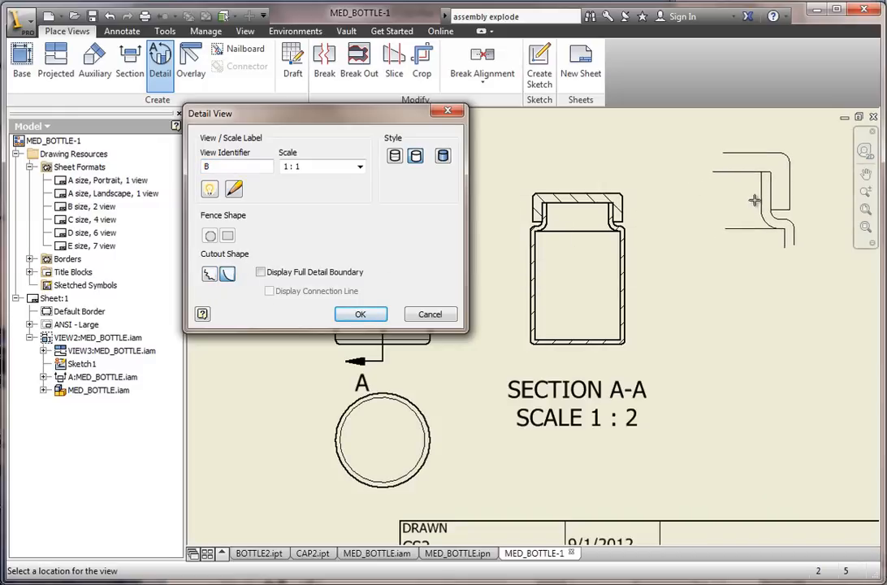
click(361, 313)
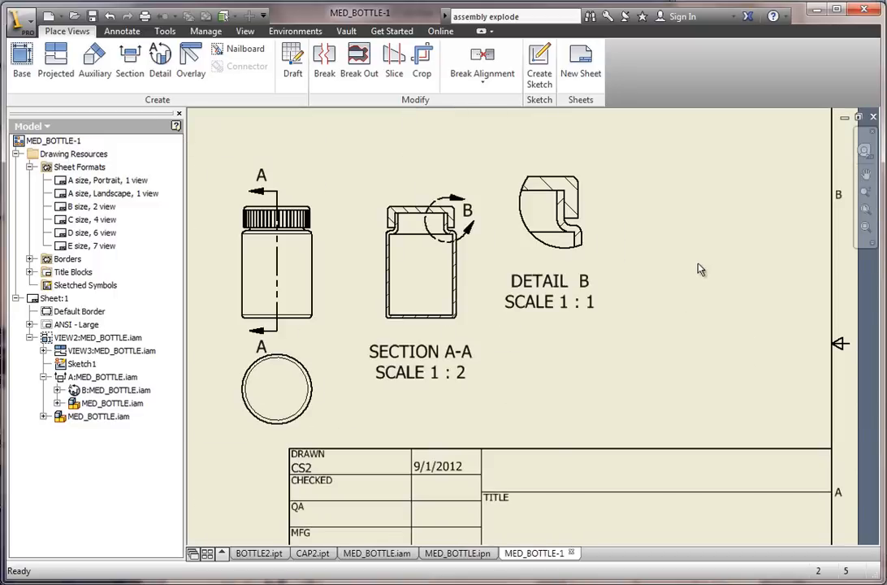
mouse_move(725, 219)
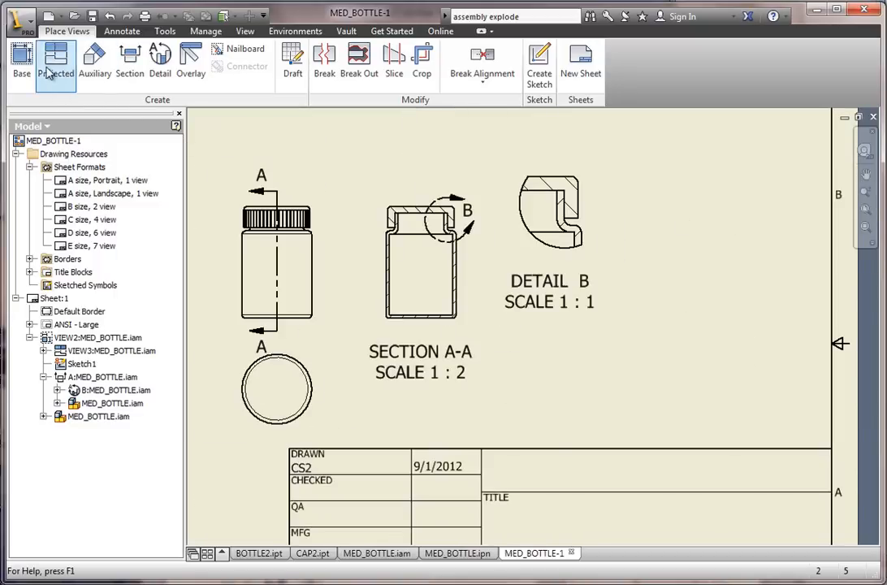
- Place an Iso Top Right exploded view with tangent edges at the sheet's upper right
click(54, 64)
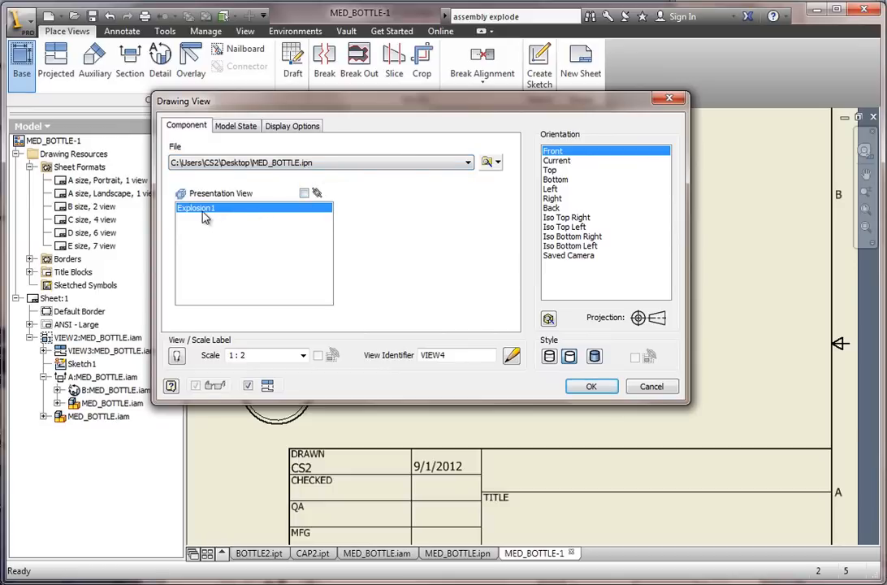
mouse_move(563, 221)
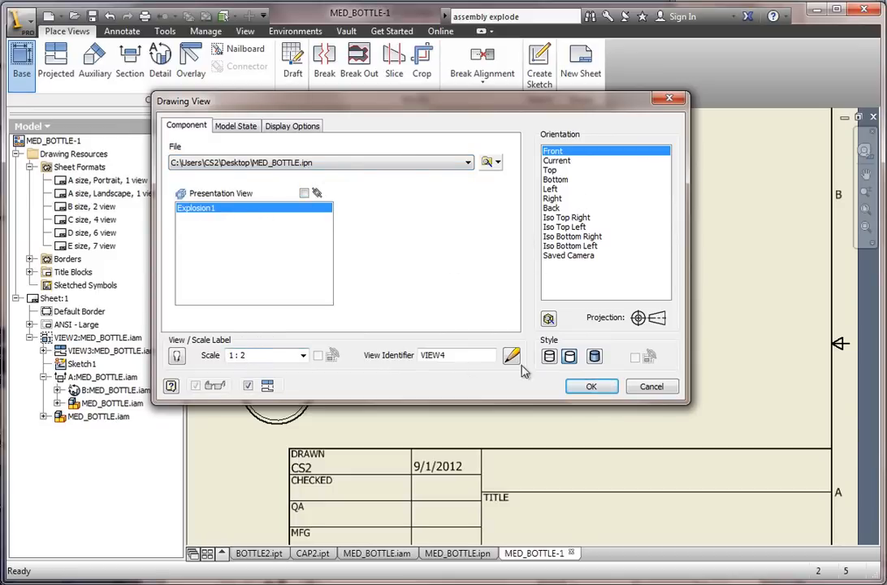
mouse_move(569, 357)
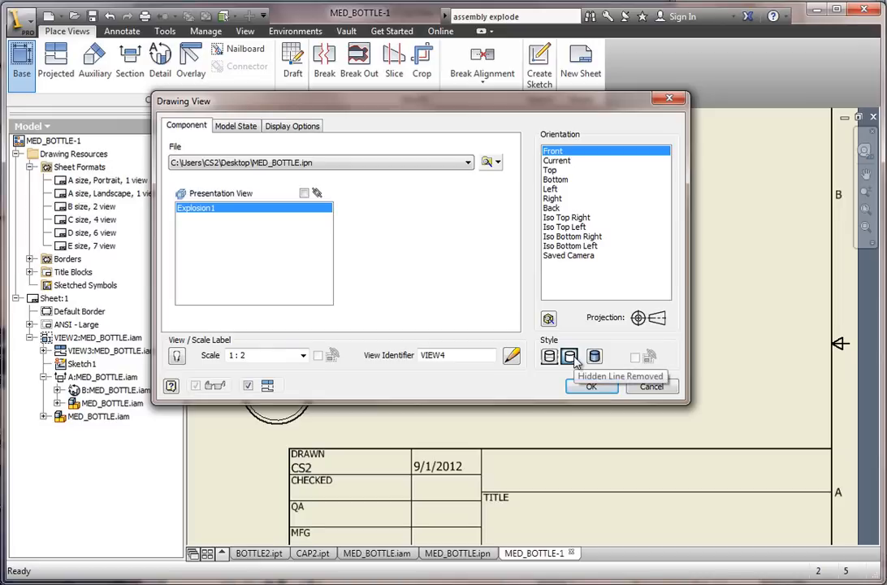
click(292, 125)
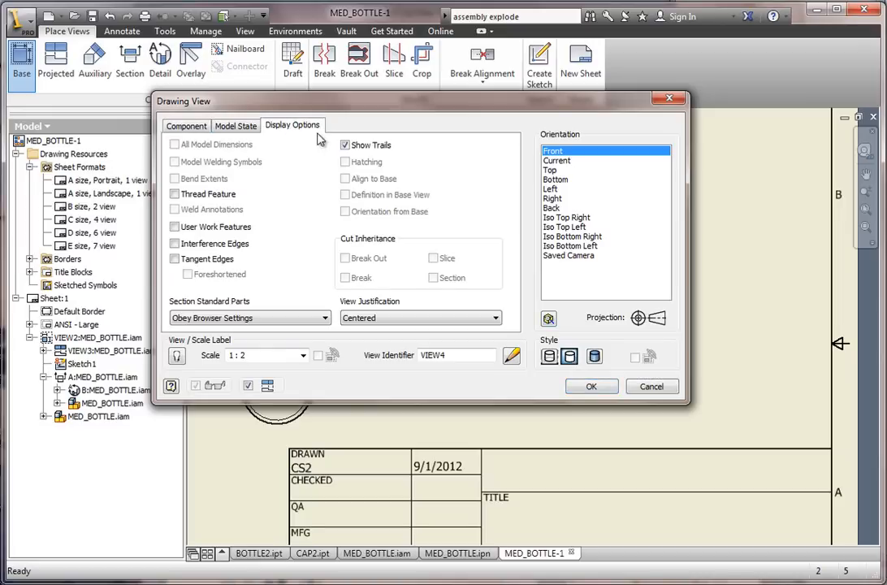
click(175, 258)
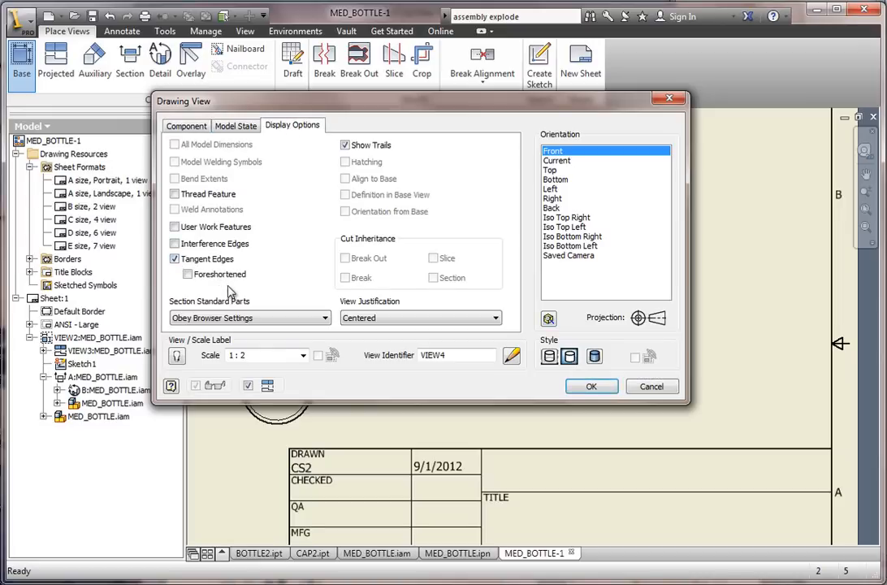
mouse_move(453, 351)
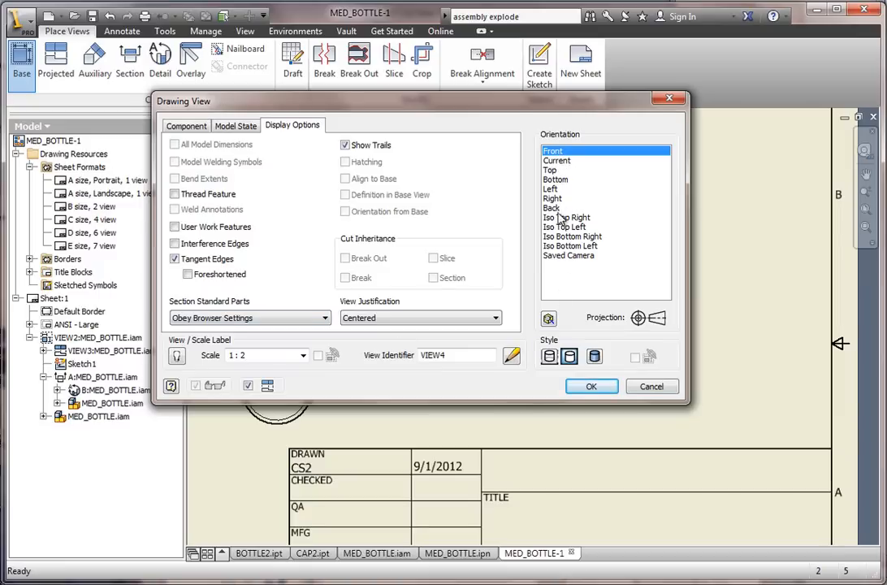
click(569, 217)
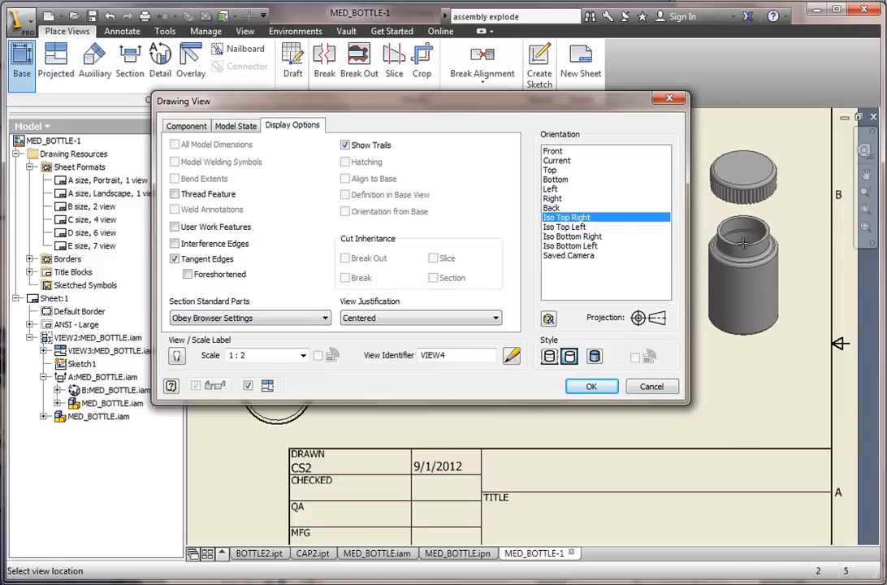
click(591, 385)
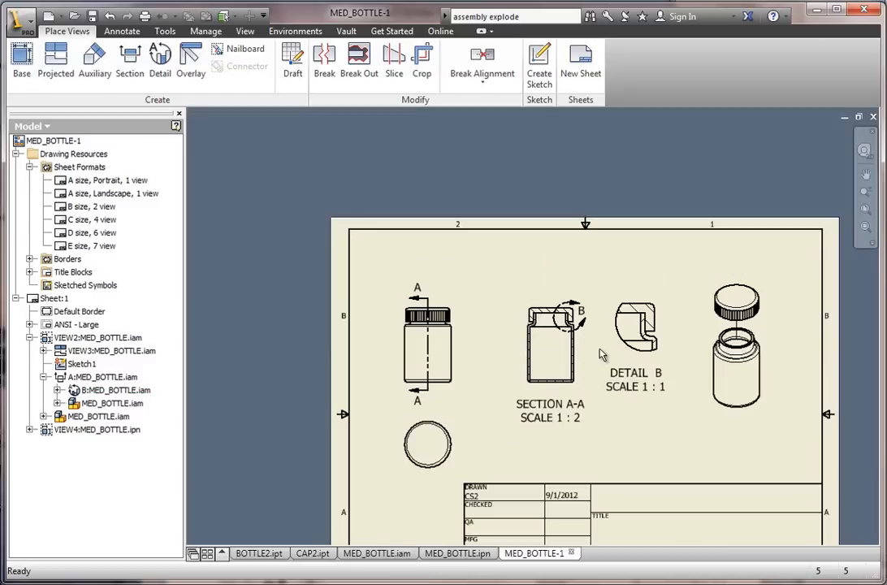
- Insert a parts list of BOTTLE2 and CAP2, enabling the BOM view, at the sheet's top left
click(635, 328)
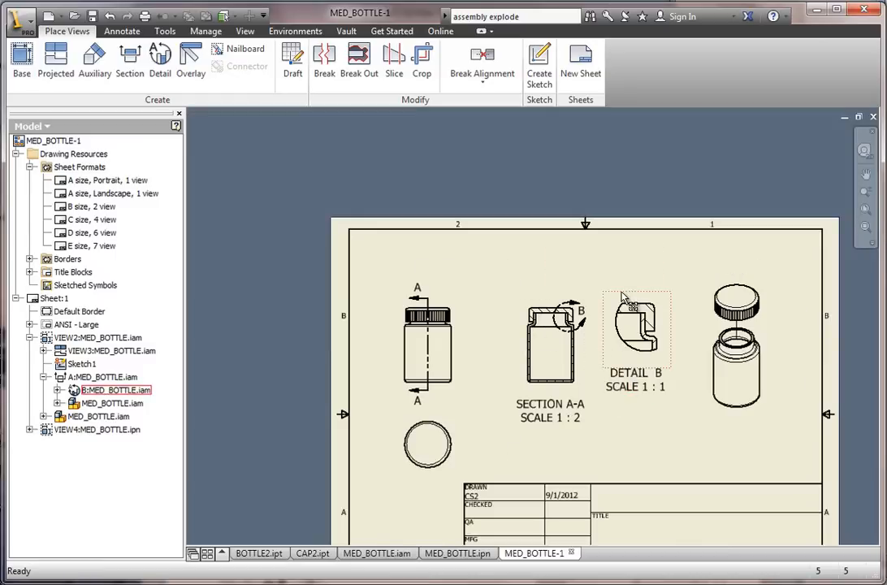
click(122, 30)
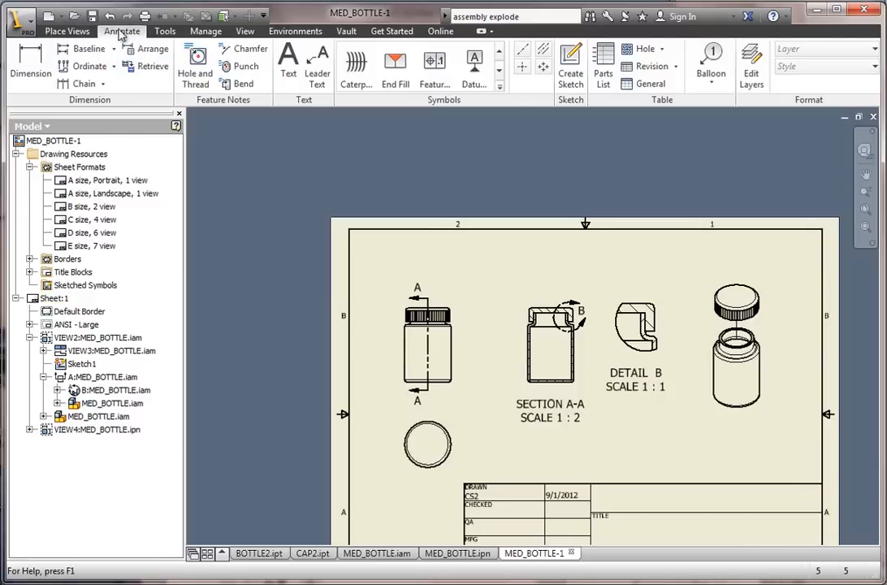
mouse_move(551, 95)
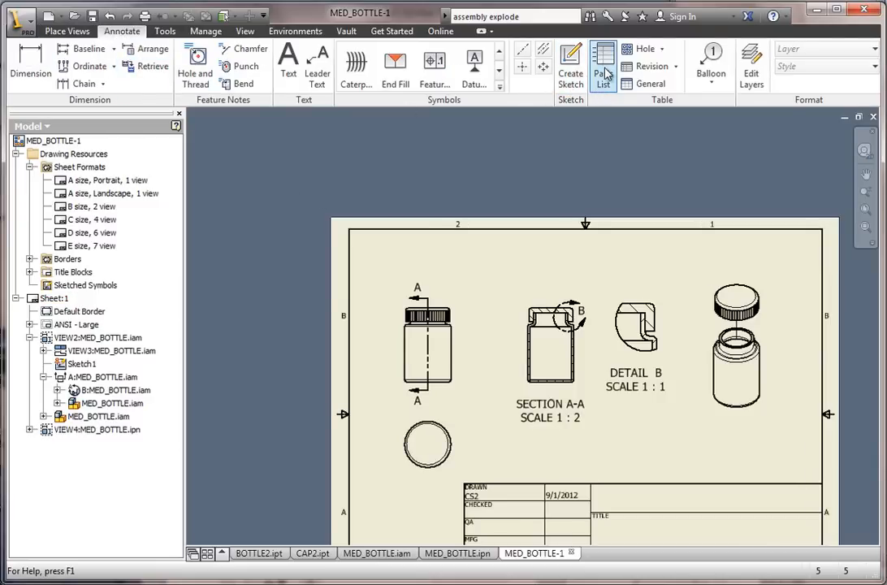
click(603, 65)
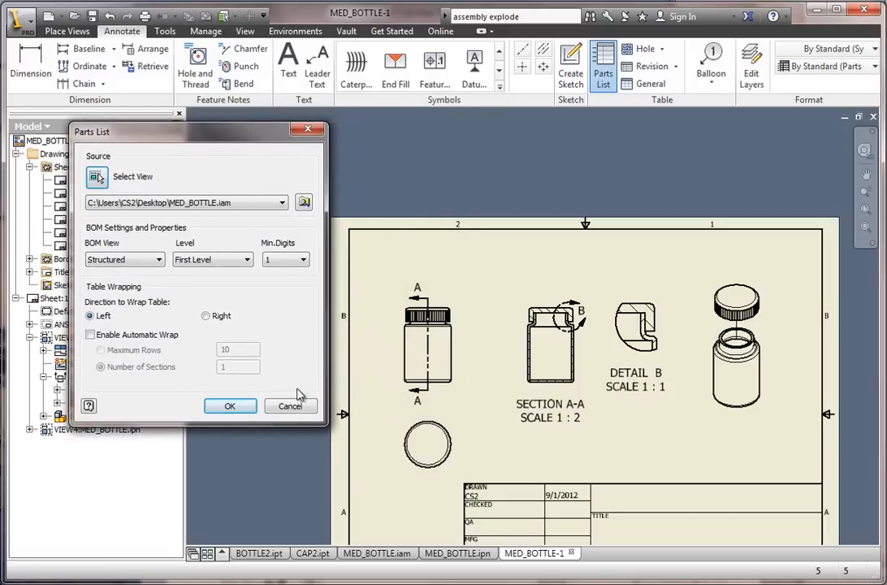
click(230, 405)
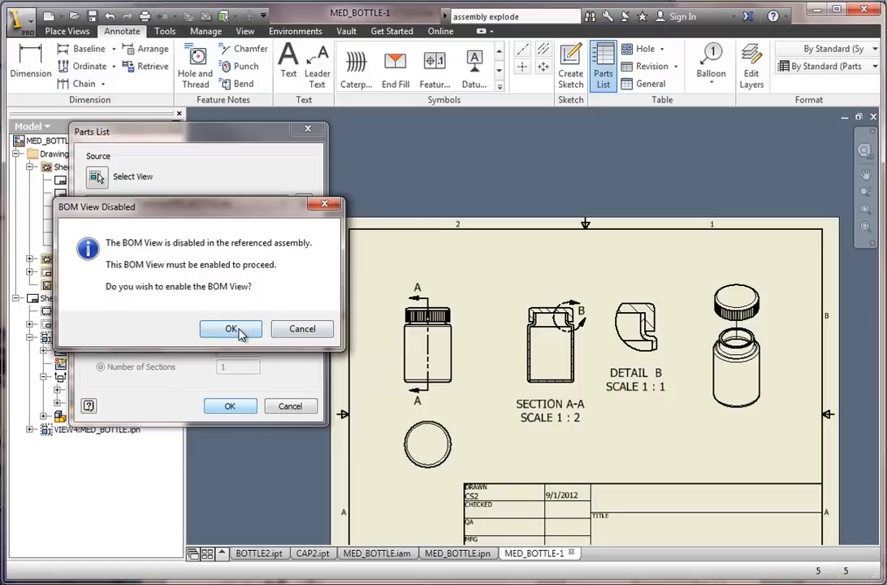
click(231, 328)
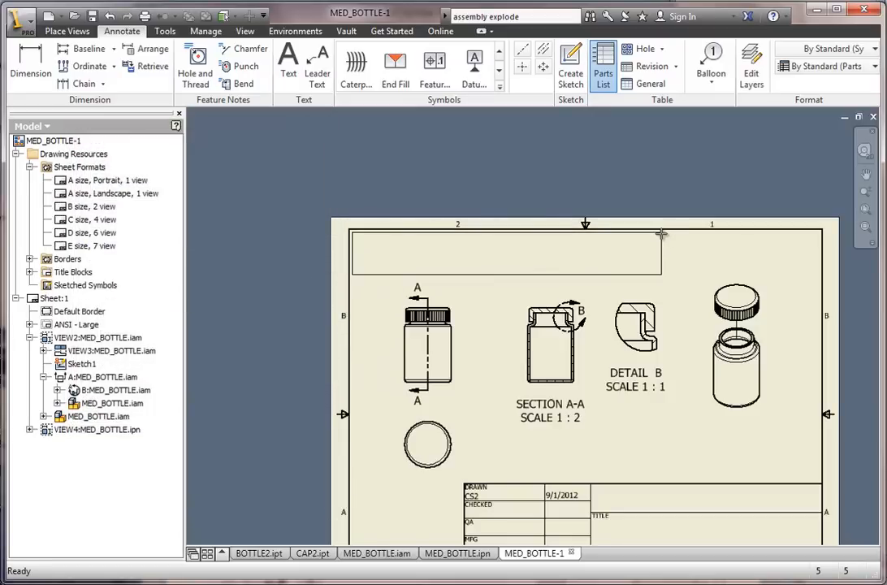
click(602, 60)
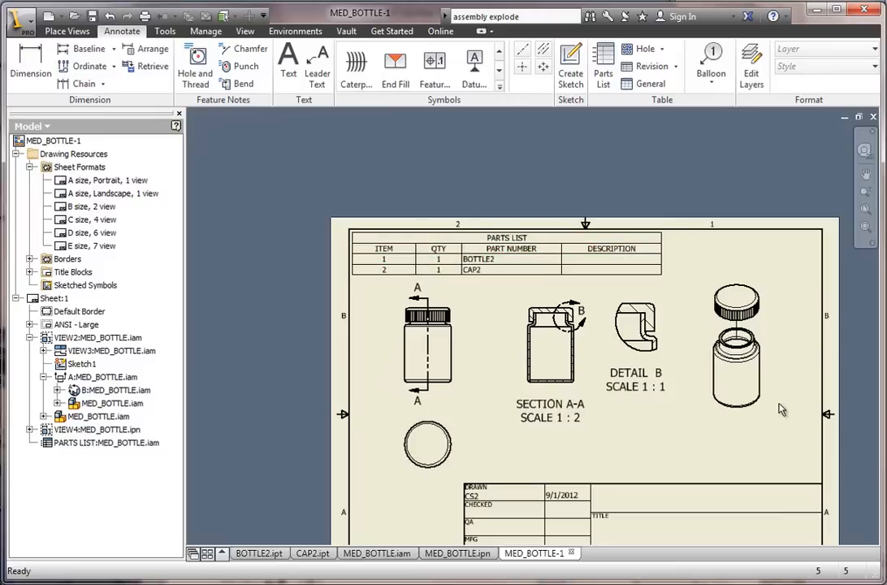
click(88, 429)
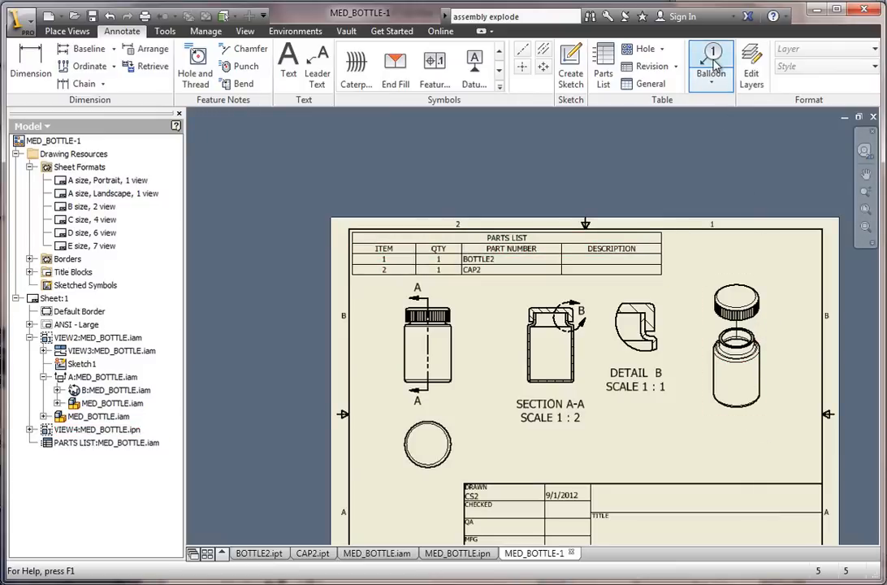
- Attach item balloons 1 and 2 to the bottle and cap in the exploded iso view
click(710, 84)
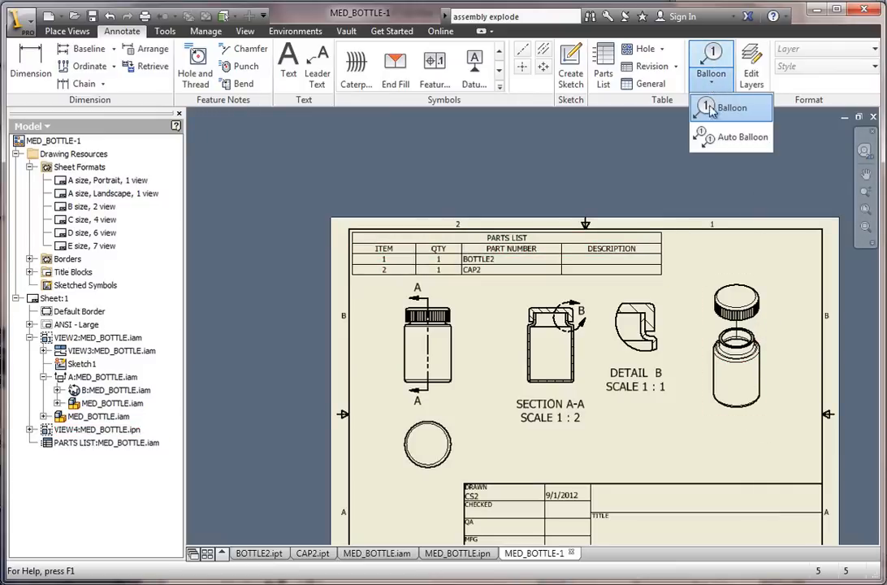
click(730, 107)
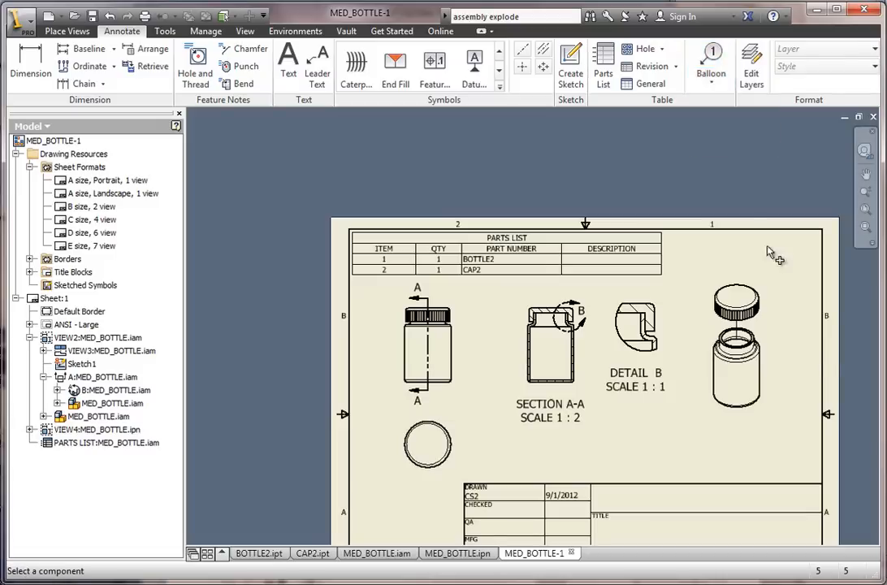
click(710, 61)
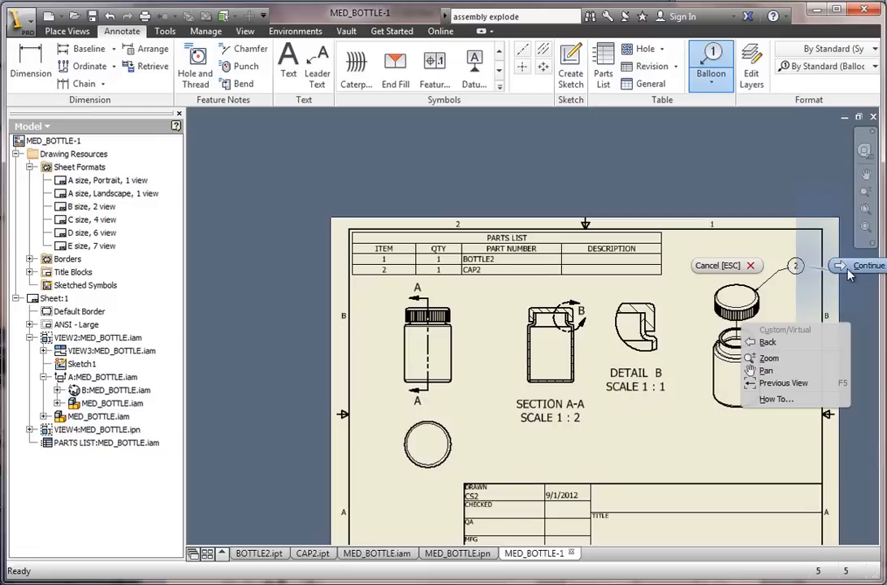
click(861, 265)
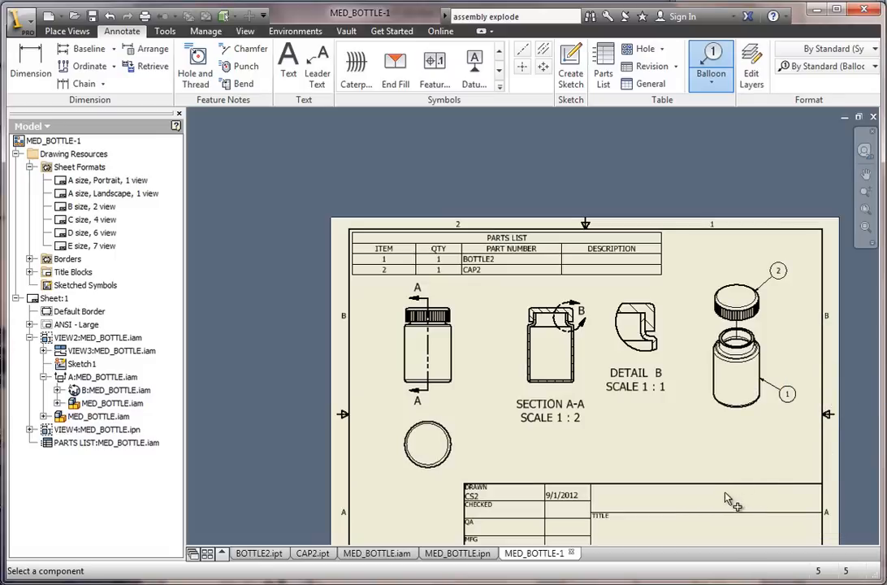
mouse_move(546, 393)
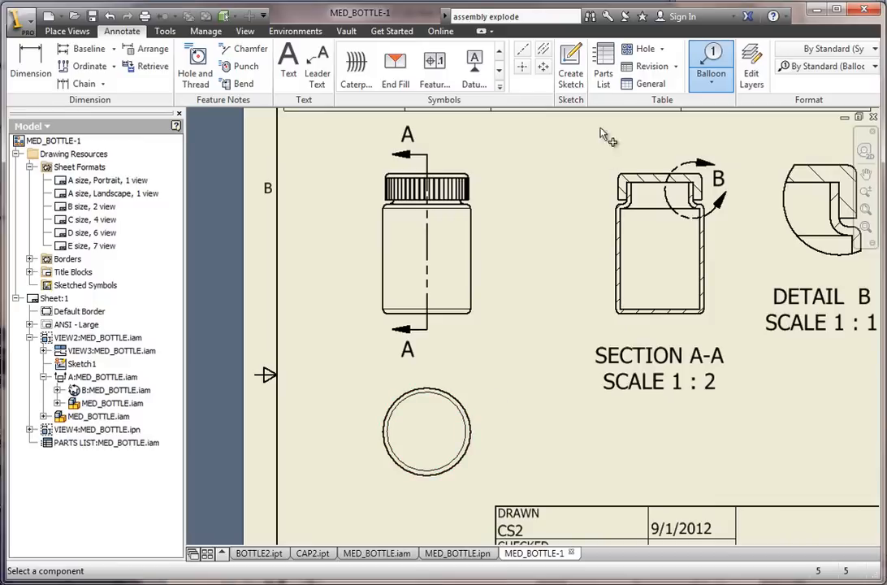
mouse_move(521, 67)
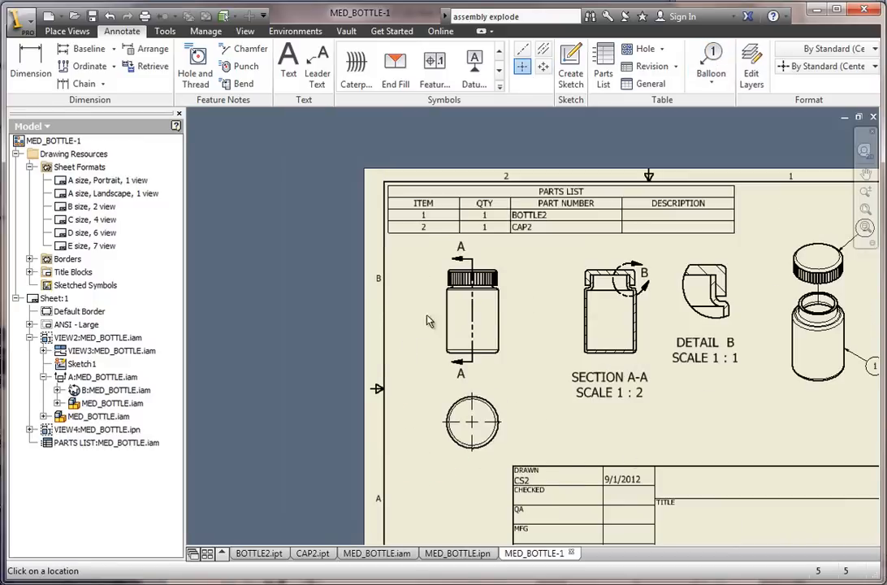
- Scroll the sheet while adding a center mark to the circular bottom view
scroll(down, 3)
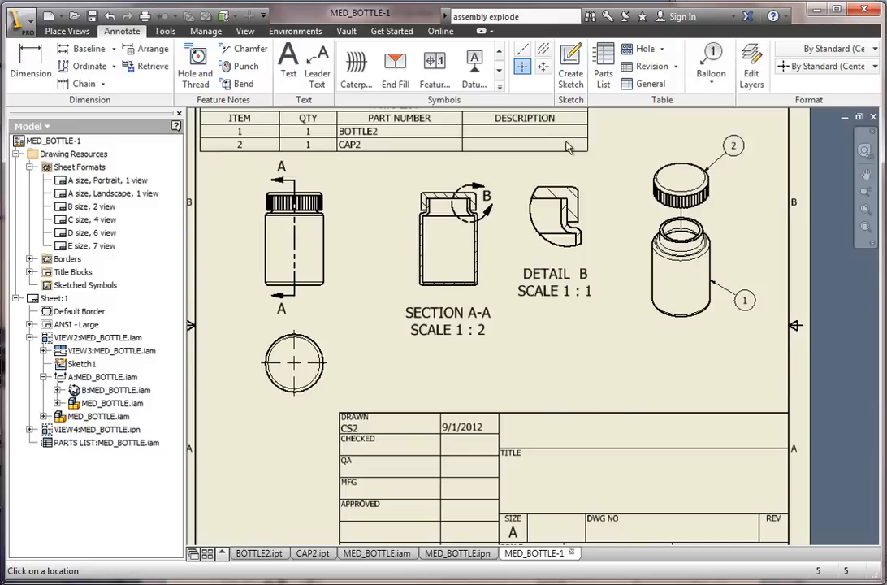
mouse_move(563, 433)
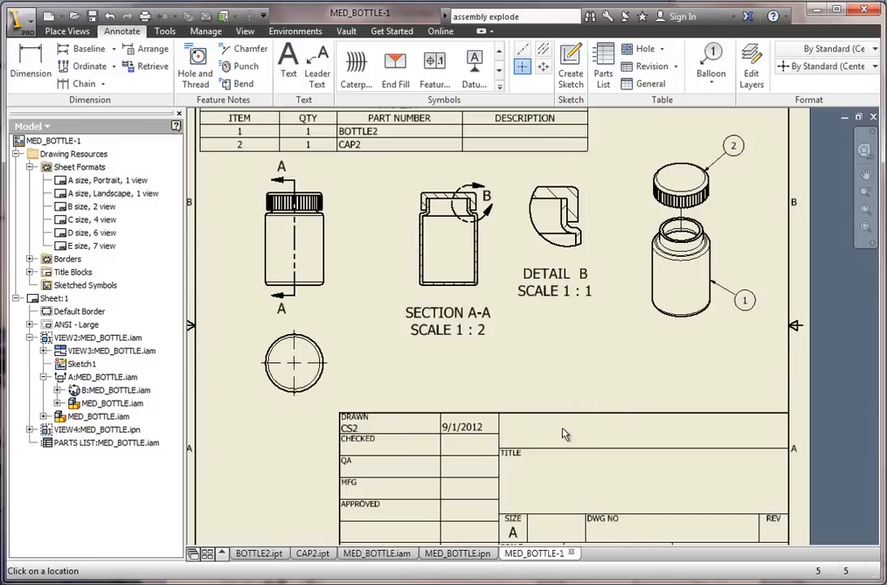
- Add the text 'CHRIS SIKORA' to the empty top field of the title block
click(287, 61)
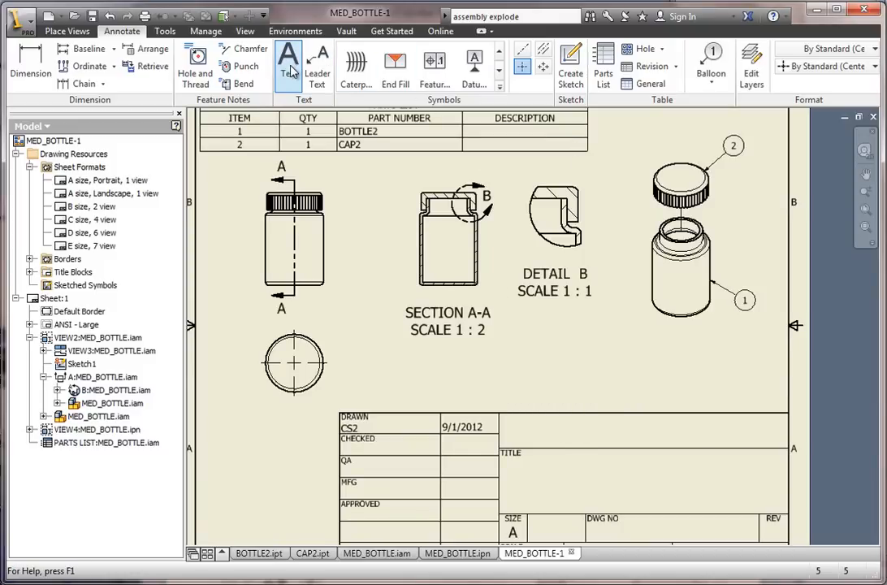
click(289, 58)
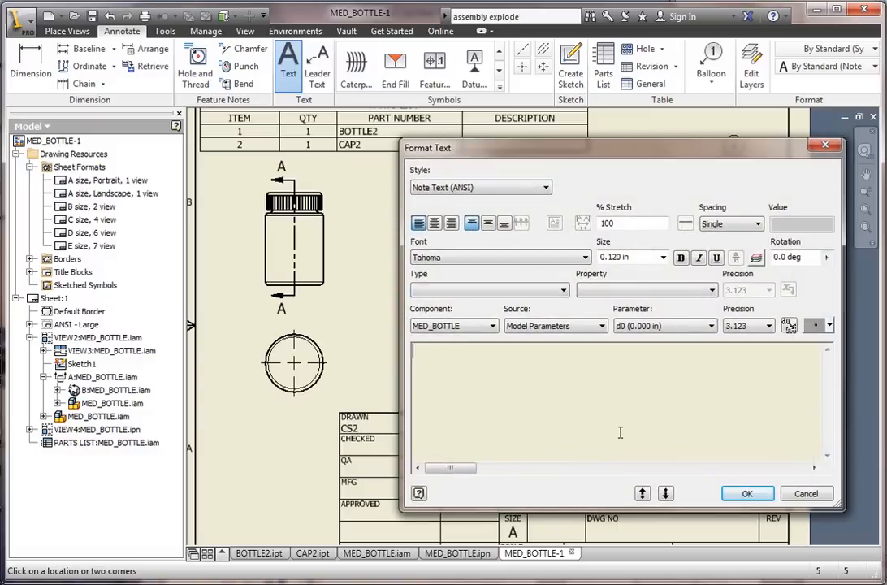
text(CHRIS SIKORA)
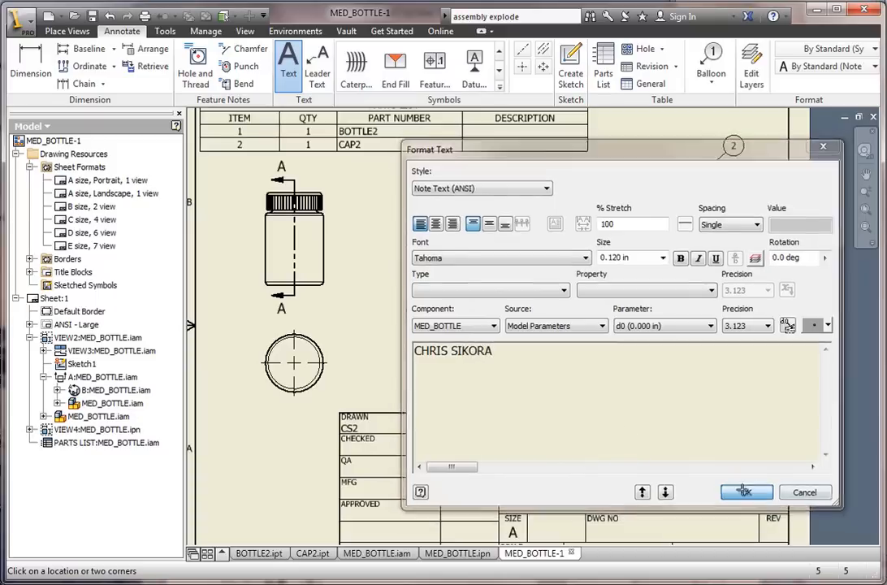
click(746, 491)
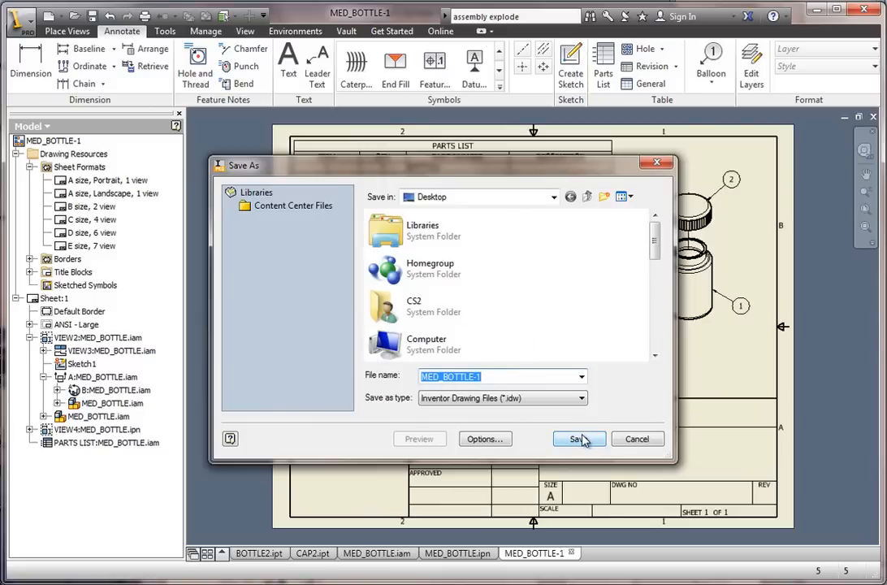
- Save MED_BOTTLE-1.idw, choosing Yes to All to also save its dependent files
click(577, 439)
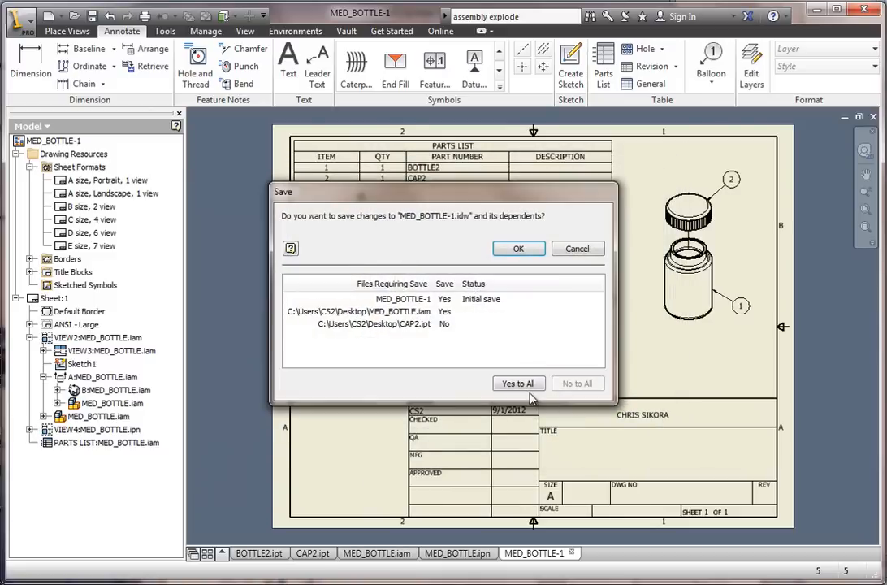
click(518, 383)
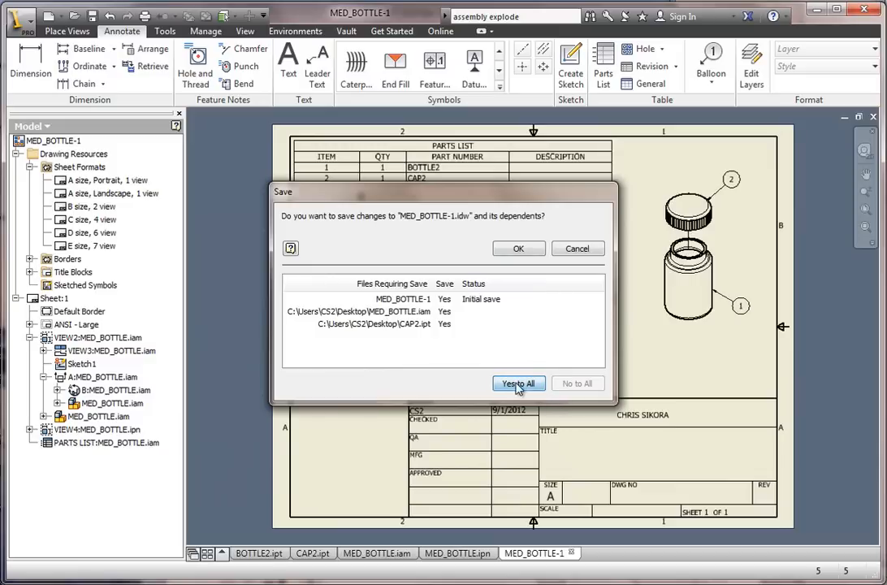
mouse_move(520, 249)
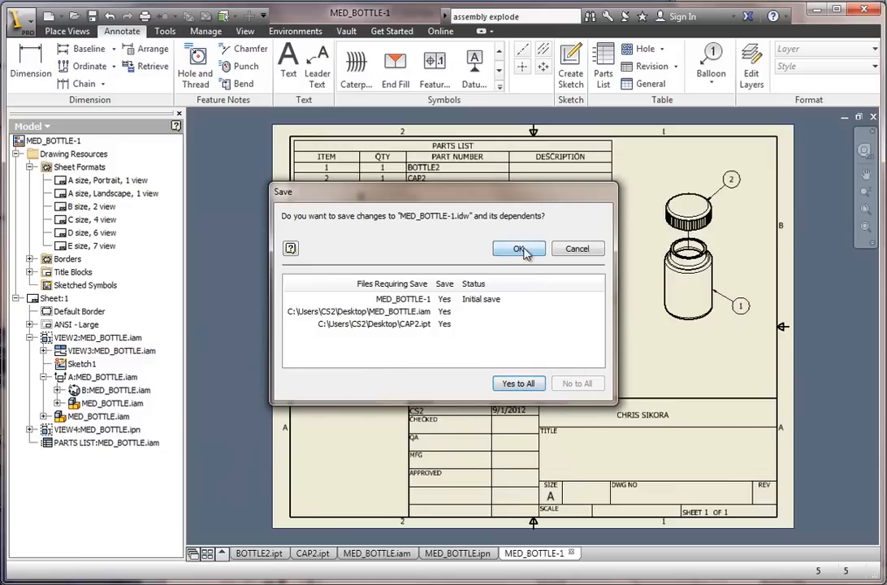
click(519, 249)
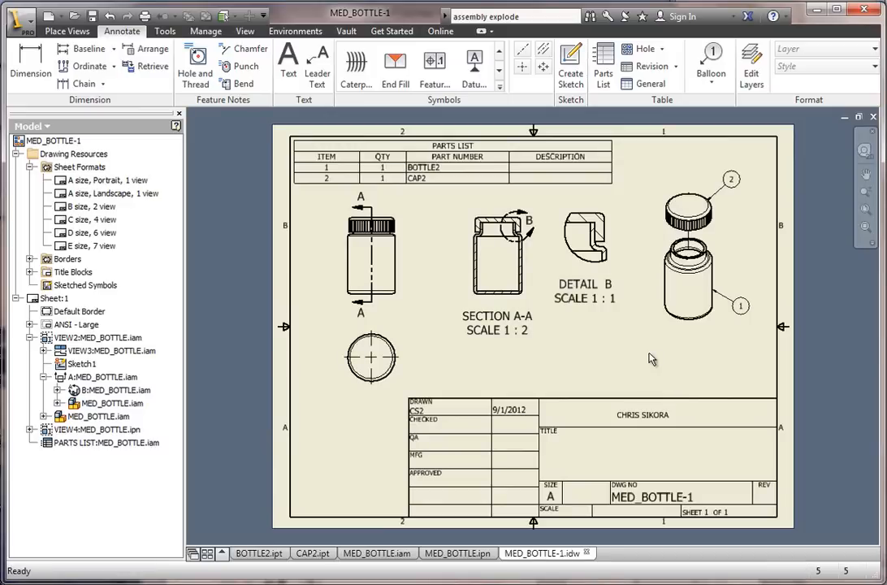
mouse_move(631, 356)
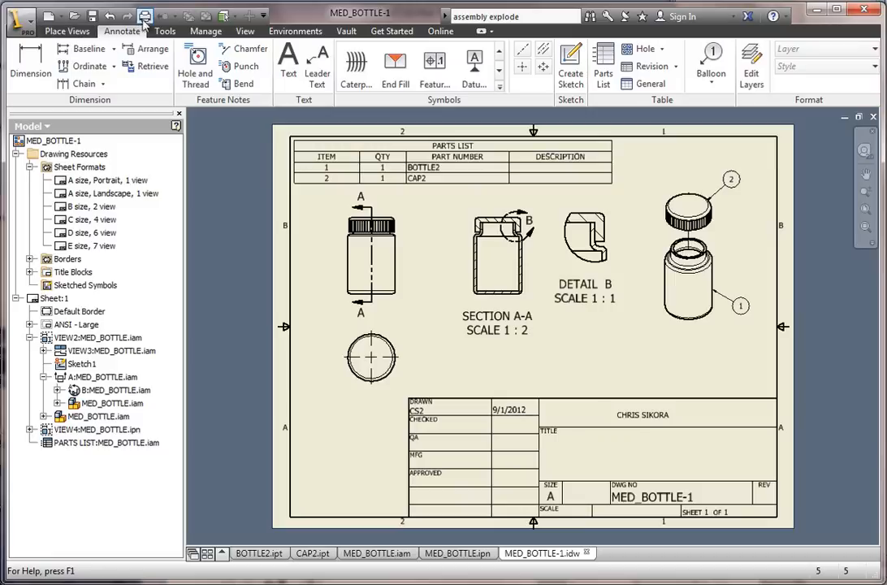
mouse_move(144, 16)
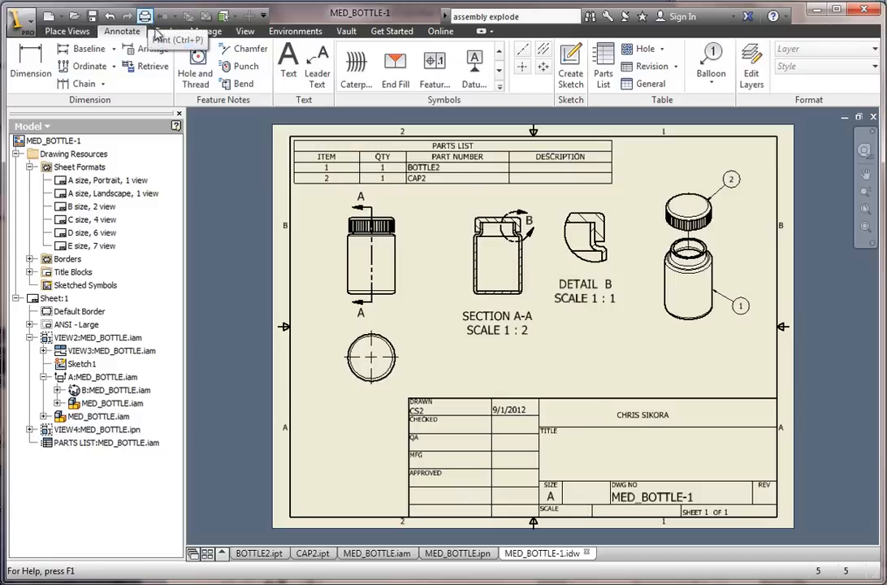